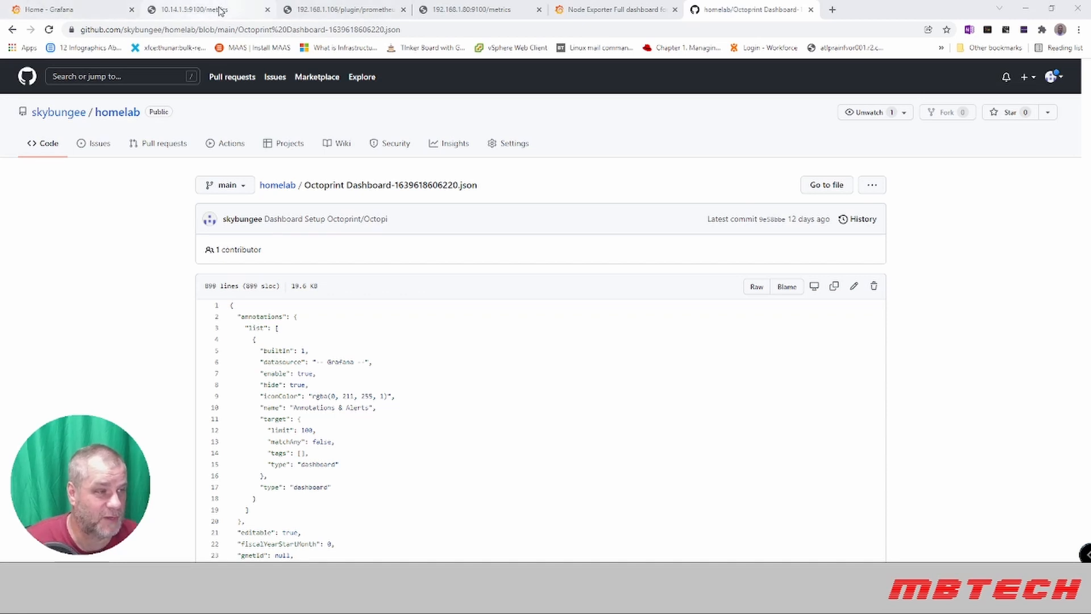
# Scroll through the raw metrics page of the 10.14.1.5:9100 node exporter.
pyautogui.click(188, 10)
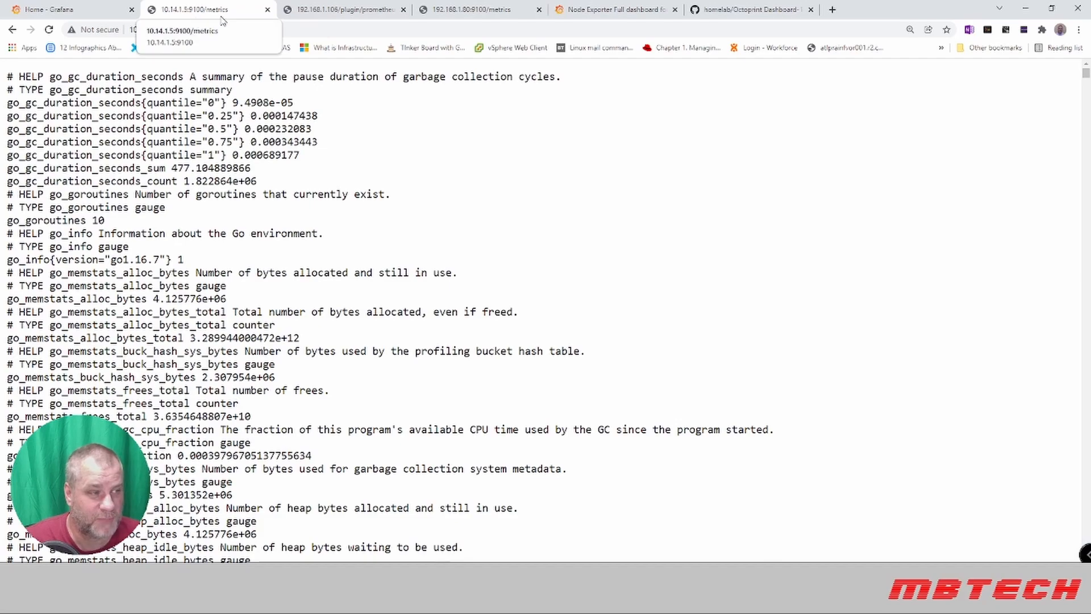
pyautogui.scroll(-3)
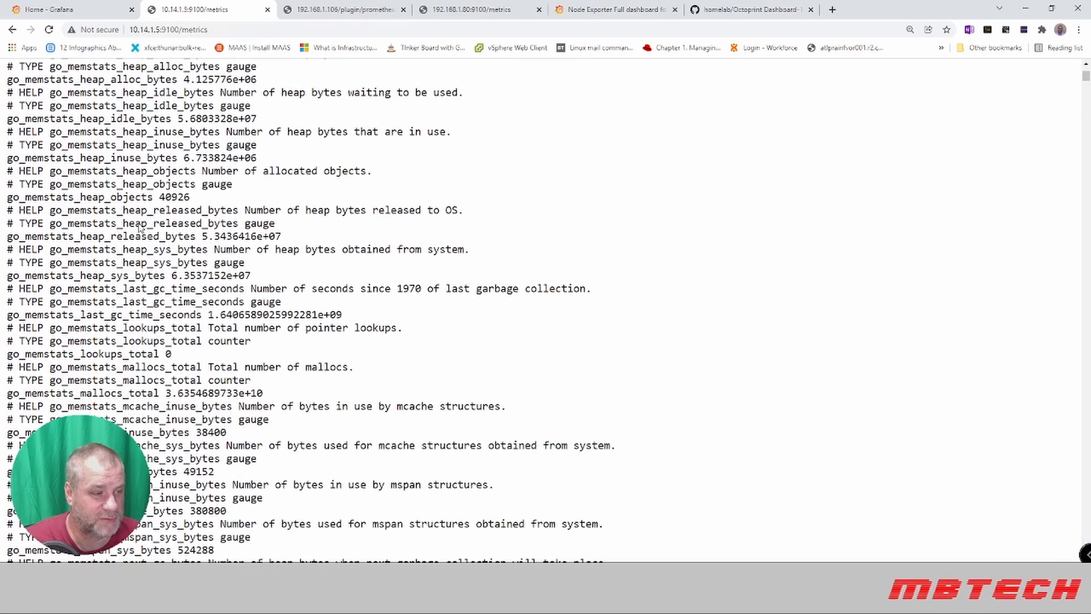
pyautogui.scroll(-3)
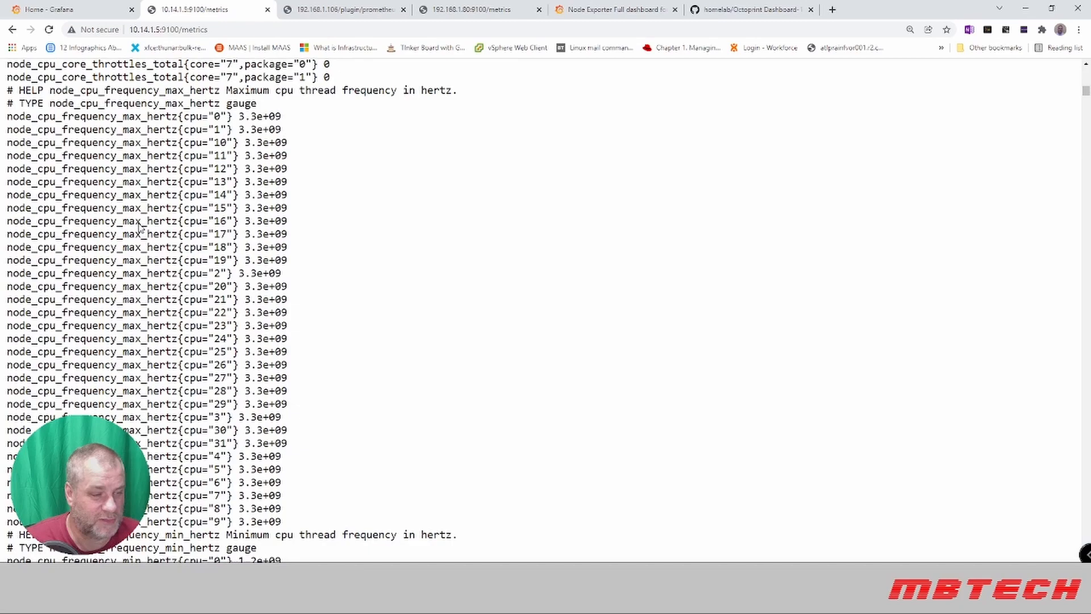
pyautogui.scroll(-3)
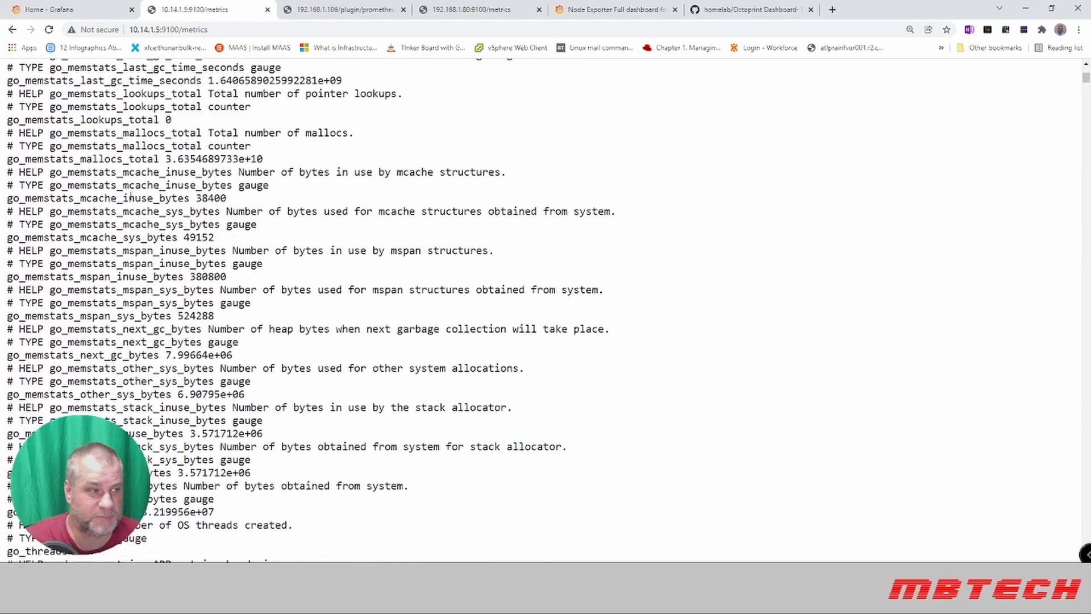
# Browse the OctoPrint exporter metrics, then the 192.168.1.80:9100 host metrics.
pyautogui.click(341, 9)
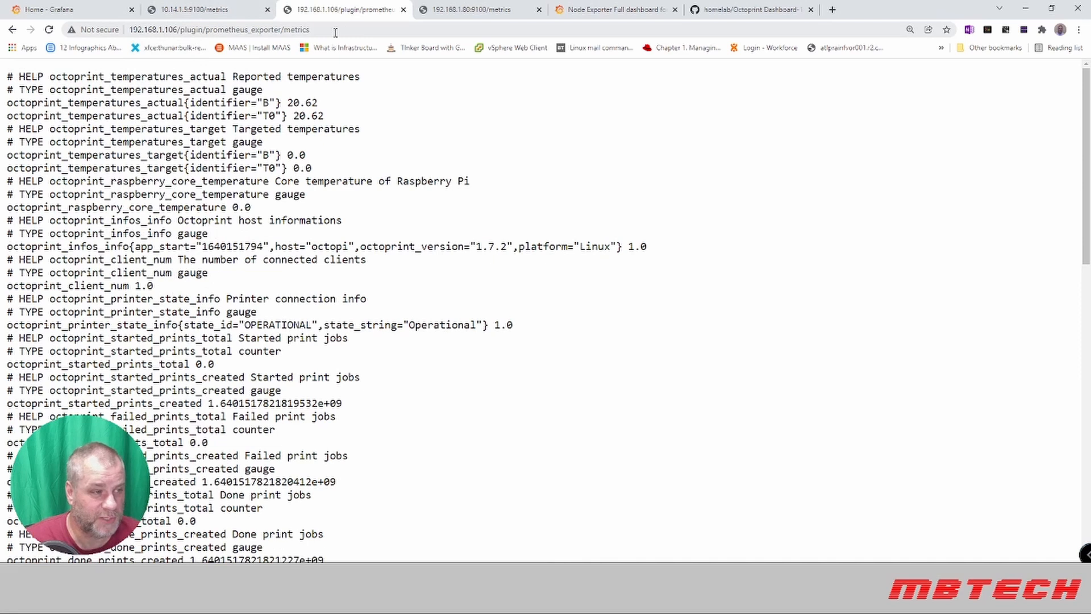
pyautogui.moveTo(332, 151)
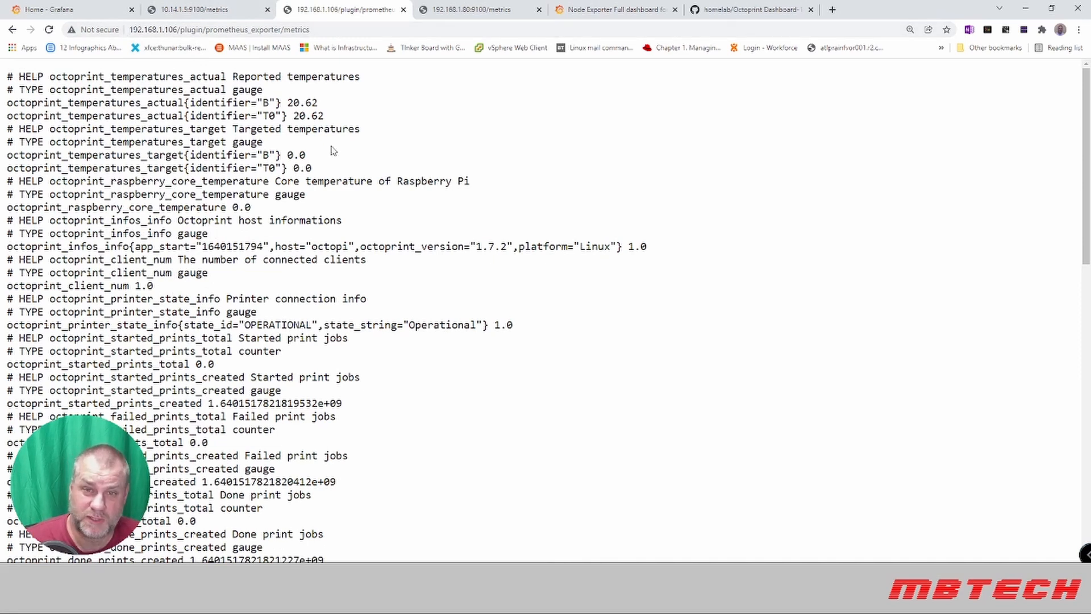
pyautogui.scroll(-3)
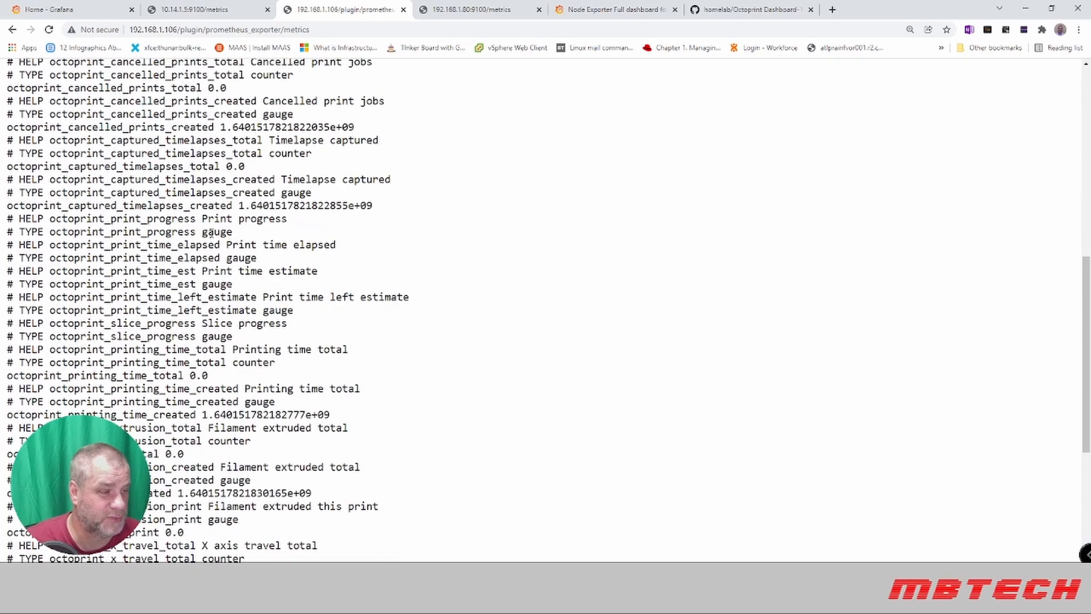
pyautogui.scroll(3)
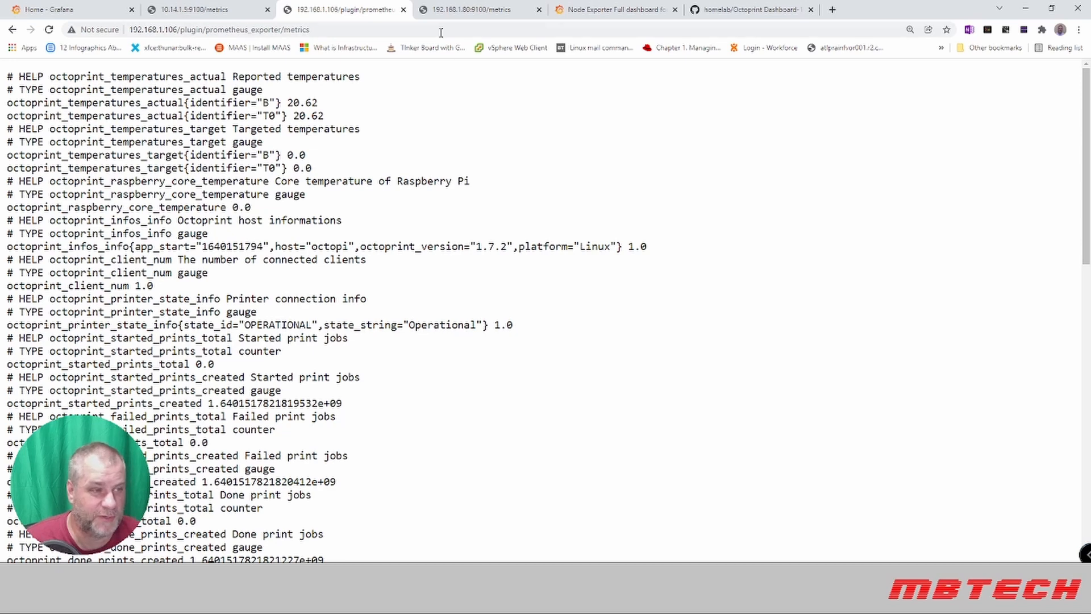
pyautogui.click(474, 9)
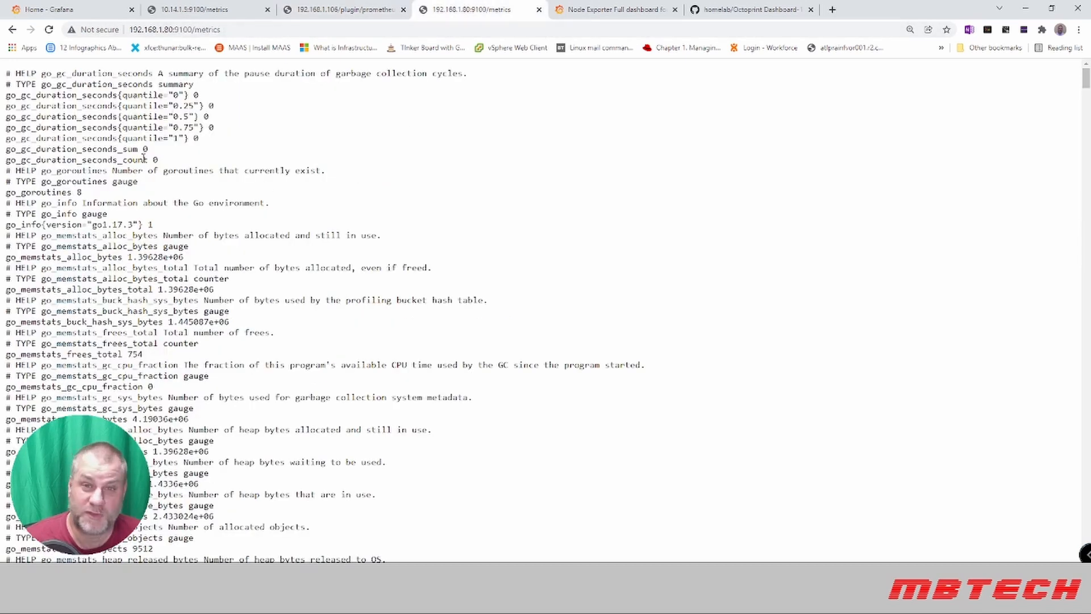
pyautogui.scroll(-3)
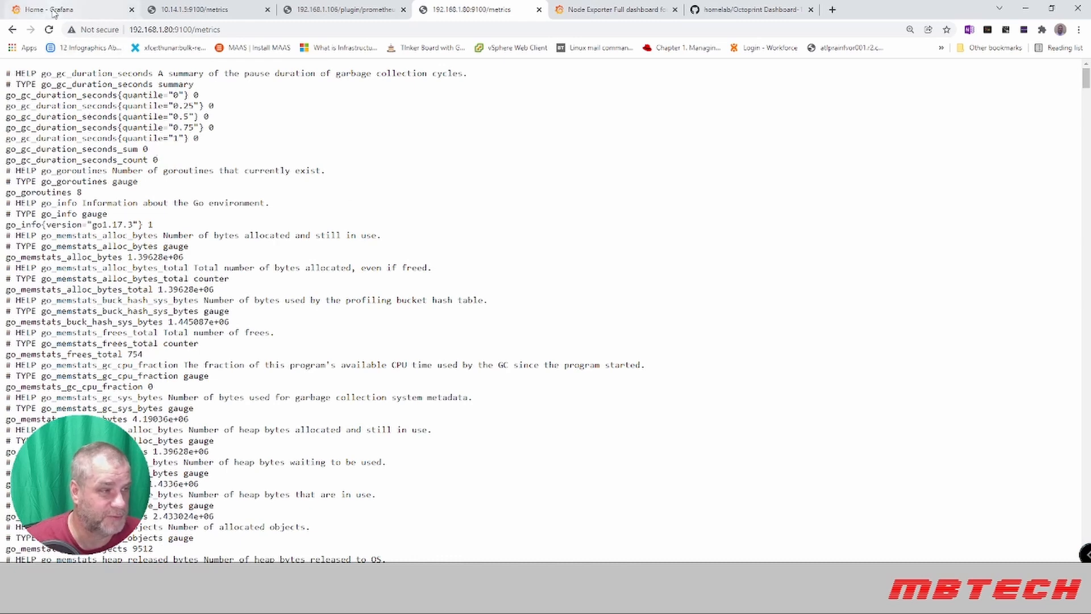
# From Grafana's Data sources list, add a new data source of type Prometheus.
pyautogui.click(49, 9)
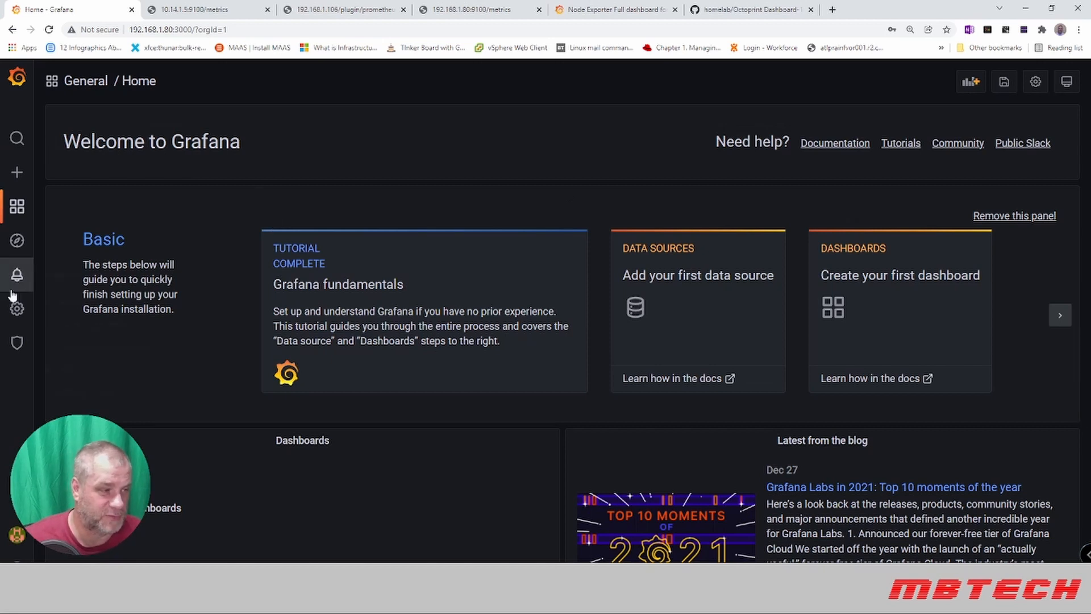
pyautogui.moveTo(36, 173)
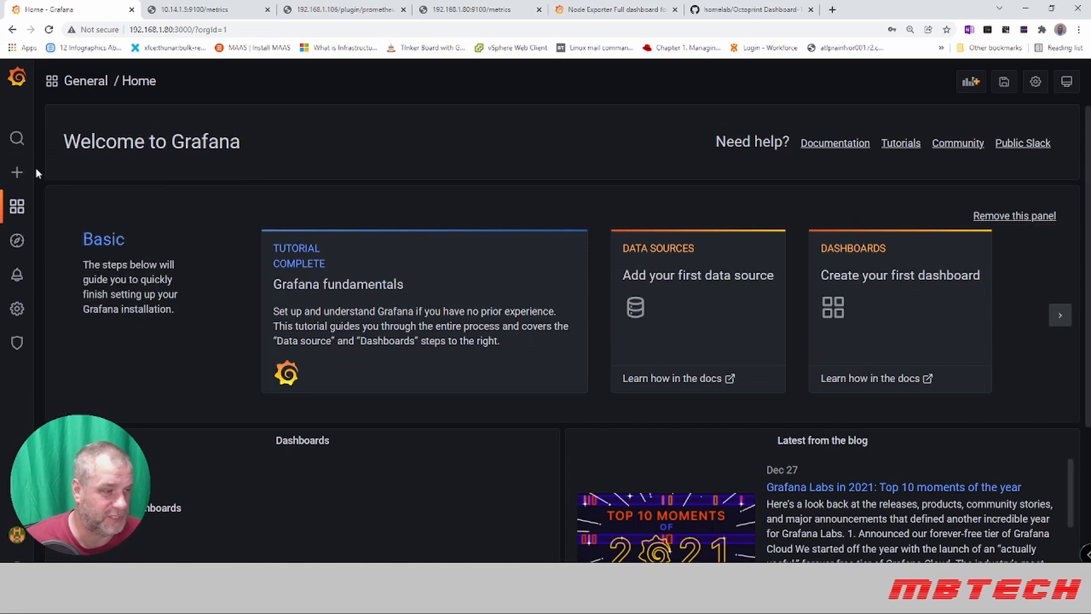
pyautogui.moveTo(87, 391)
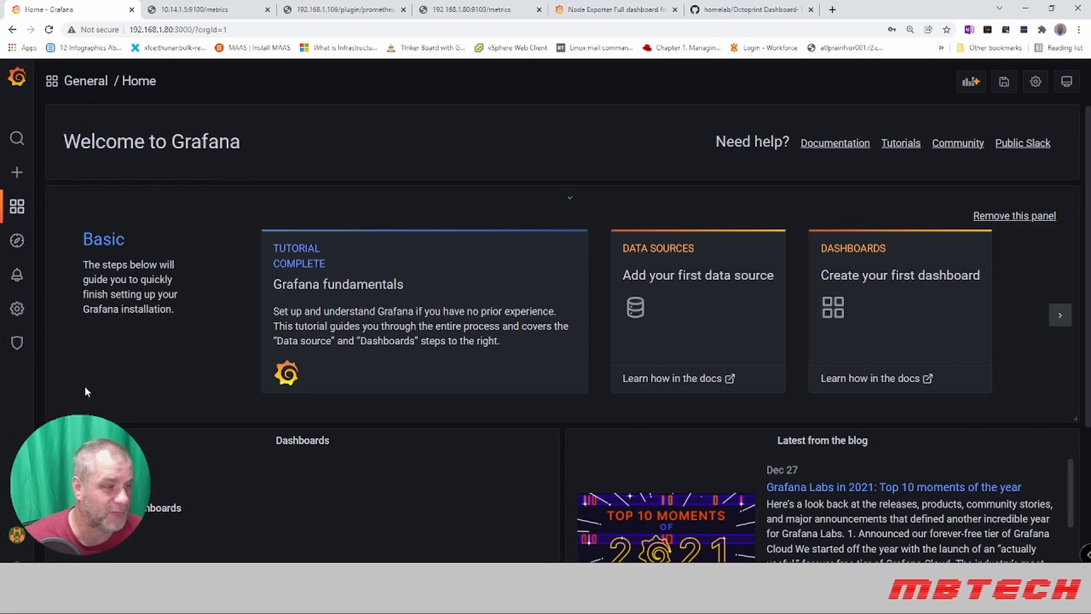
pyautogui.click(16, 309)
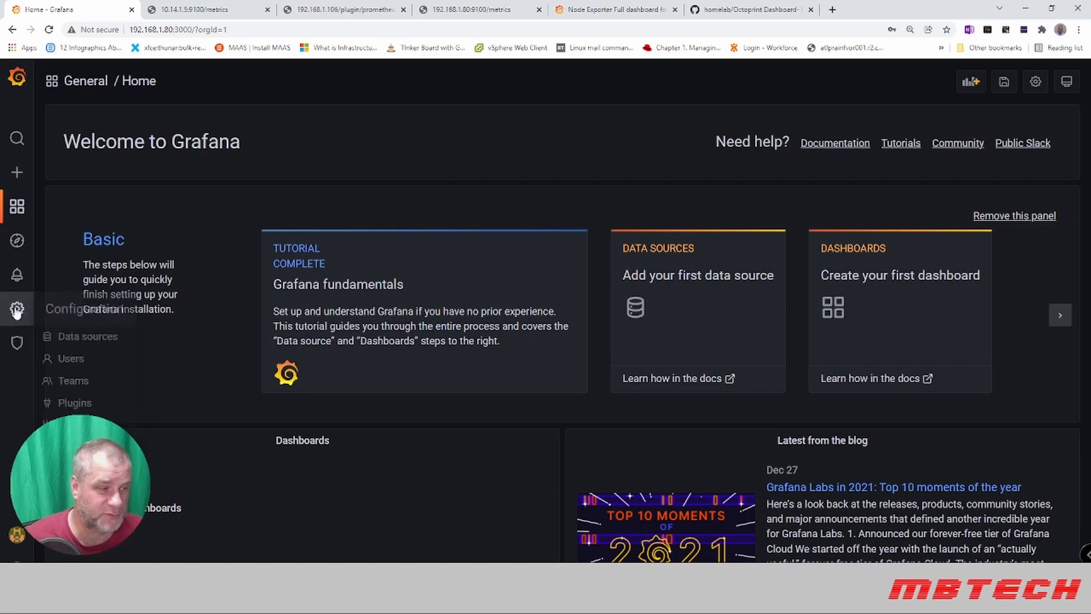
pyautogui.click(17, 308)
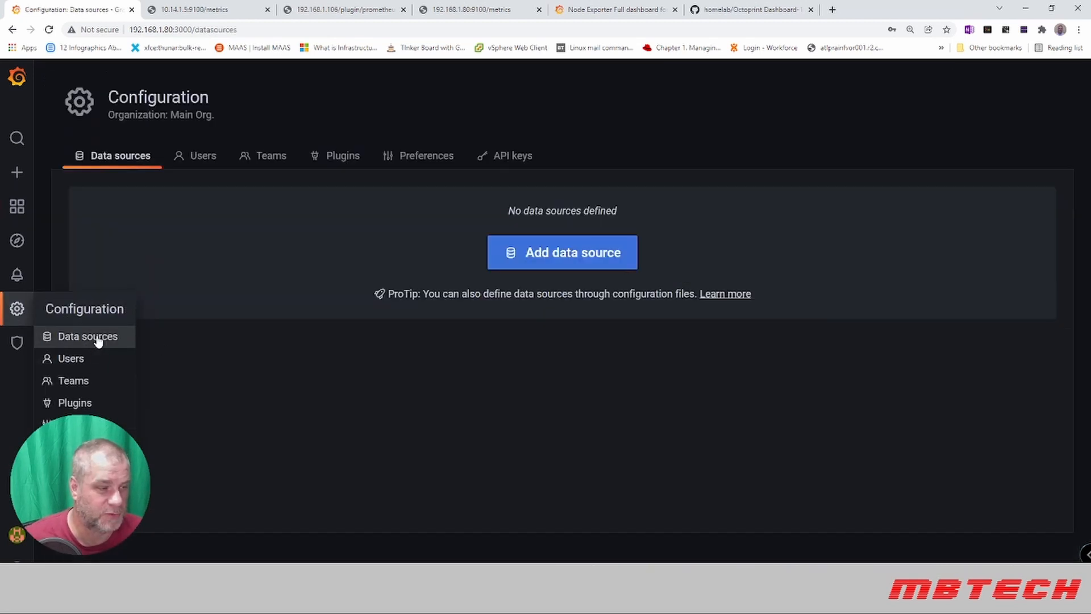
pyautogui.click(562, 251)
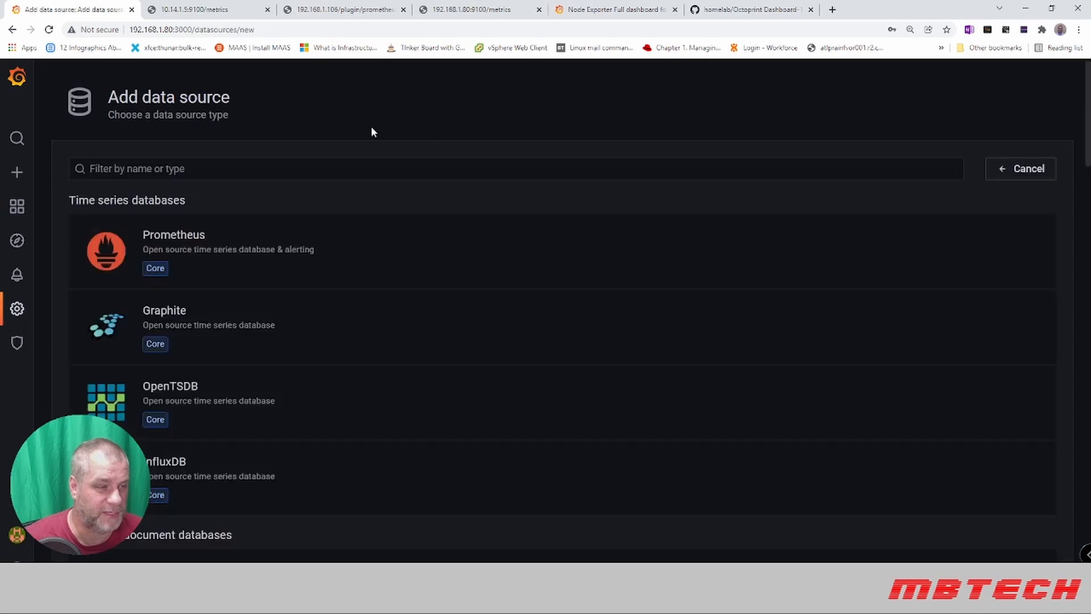
pyautogui.moveTo(184, 240)
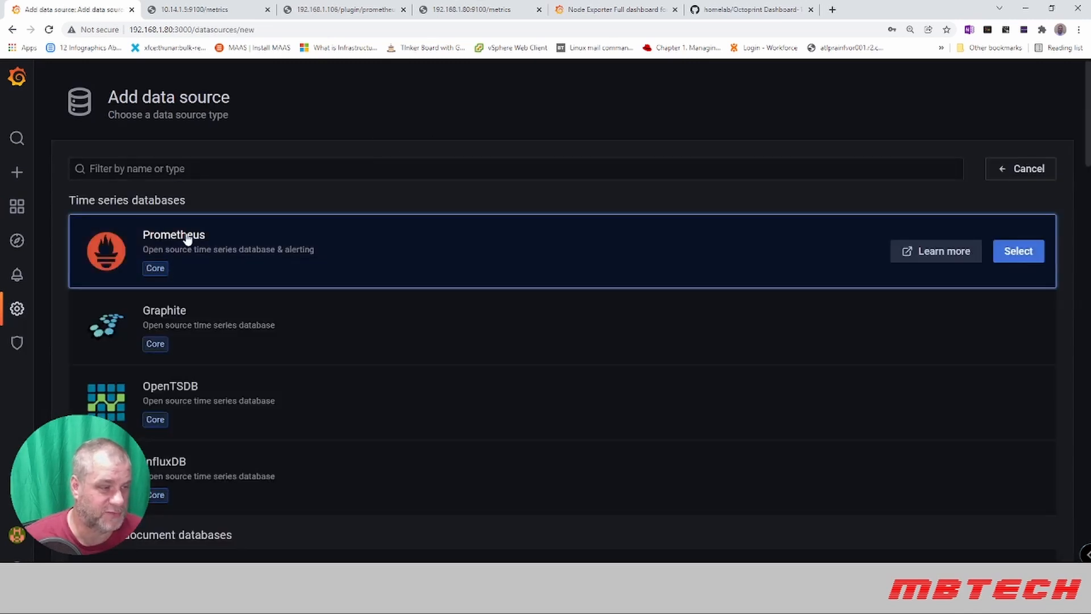
pyautogui.click(1018, 250)
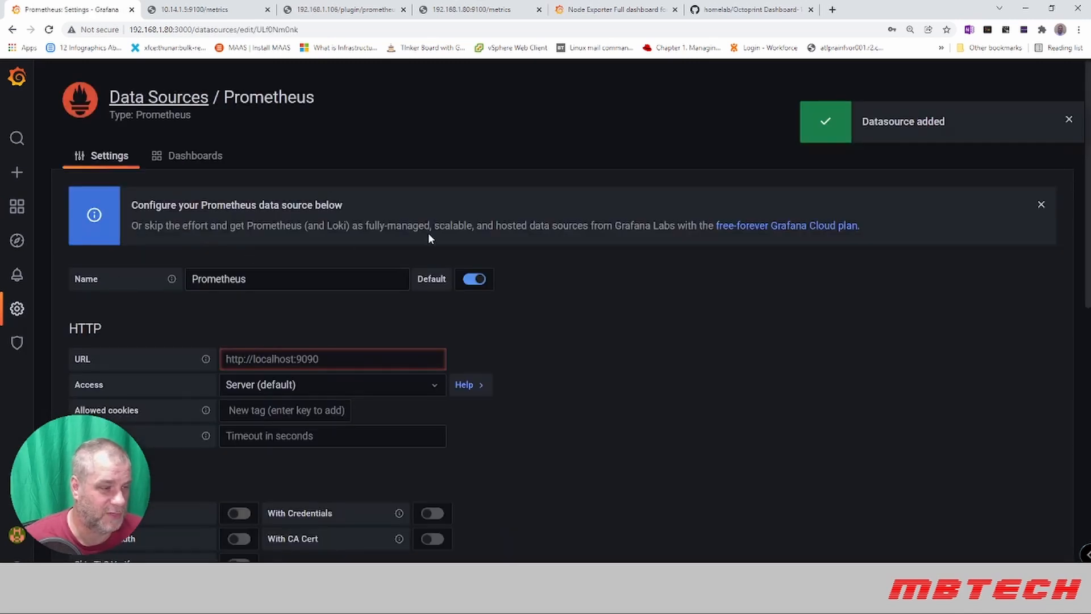
# Save and test the localhost:9090 Prometheus data source, then review the data sources list.
pyautogui.scroll(-3)
pyautogui.write('http://localhost:9090')
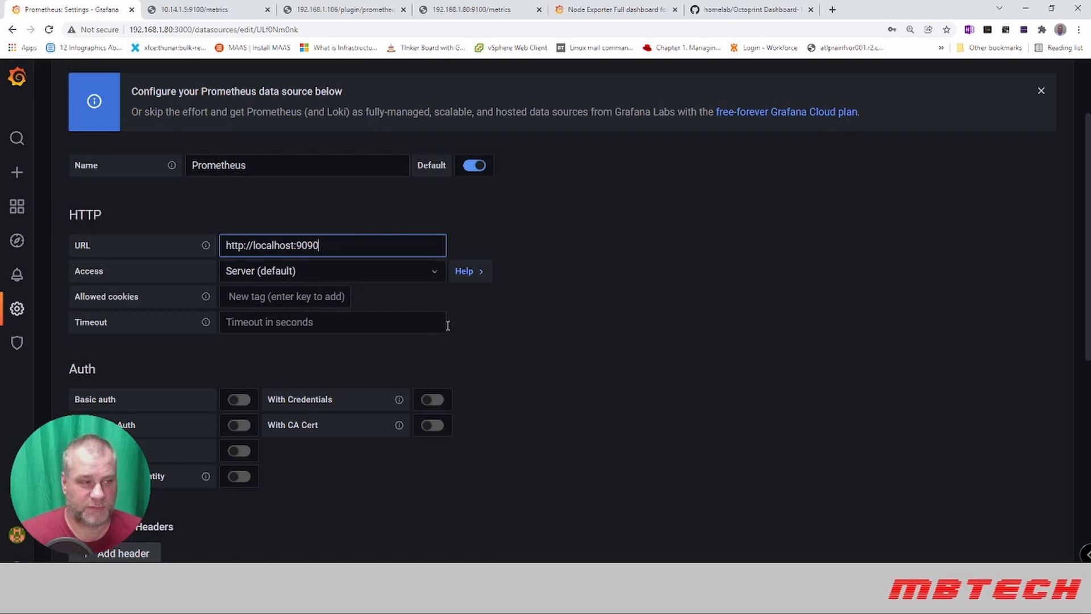
pyautogui.scroll(-3)
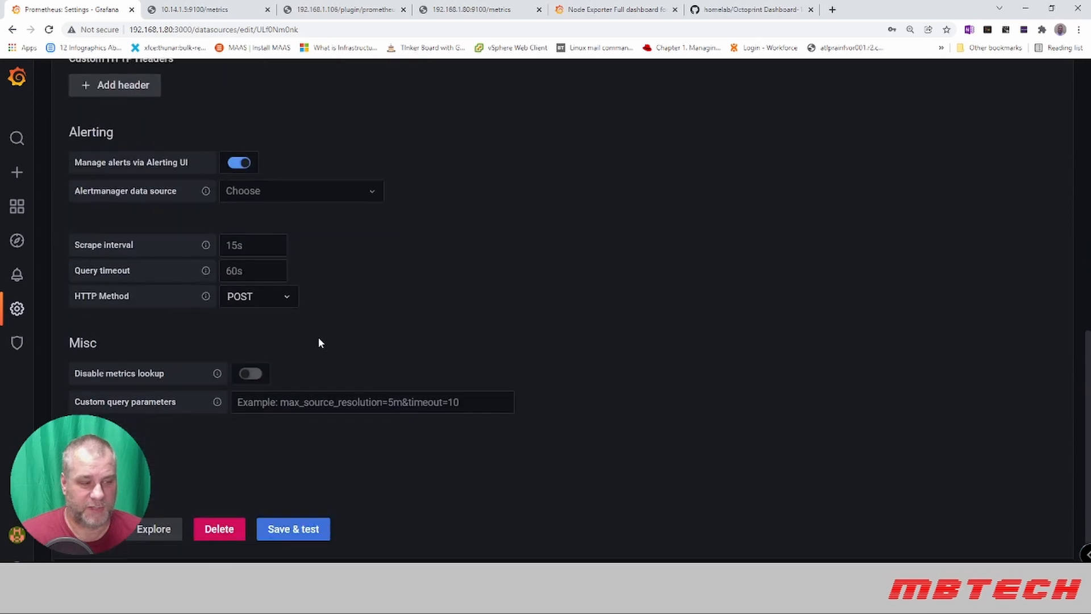
pyautogui.scroll(-3)
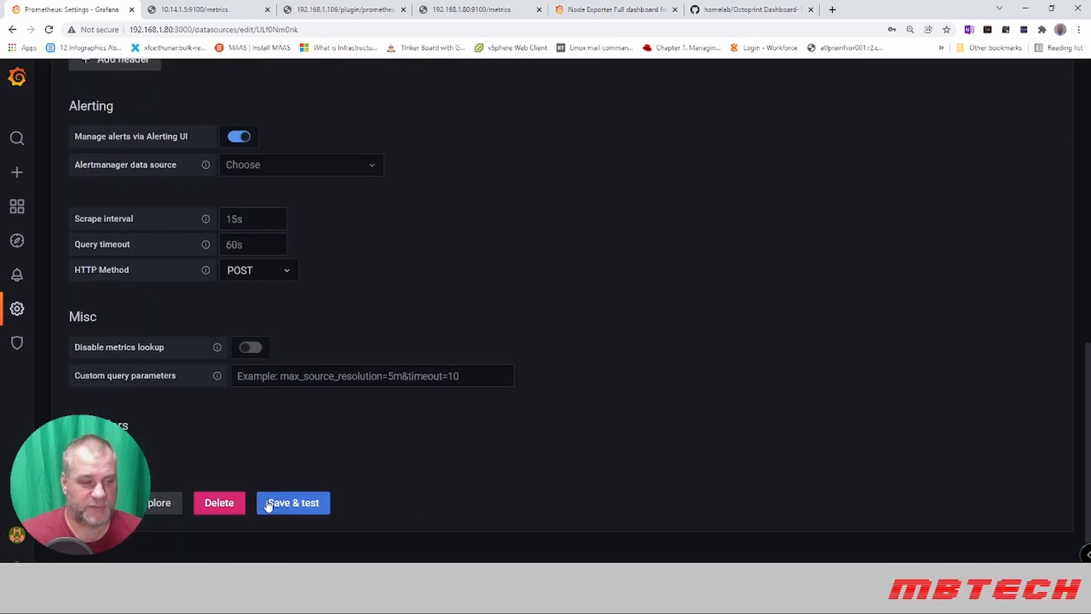
pyautogui.click(292, 502)
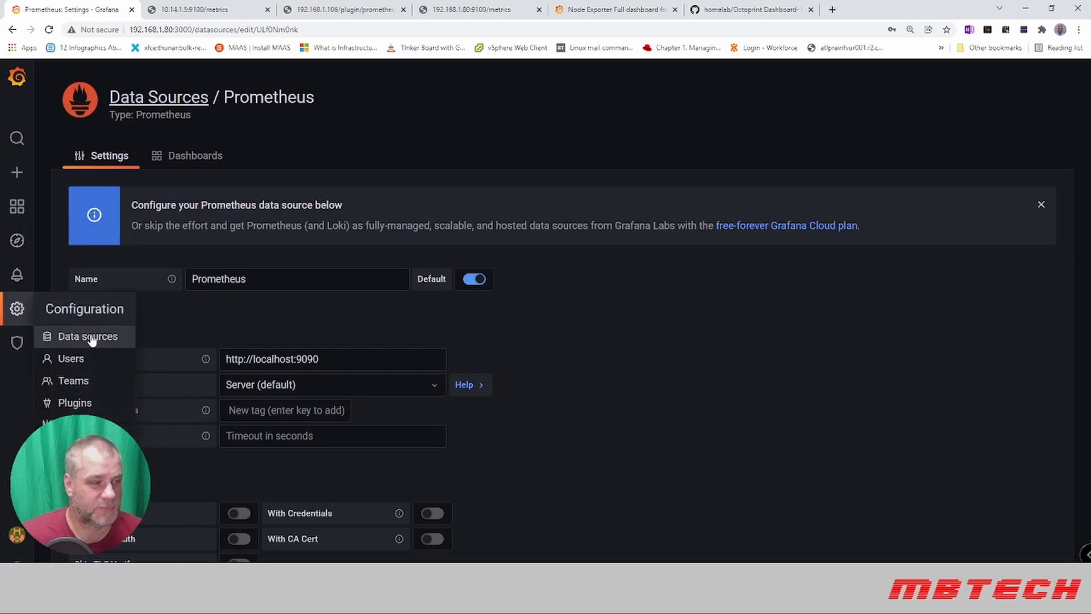
pyautogui.click(86, 336)
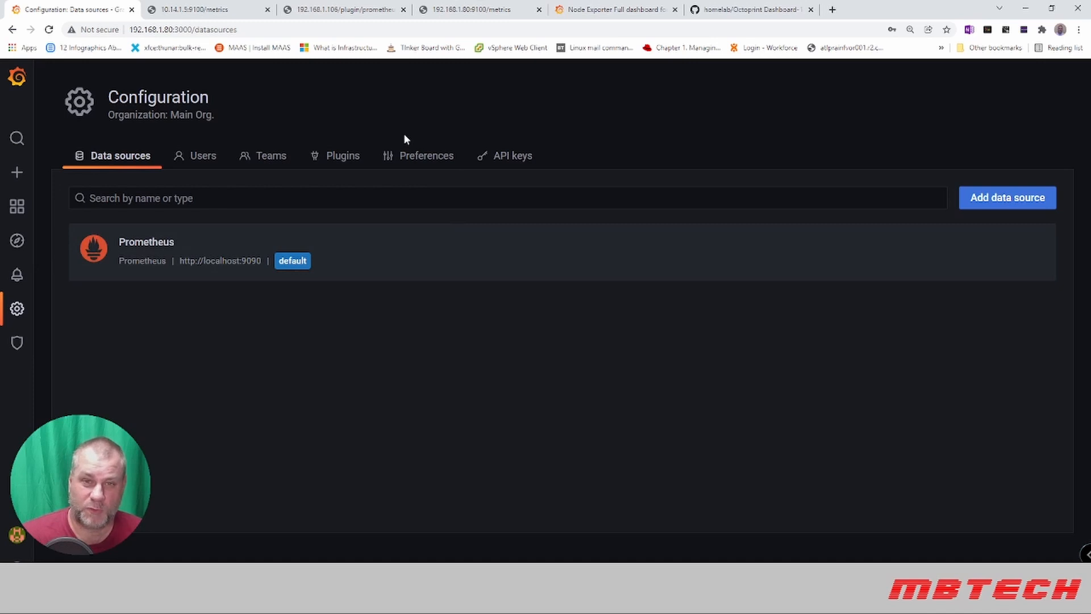
pyautogui.moveTo(282, 437)
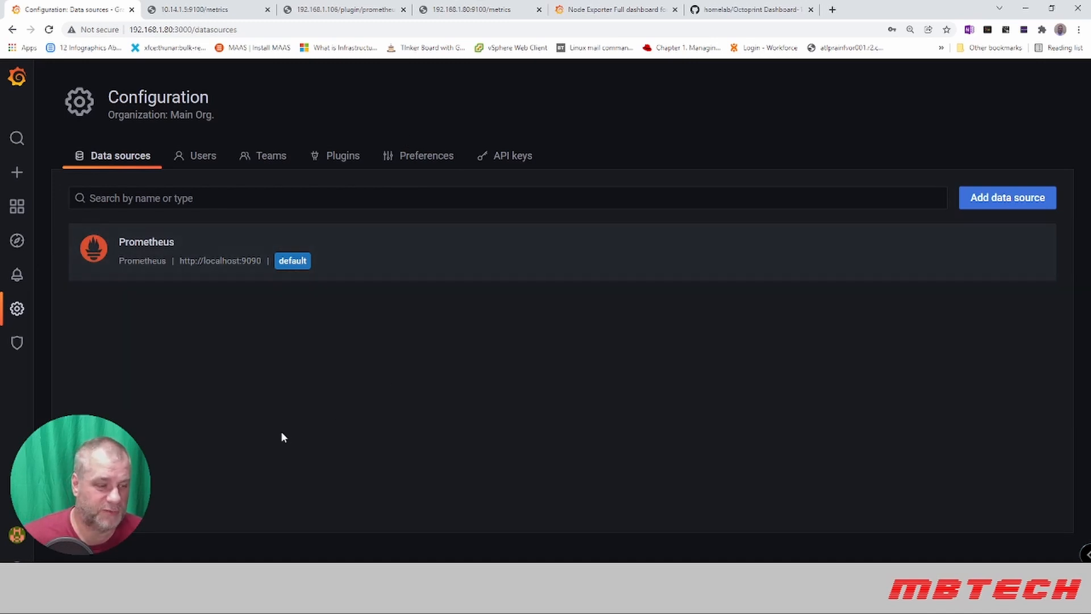
pyautogui.moveTo(291, 534)
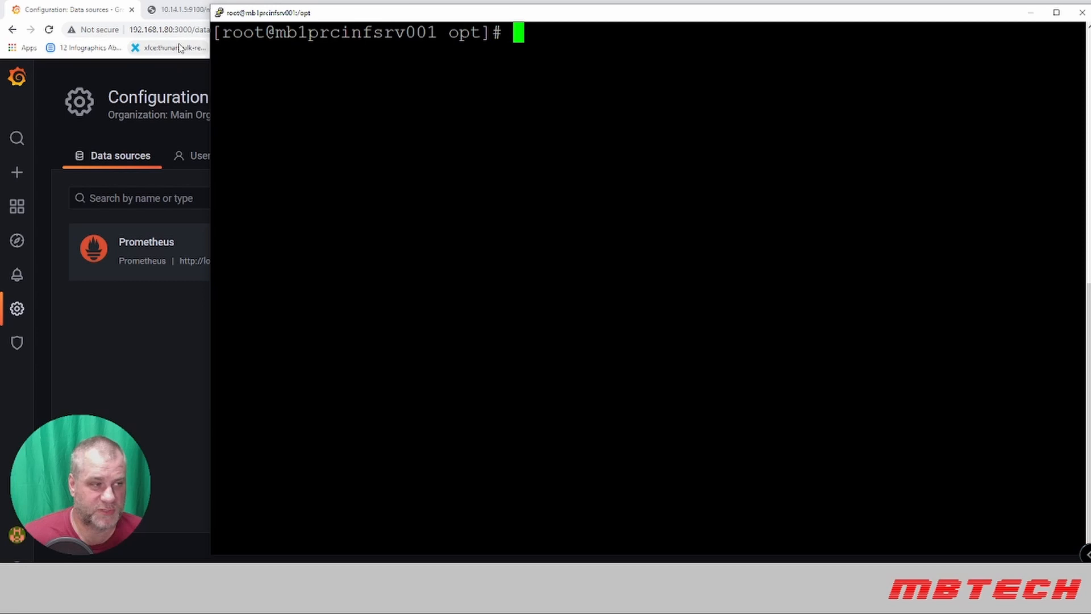
pyautogui.moveTo(543, 31)
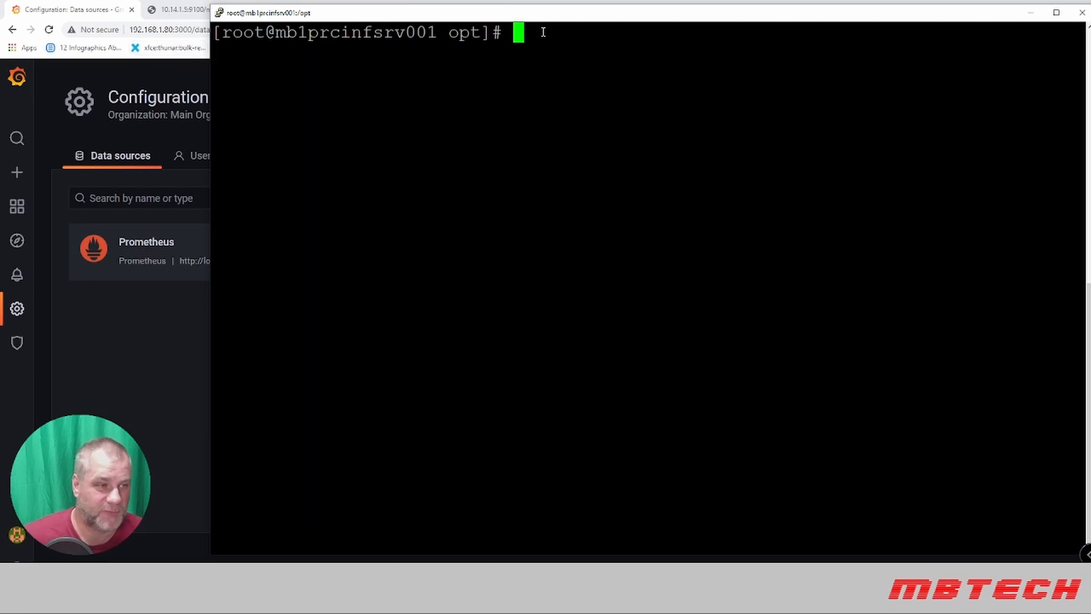
# Change to /etc/prometheus and open prometheus.yml in vi.
pyautogui.write('c')
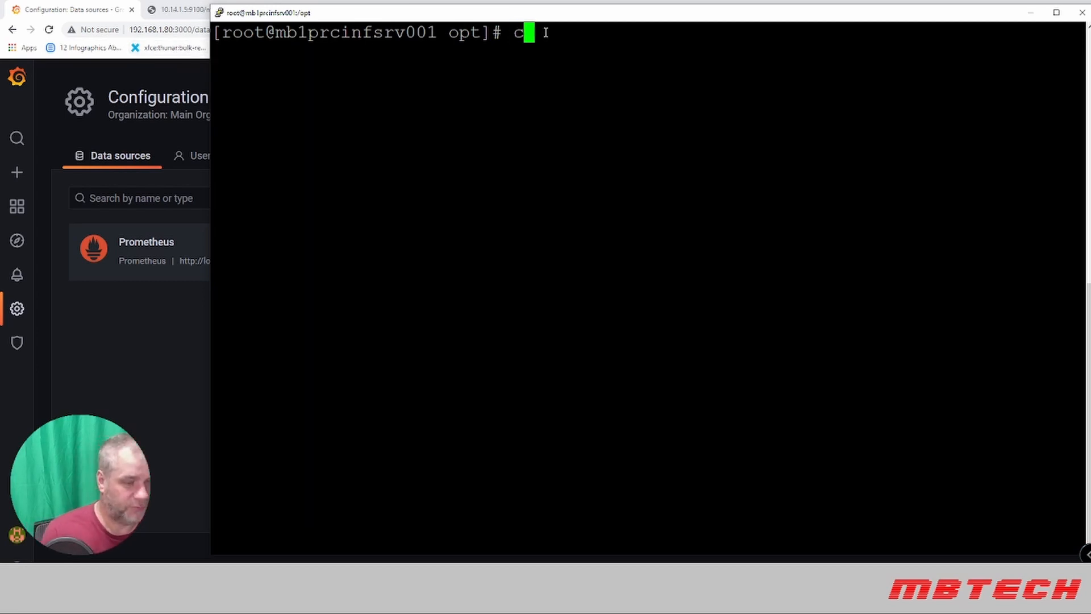
pyautogui.write('d /etc/')
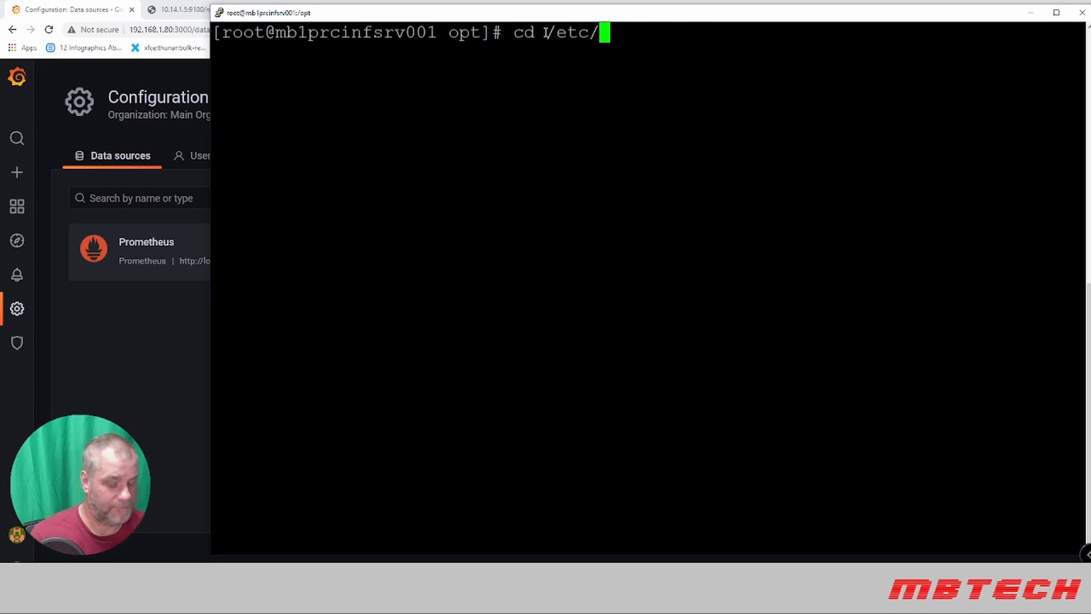
pyautogui.write('pro')
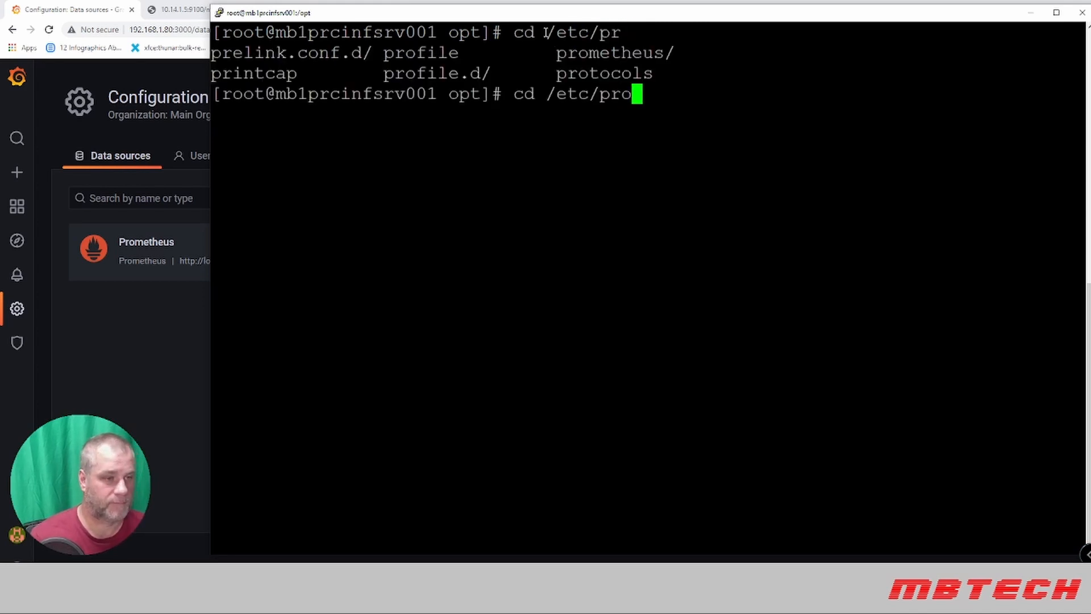
pyautogui.press('Tab')
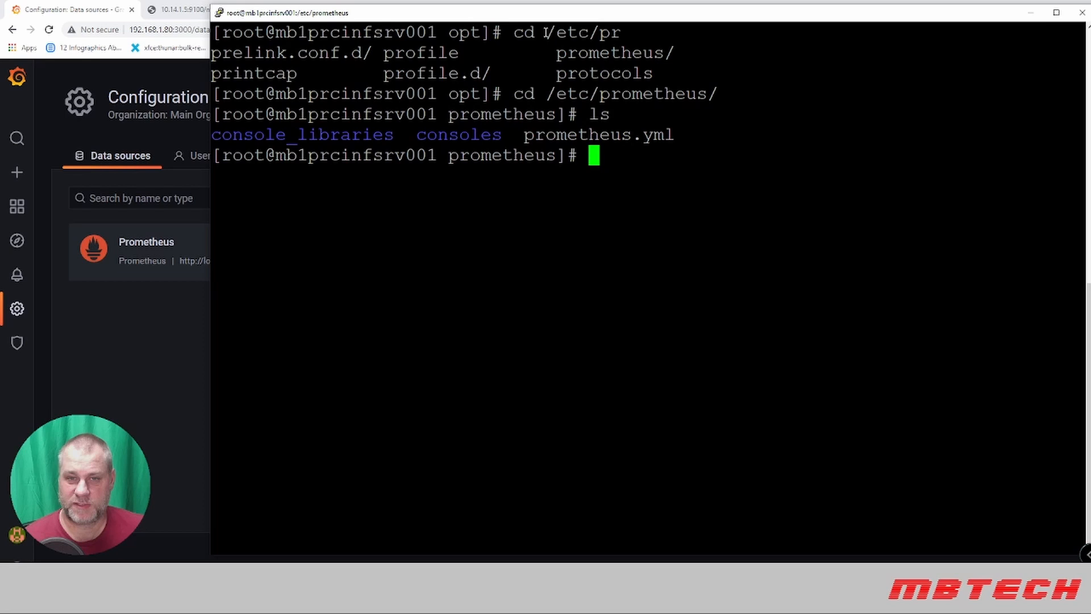
pyautogui.write('vi')
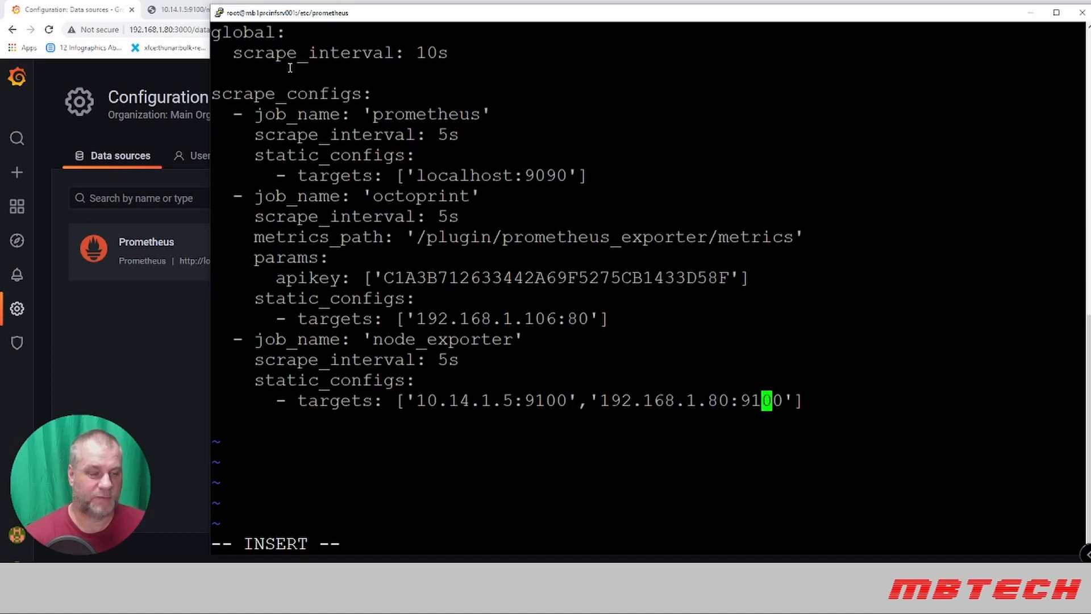
# Cycle through the 10.14.1.5, 192.168.1.80 and OctoPrint metrics tabs, ending on OctoPrint.
pyautogui.click(192, 9)
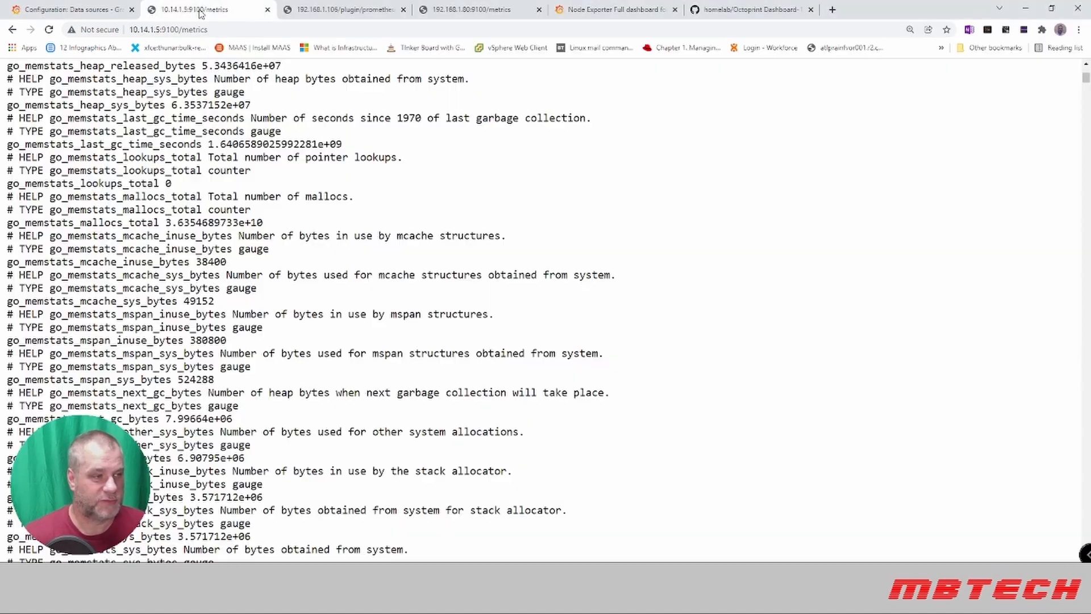
pyautogui.click(341, 9)
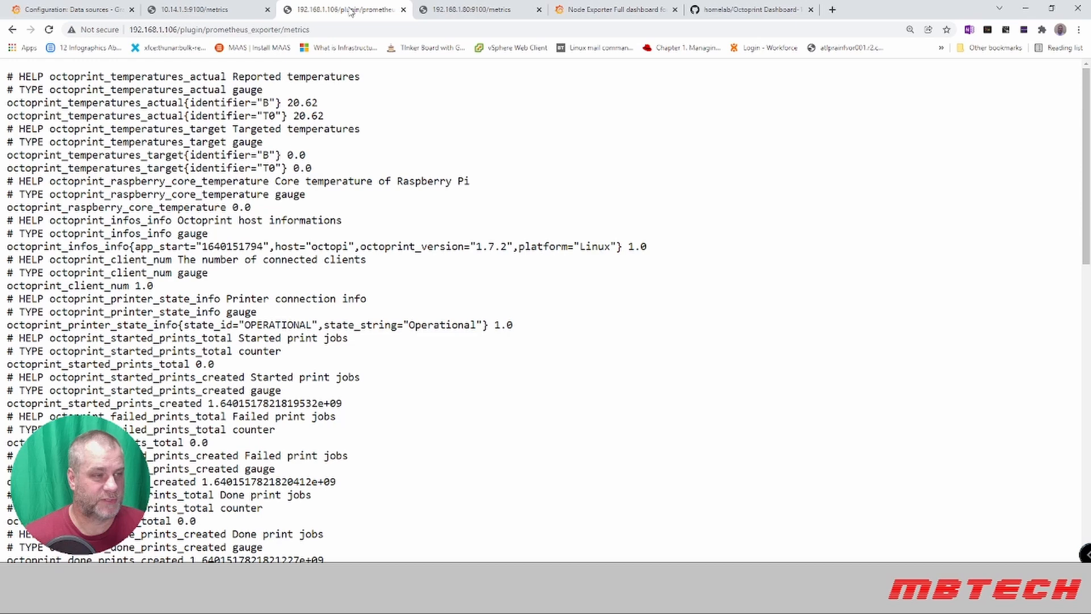
pyautogui.click(470, 9)
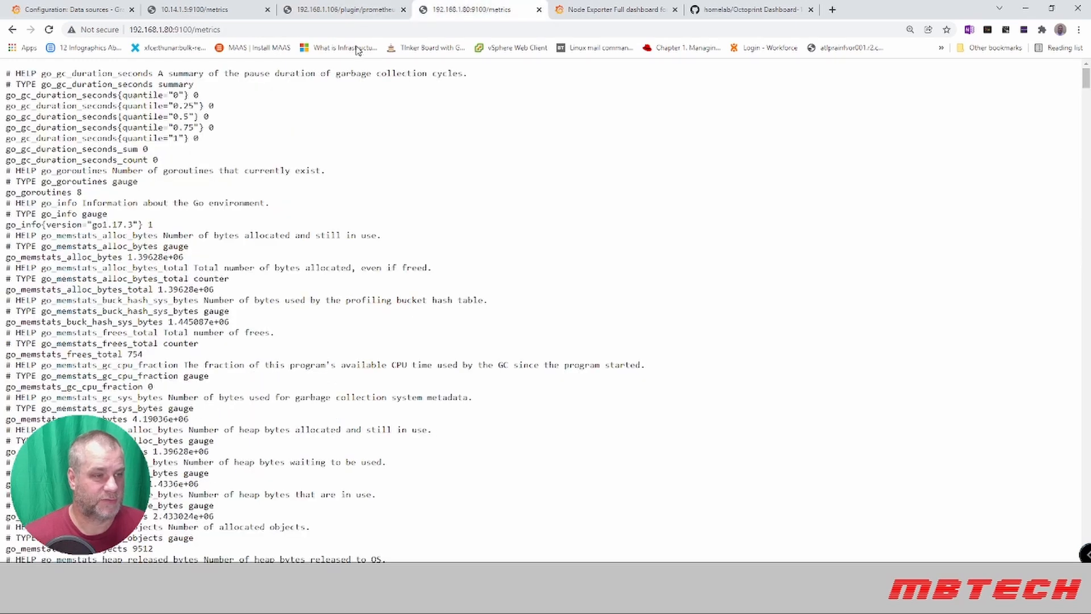
pyautogui.click(341, 9)
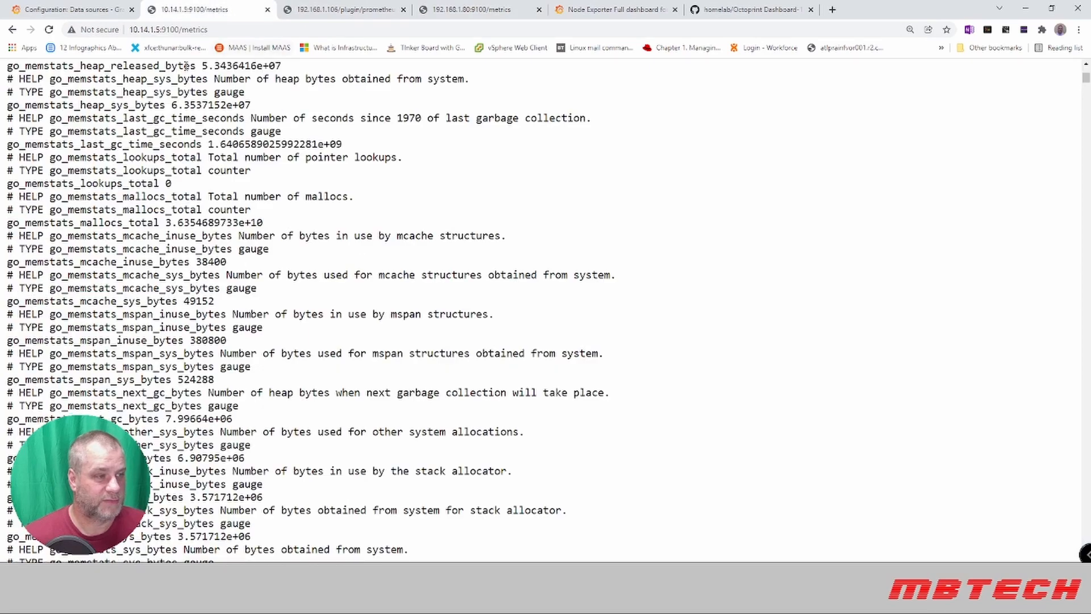
pyautogui.scroll(3)
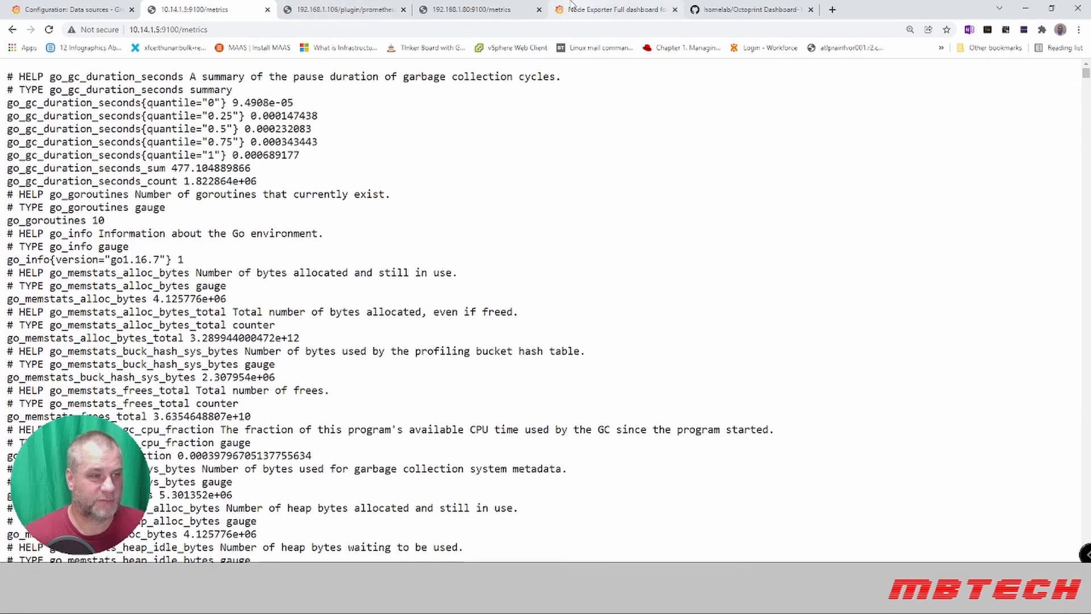
pyautogui.click(470, 10)
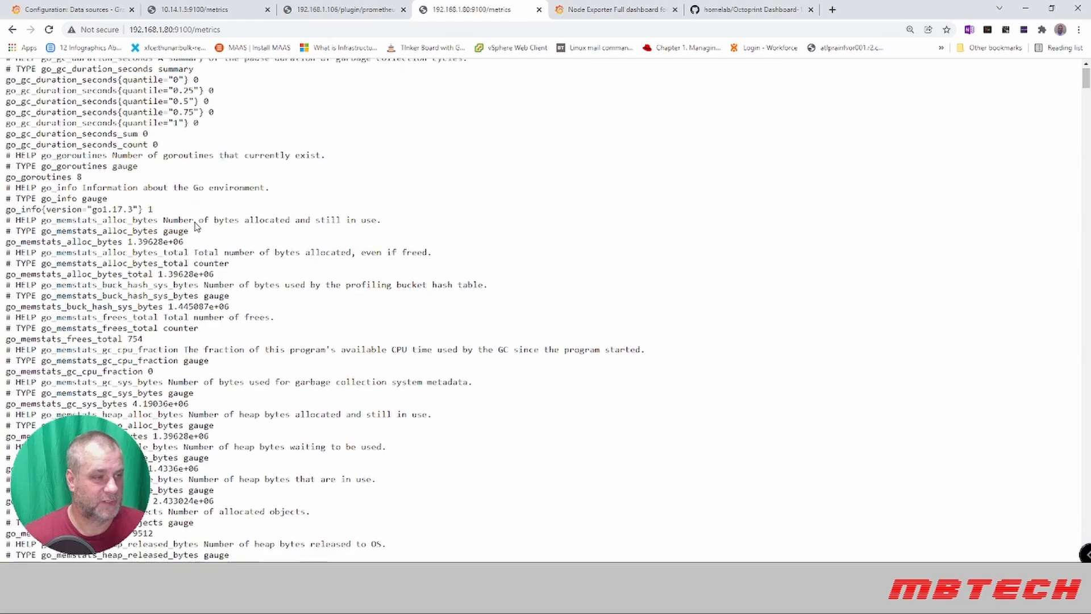
pyautogui.click(341, 9)
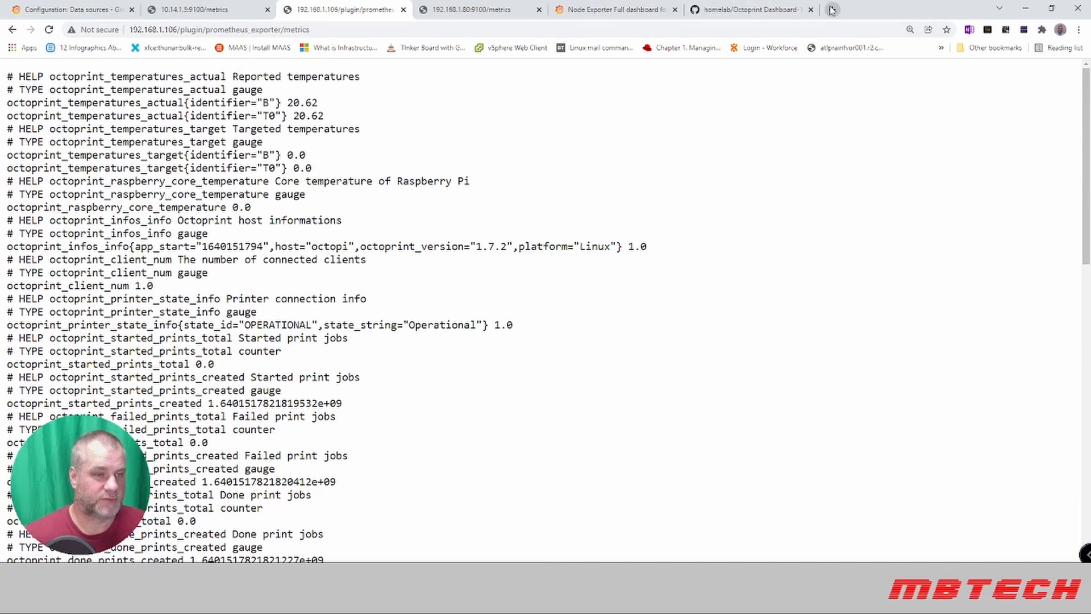
# Load the OctoPrint page at 192.168.1.106 in a new browser tab.
pyautogui.click(831, 10)
pyautogui.write('192.168')
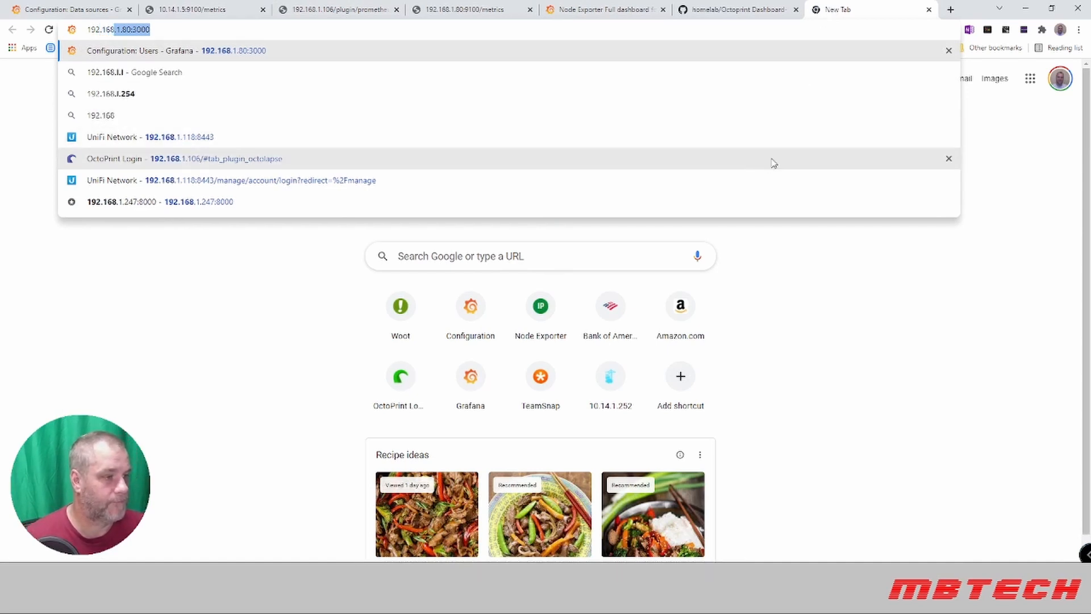
pyautogui.click(174, 158)
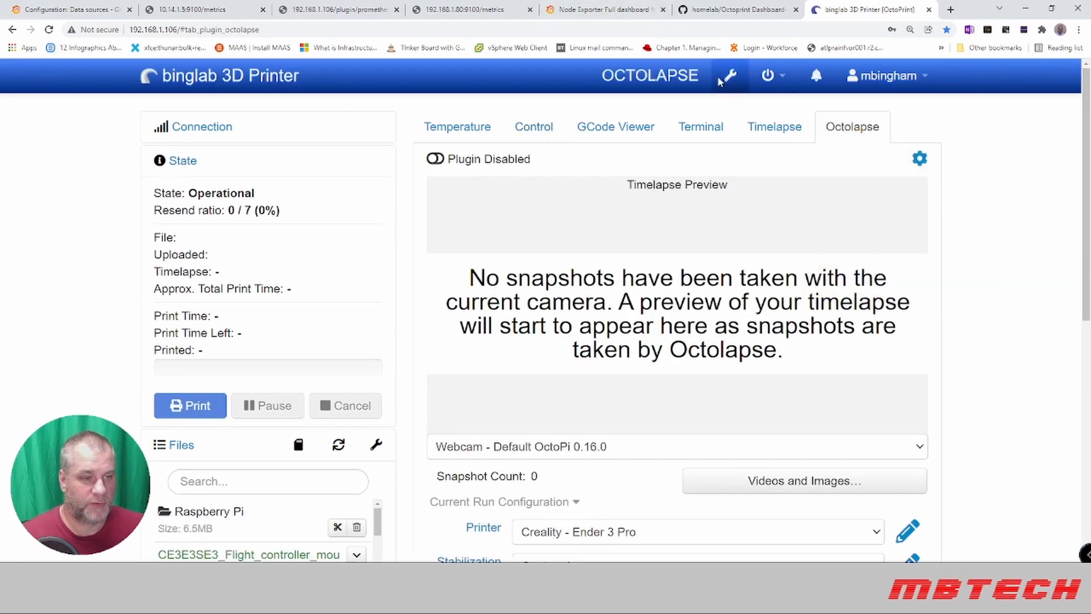
# Search OctoPrint's Plugin Manager for the Prometheus Exporter Plugin 0.1.7.
pyautogui.click(729, 75)
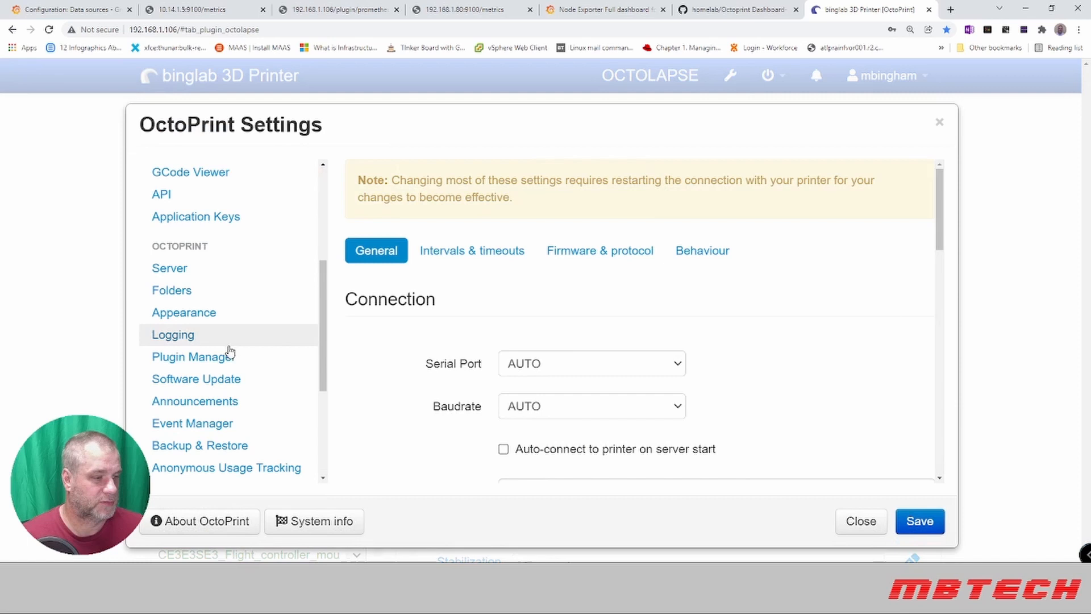
pyautogui.click(193, 357)
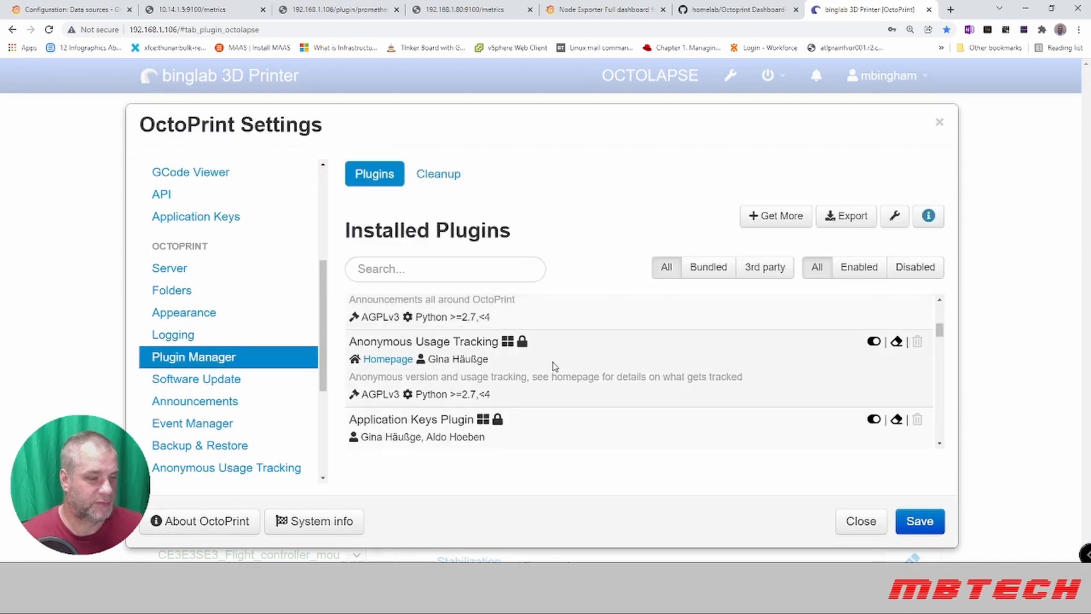
pyautogui.scroll(-3)
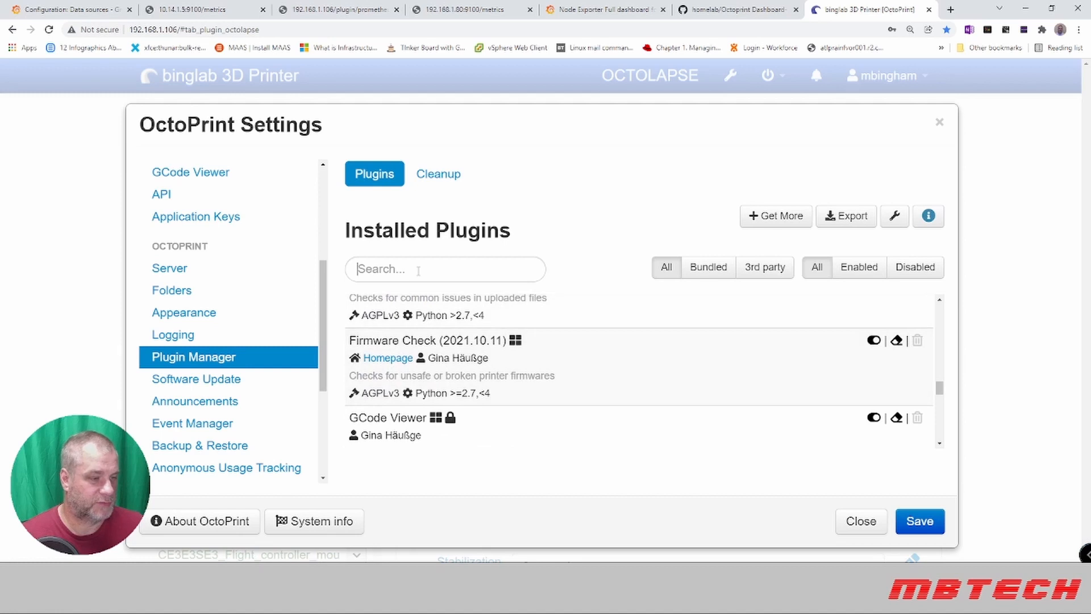
pyautogui.write('p')
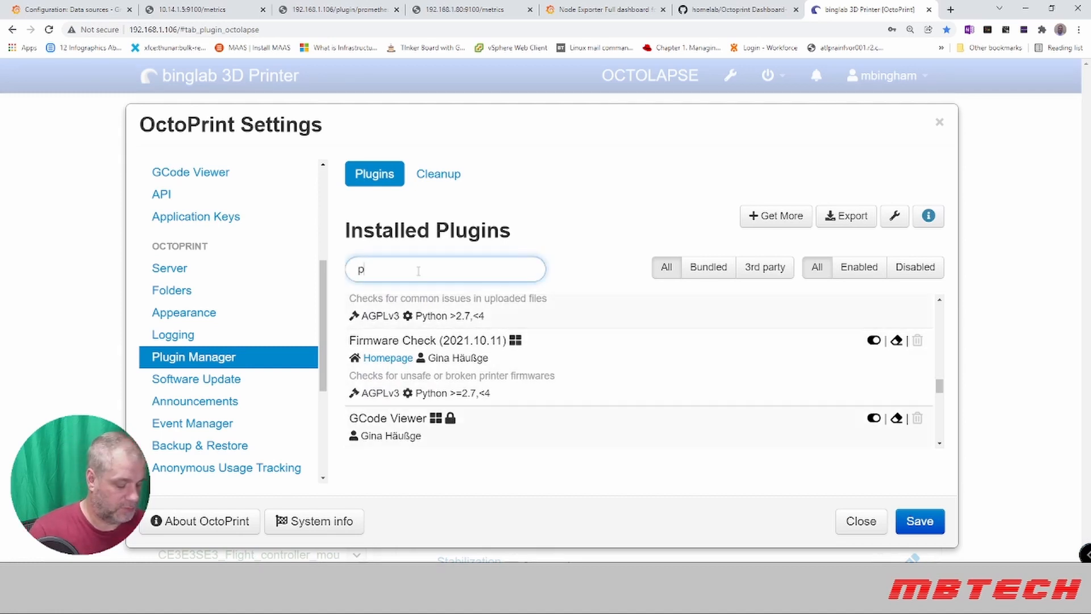
pyautogui.write('rome')
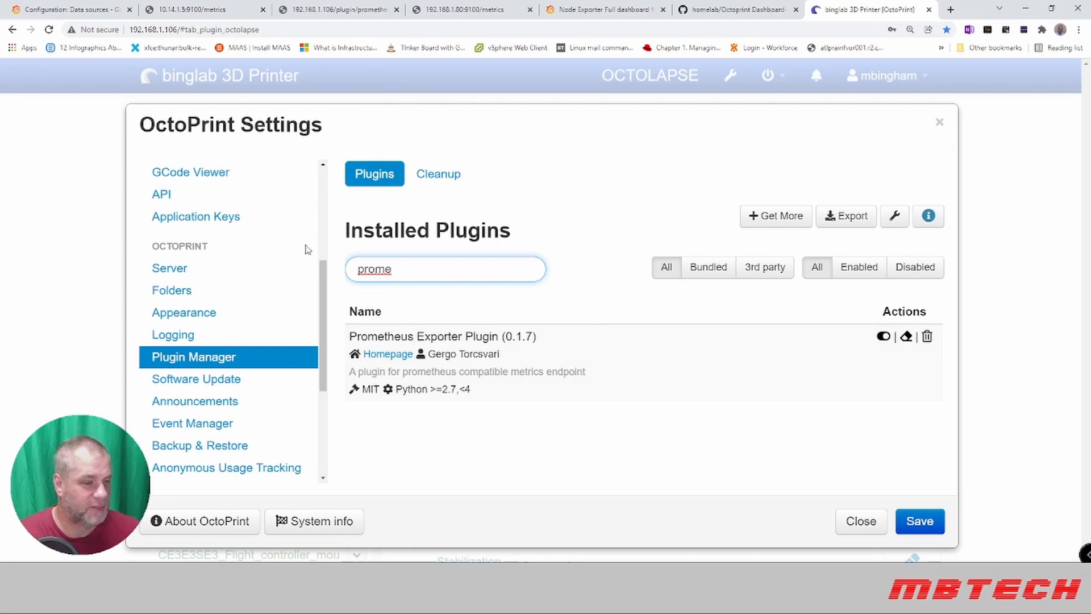
pyautogui.moveTo(301, 322)
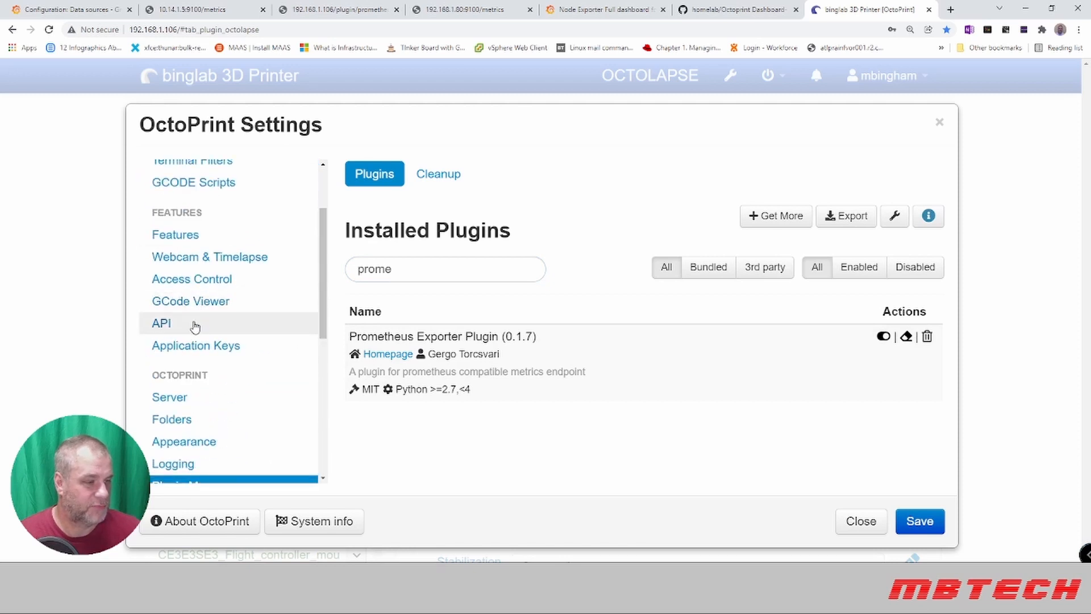
# Open OctoPrint's Application Keys settings to view the grafana API key.
pyautogui.click(196, 345)
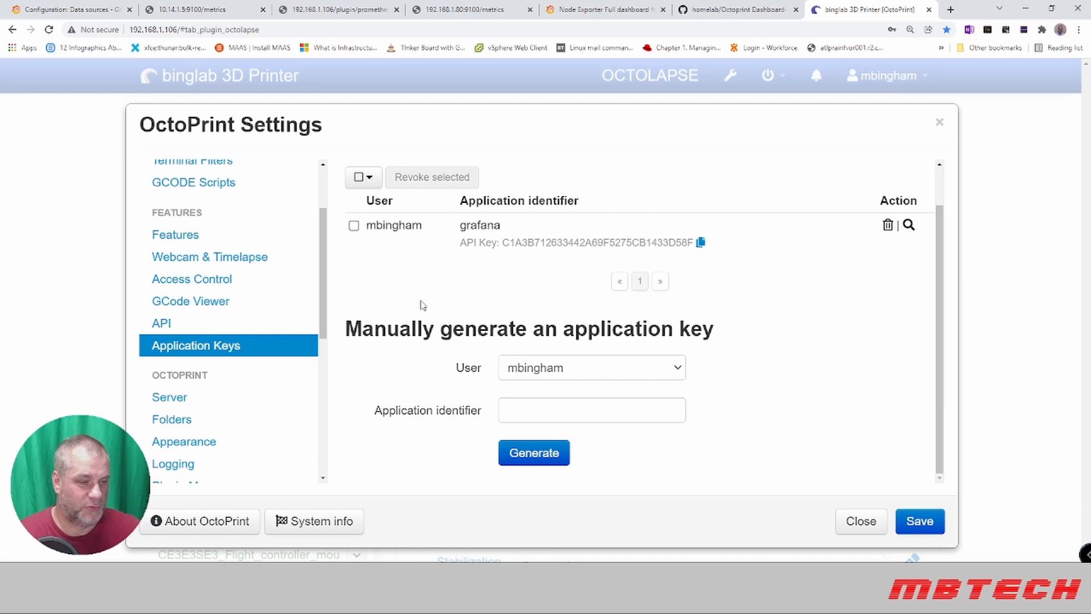
pyautogui.click(591, 410)
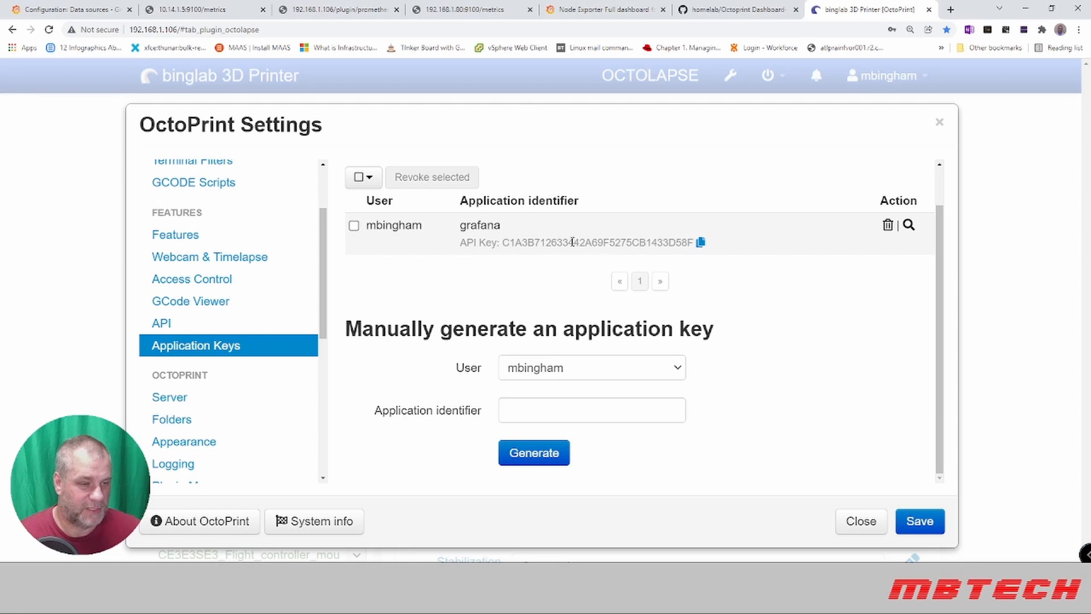
pyautogui.moveTo(538, 258)
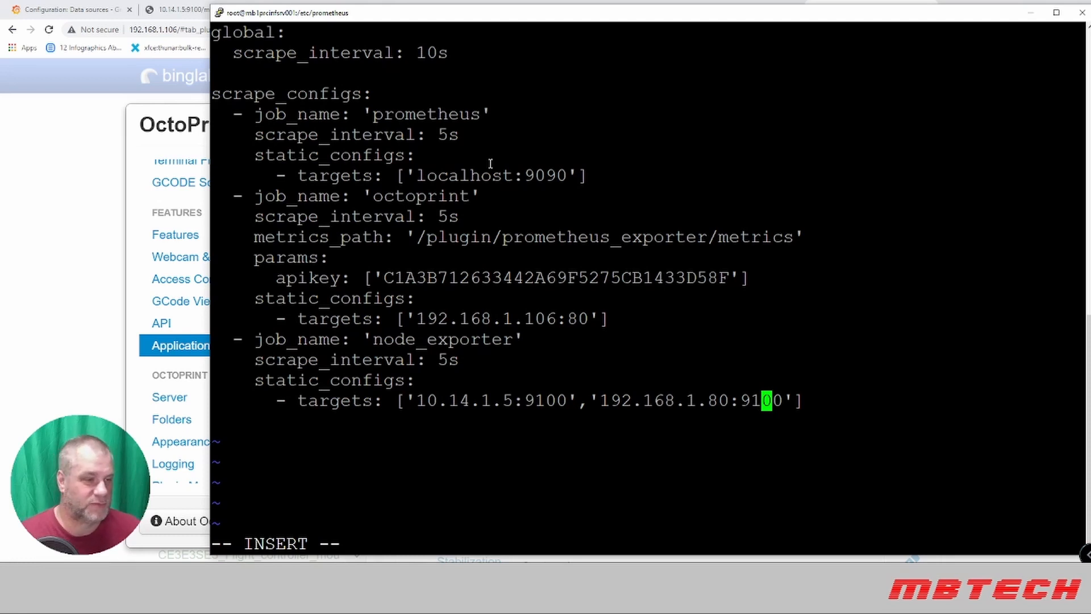
pyautogui.moveTo(490, 265)
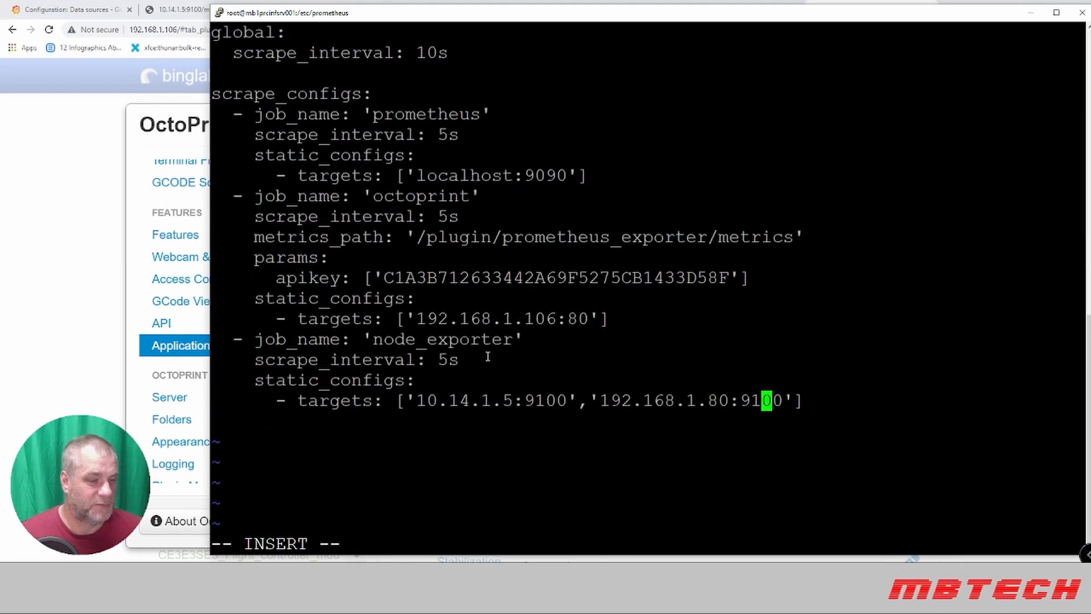
# Exit vi and restart Prometheus with systemctl stop and start, checking its status.
pyautogui.press('Escape')
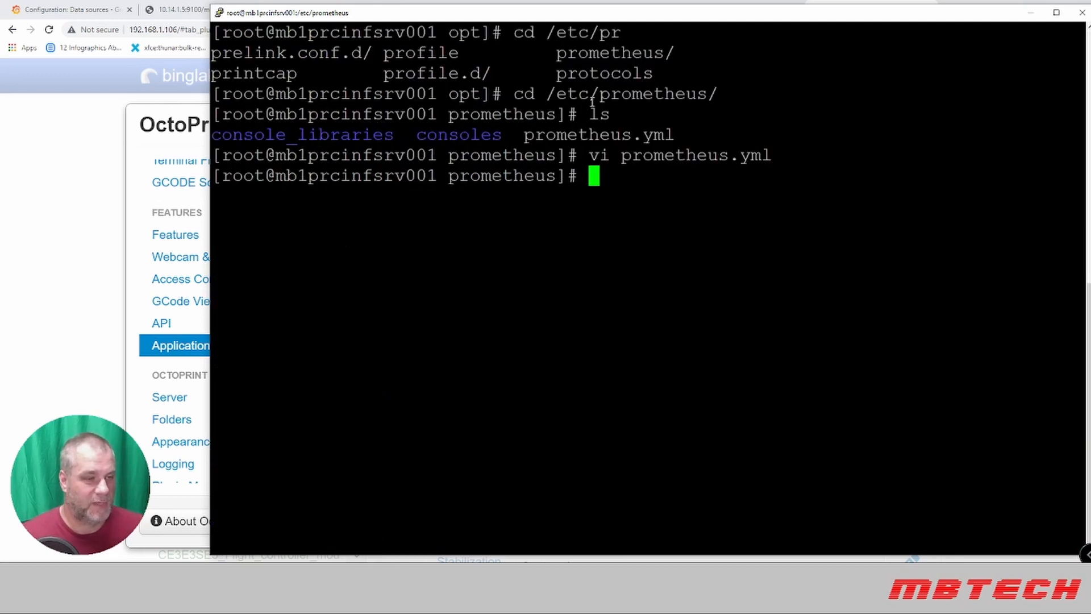
pyautogui.write('vi prometheus.yml')
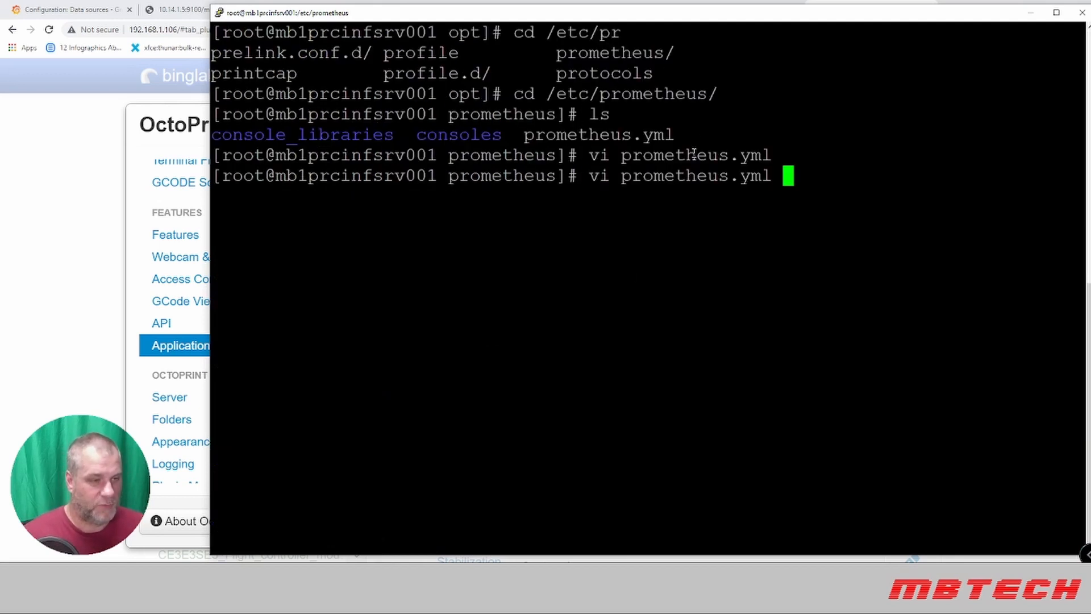
pyautogui.write('systemctl stop prometheus')
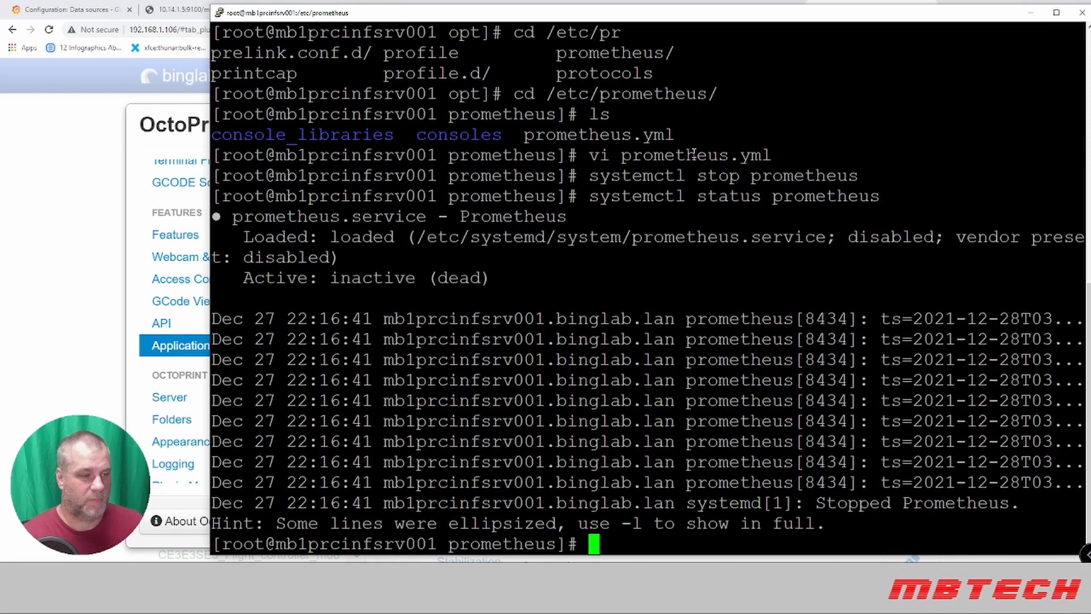
pyautogui.write('systemctl status prometheus')
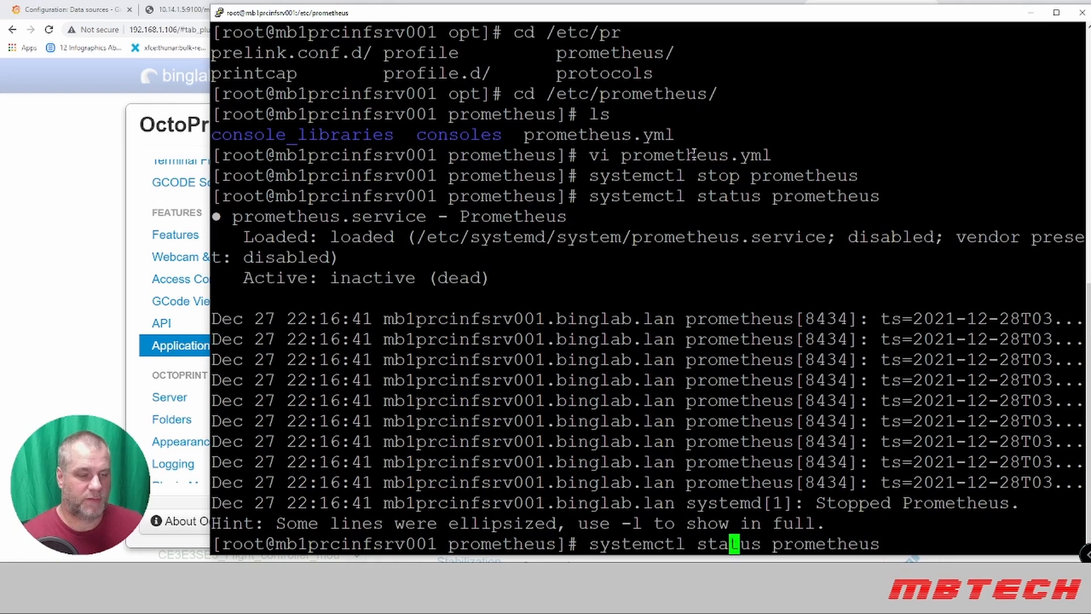
pyautogui.write('start')
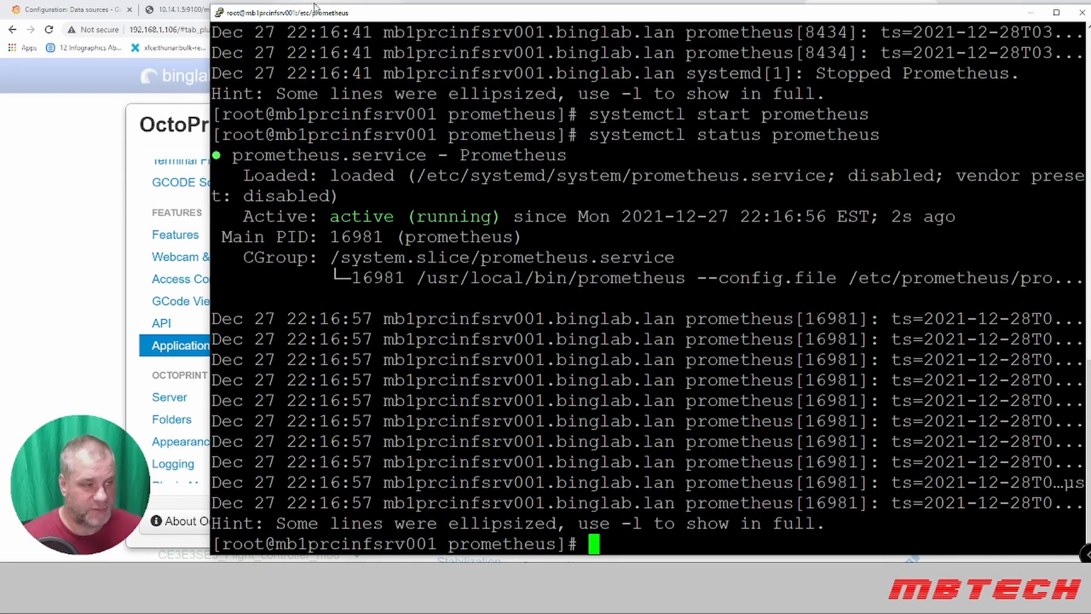
pyautogui.click(868, 9)
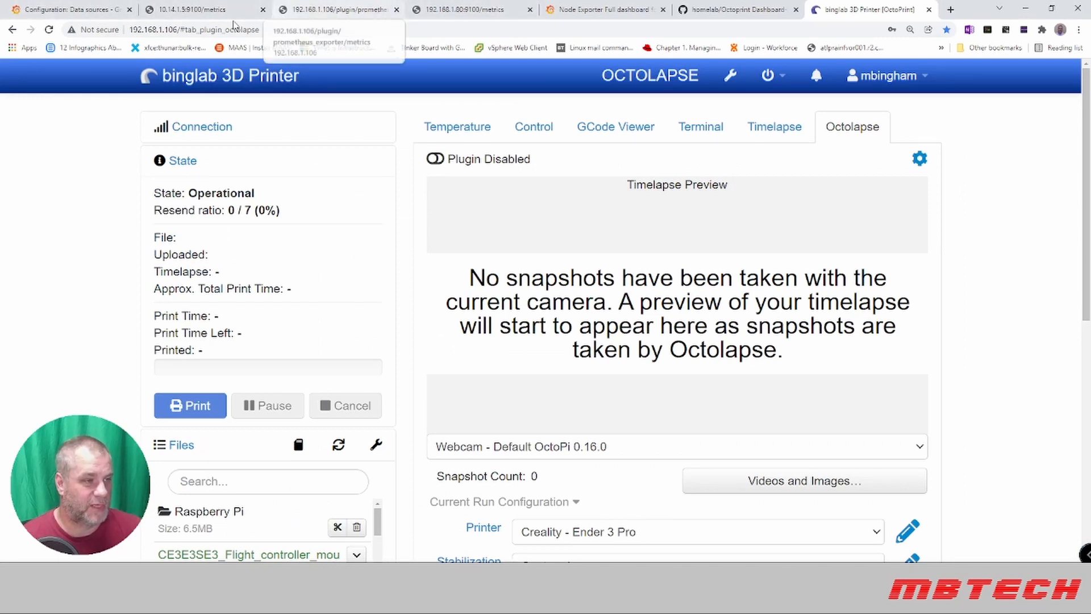
# Execute the octoprint_done_prints_total query in Prometheus and inspect its graph.
pyautogui.click(470, 9)
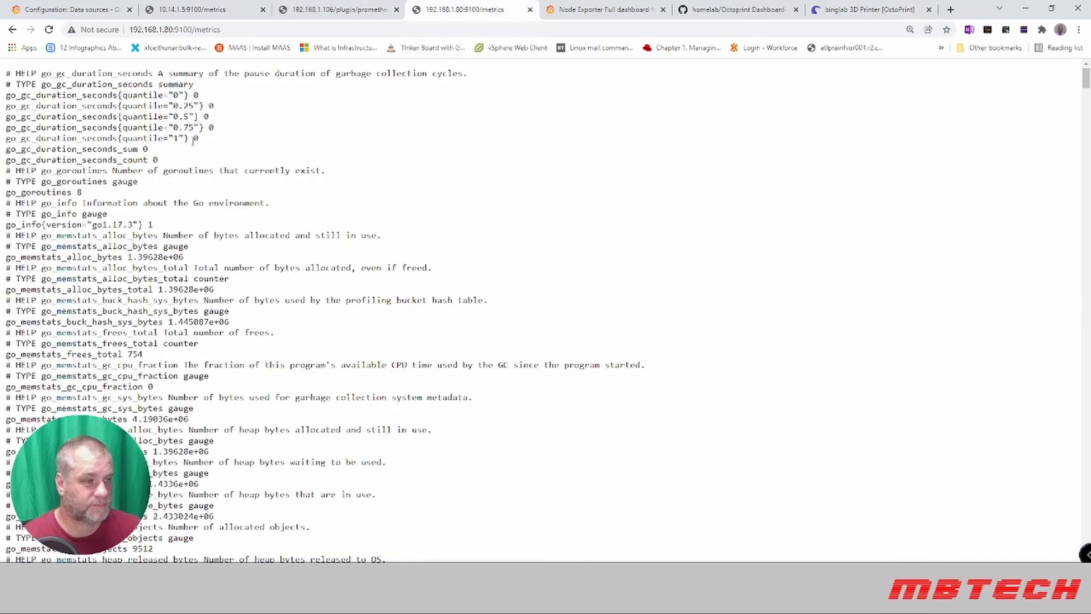
pyautogui.click(174, 29)
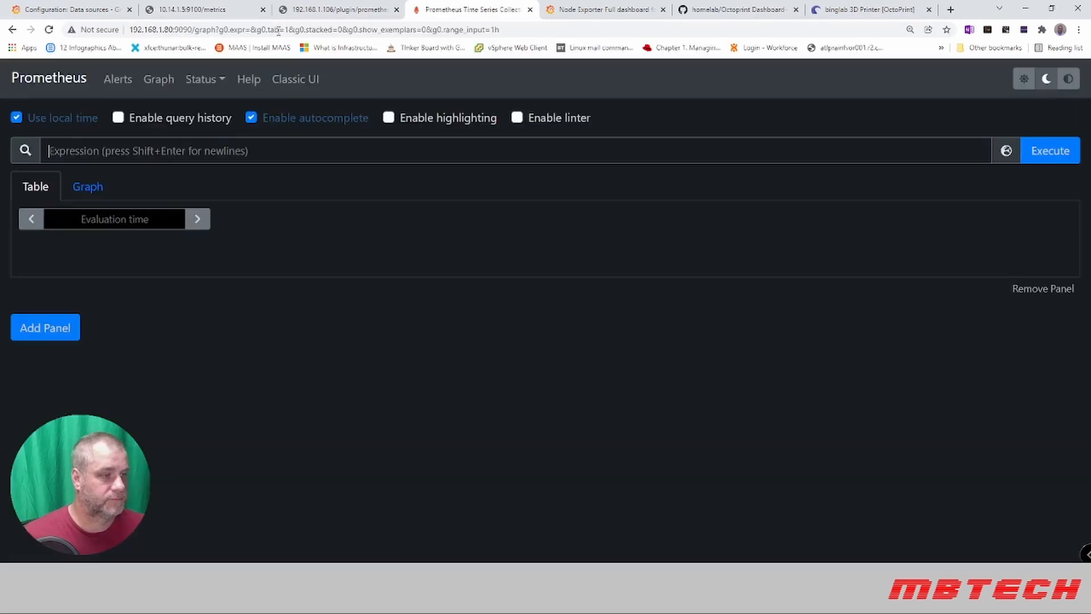
pyautogui.click(1050, 150)
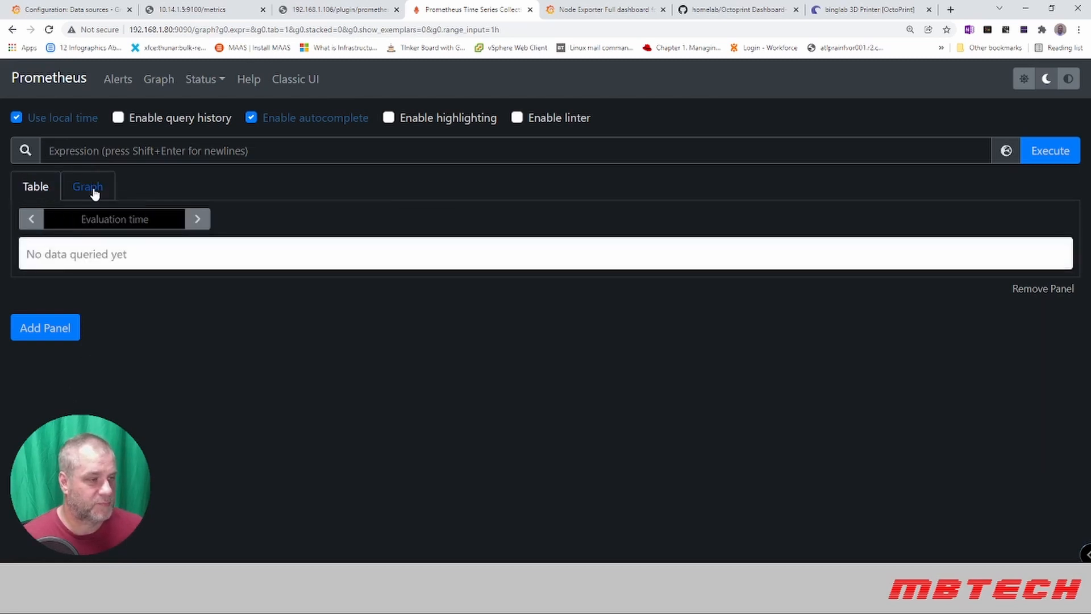
pyautogui.click(87, 187)
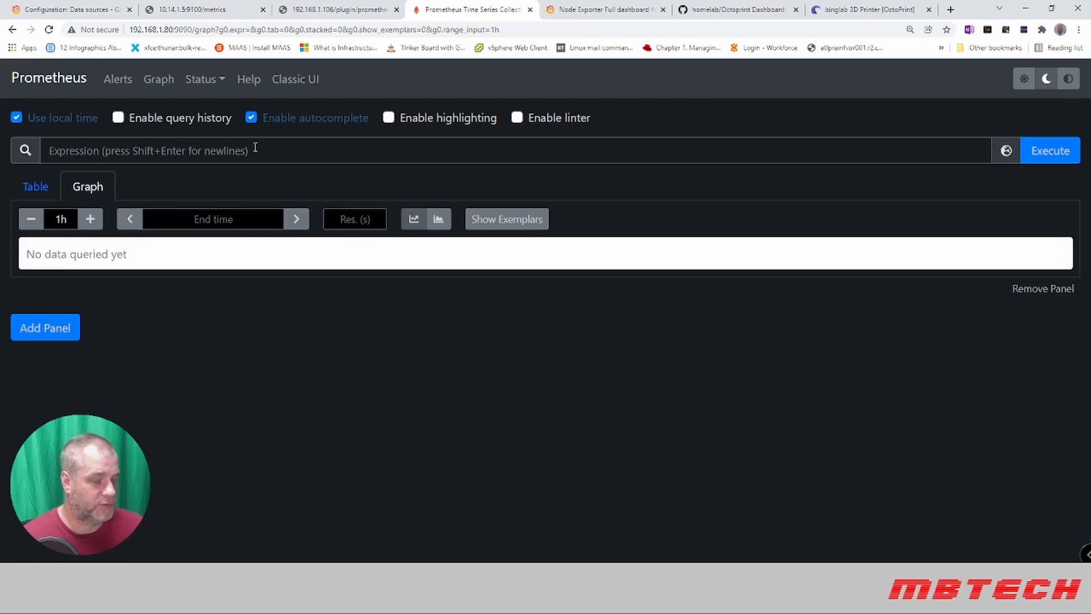
pyautogui.write('oc')
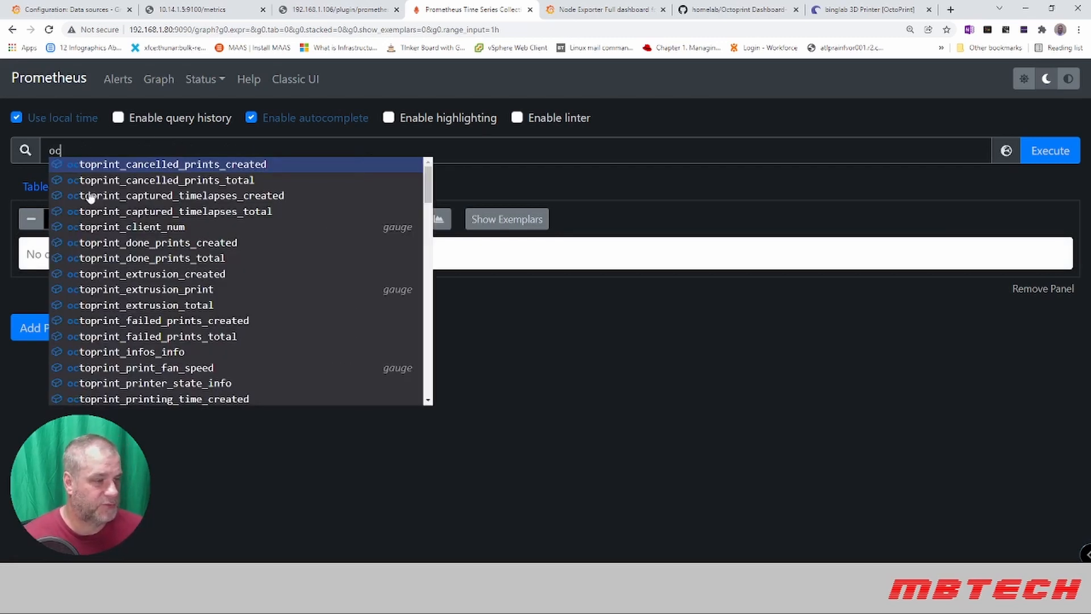
pyautogui.click(149, 257)
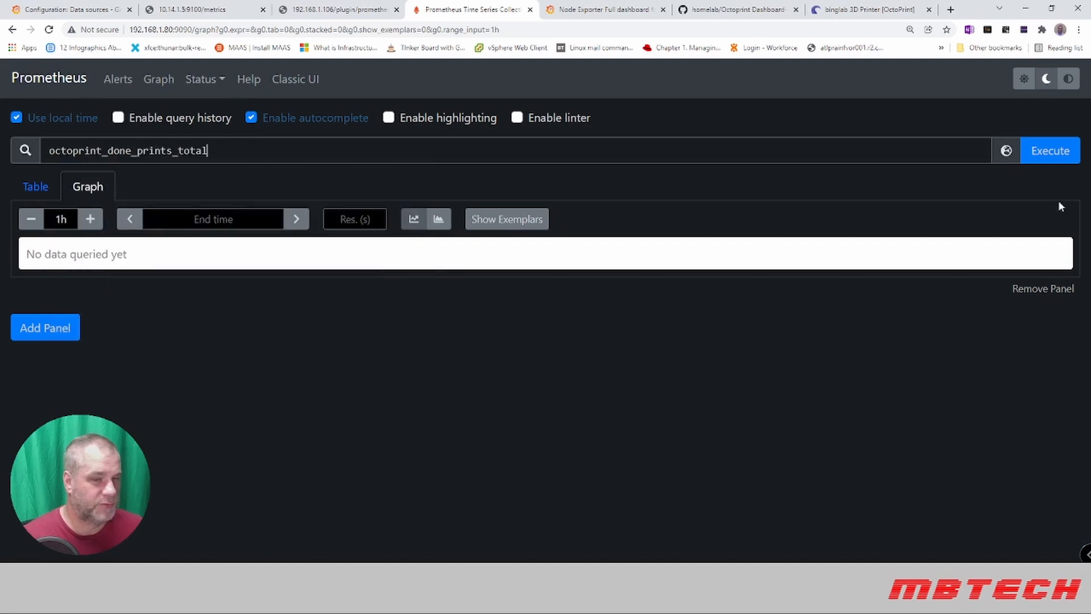
pyautogui.click(1050, 150)
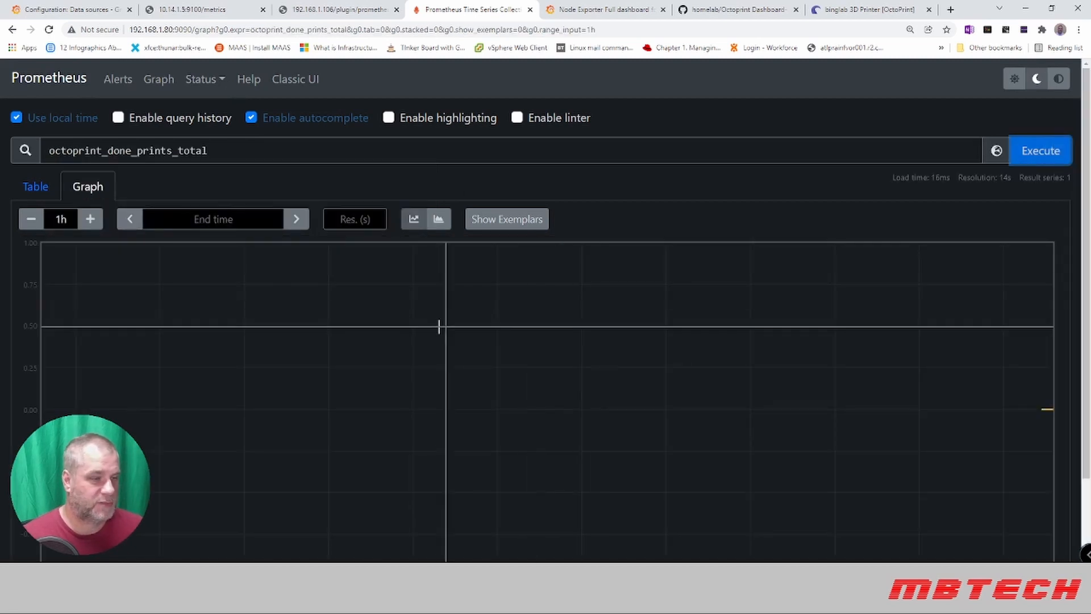
pyautogui.scroll(-3)
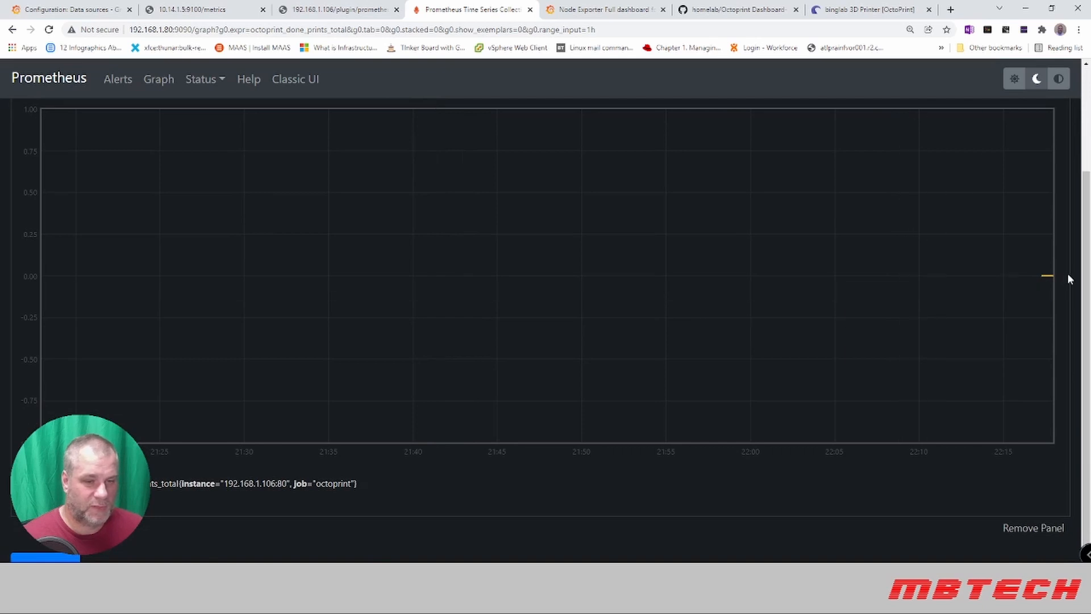
pyautogui.moveTo(804, 273)
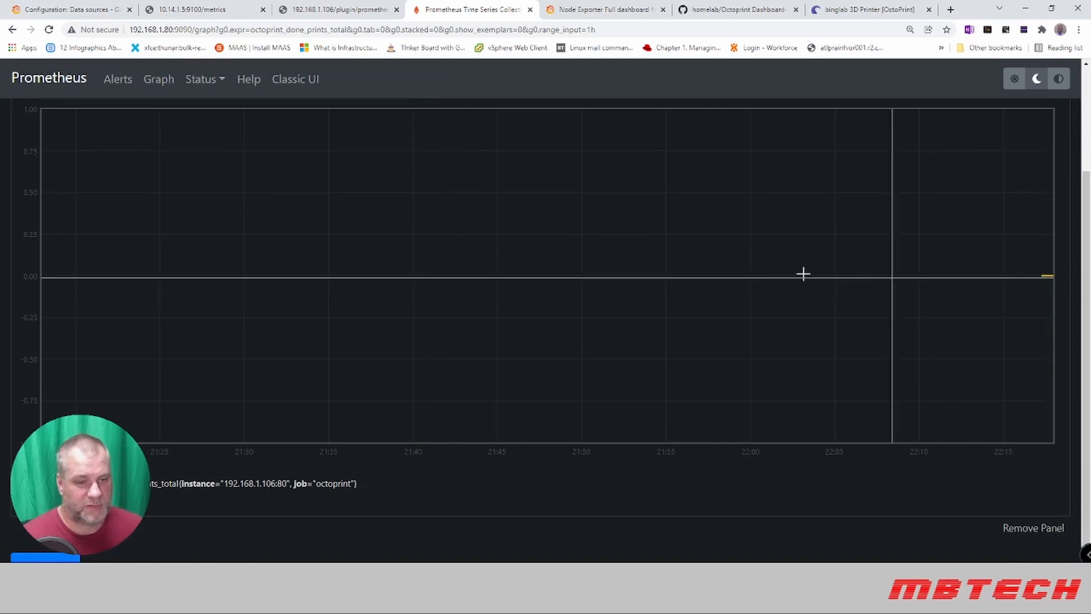
pyautogui.moveTo(98, 297)
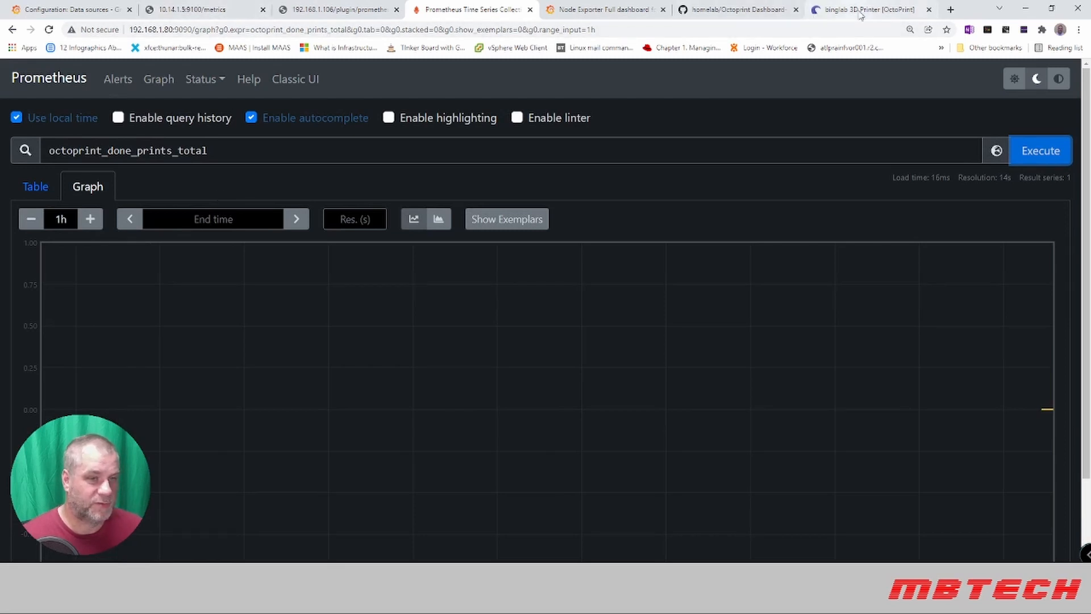
# Start printing the flight controller mount file in OctoPrint, then return to Prometheus.
pyautogui.click(866, 9)
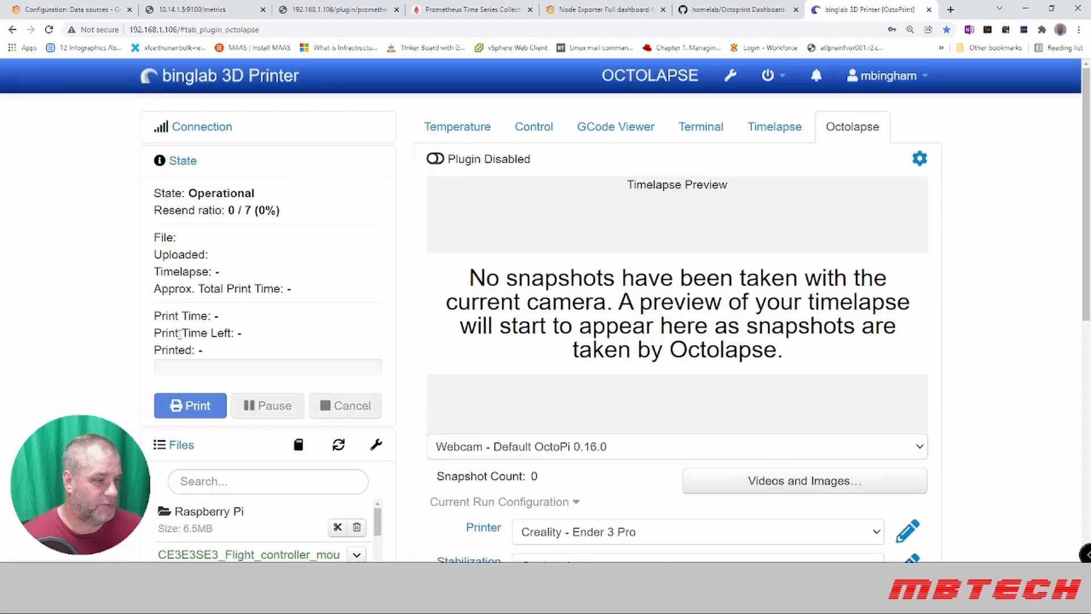
pyautogui.scroll(-3)
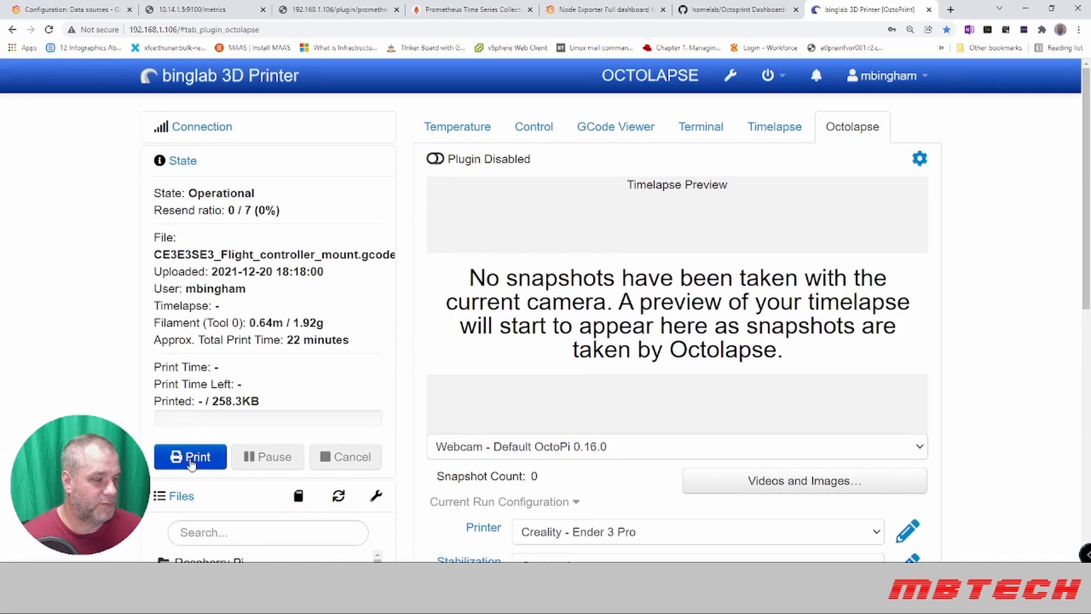
pyautogui.click(190, 457)
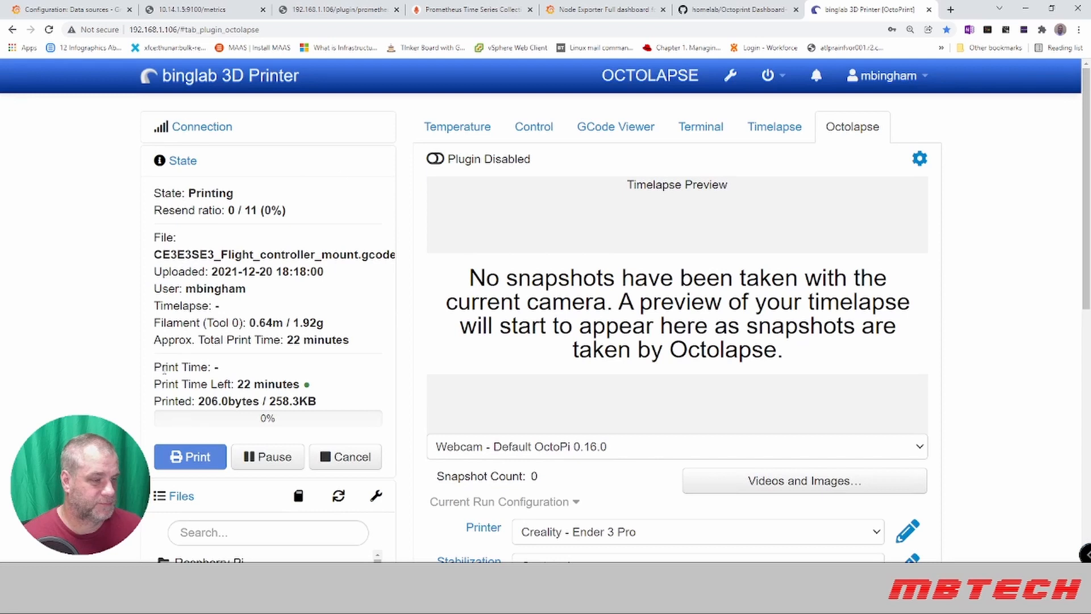
pyautogui.moveTo(492, 387)
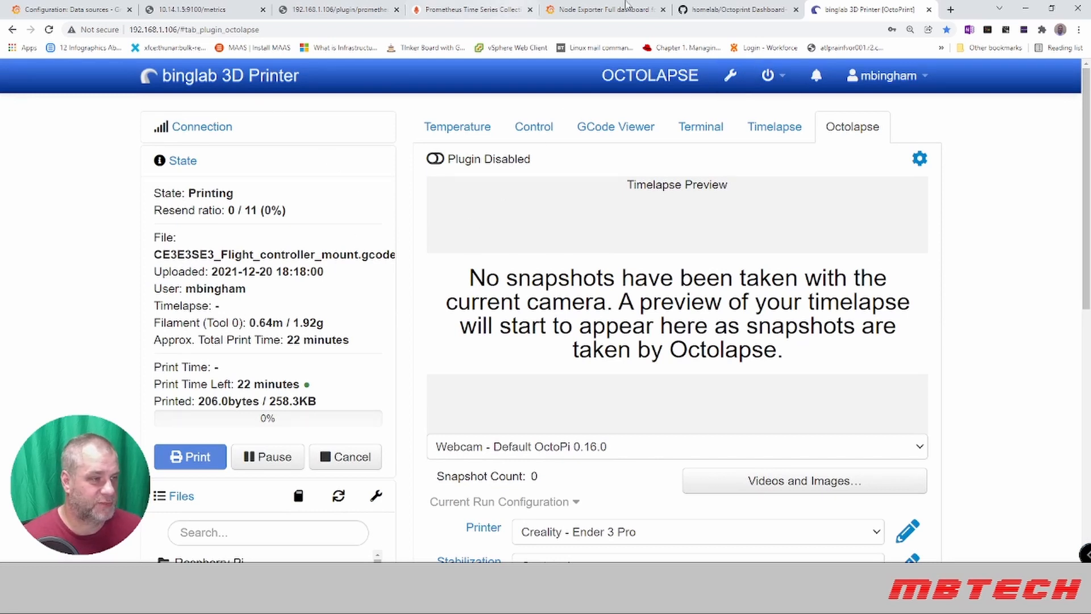
pyautogui.click(471, 9)
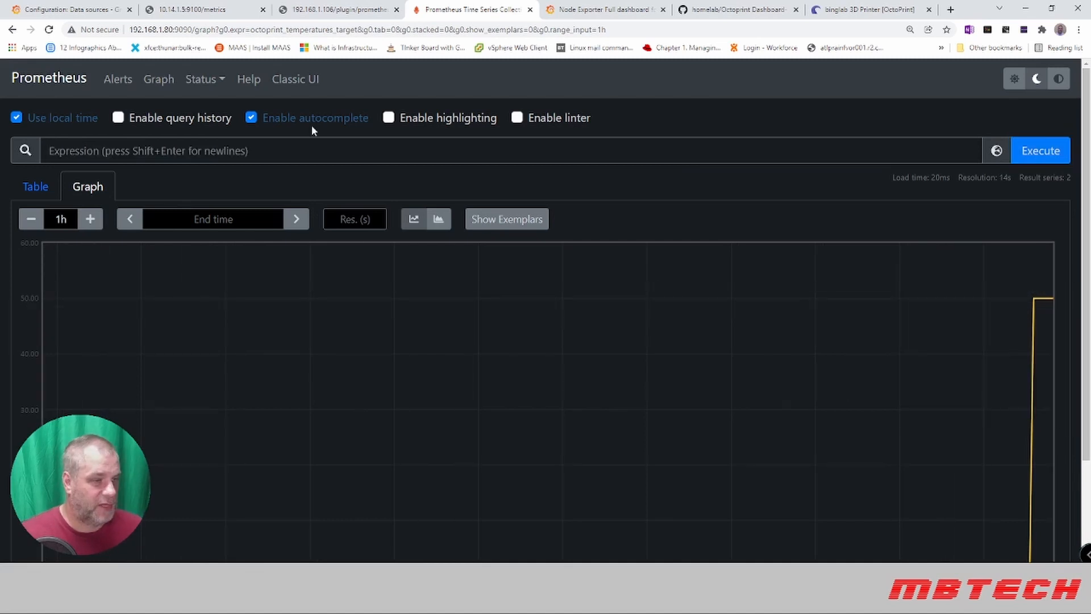
# Open Grafana's dashboard import page from the Create menu.
pyautogui.click(70, 10)
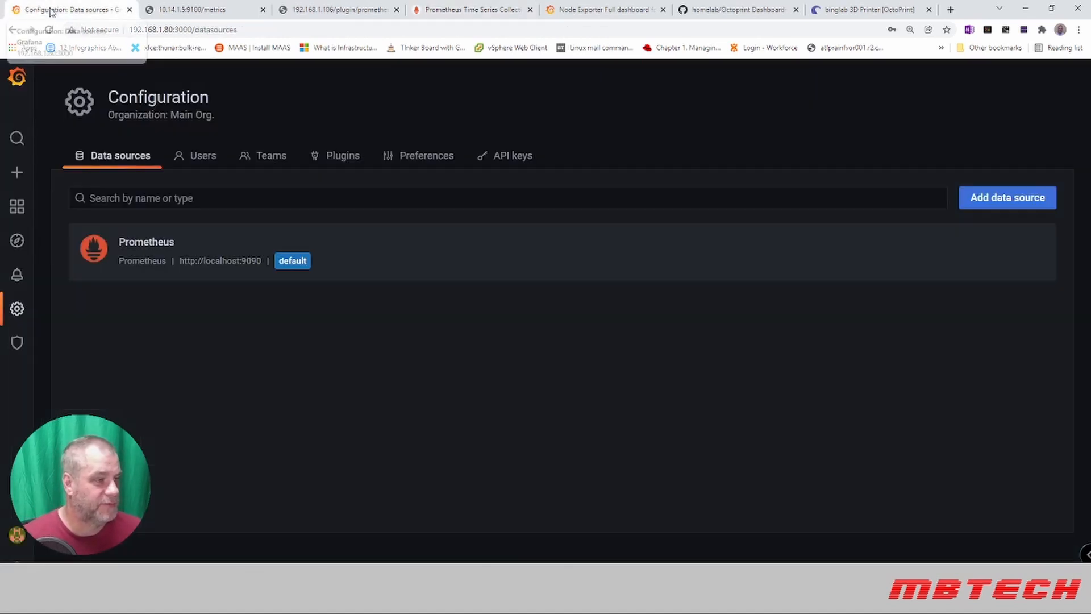
pyautogui.click(16, 171)
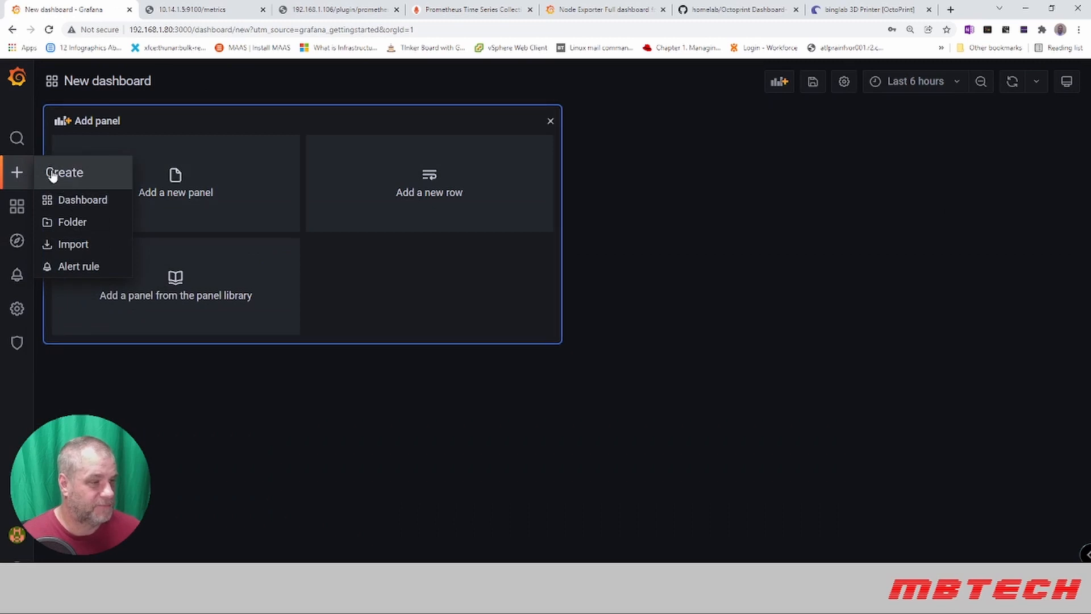
pyautogui.click(72, 244)
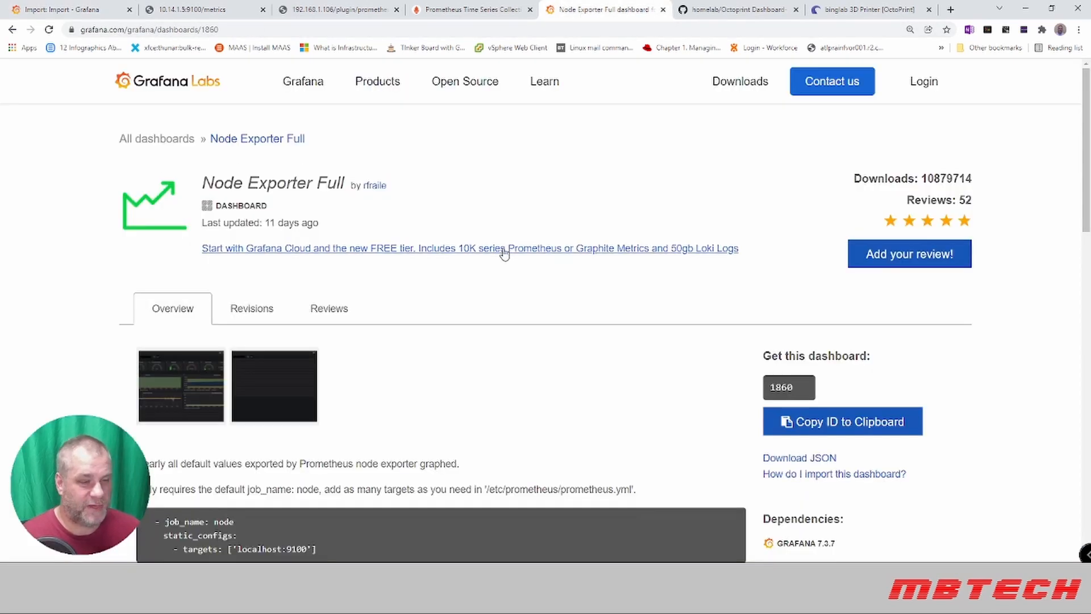
pyautogui.moveTo(770, 373)
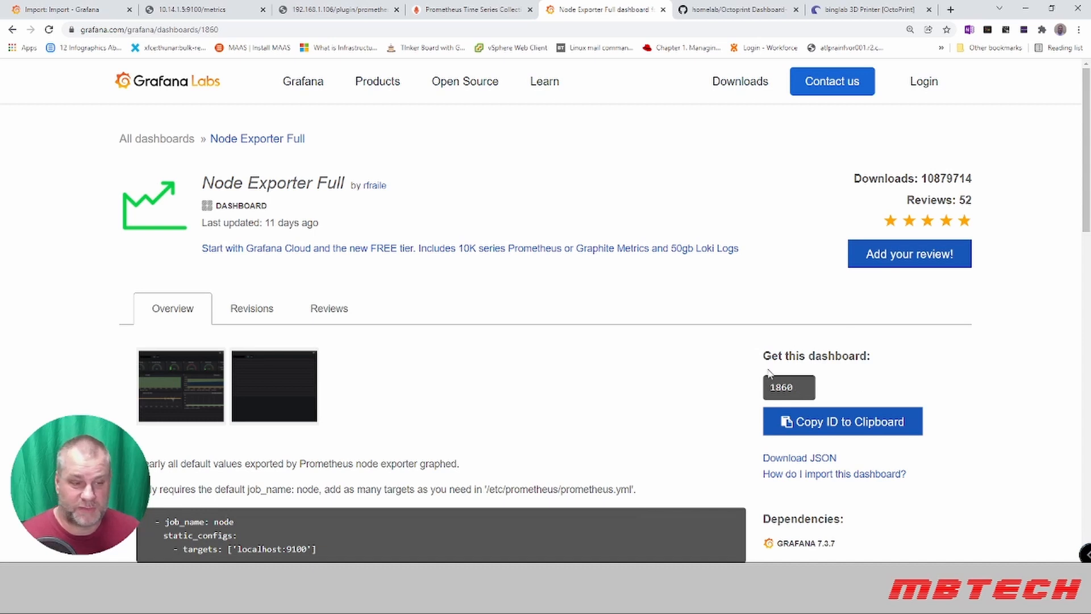
# Load Node Exporter Full dashboard ID 1860 from Grafana.com.
pyautogui.click(842, 421)
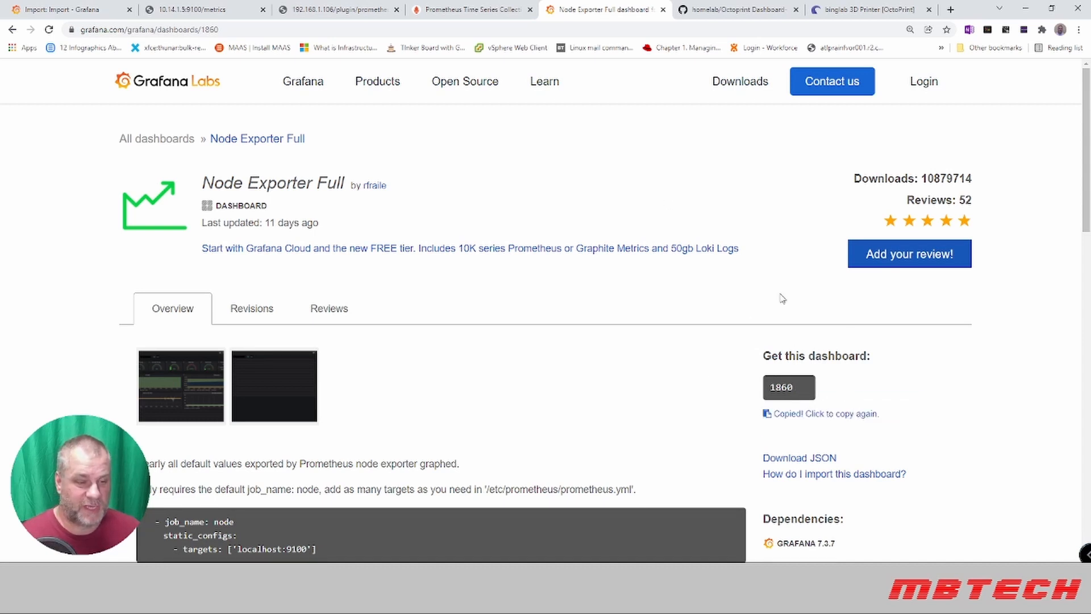
pyautogui.click(70, 10)
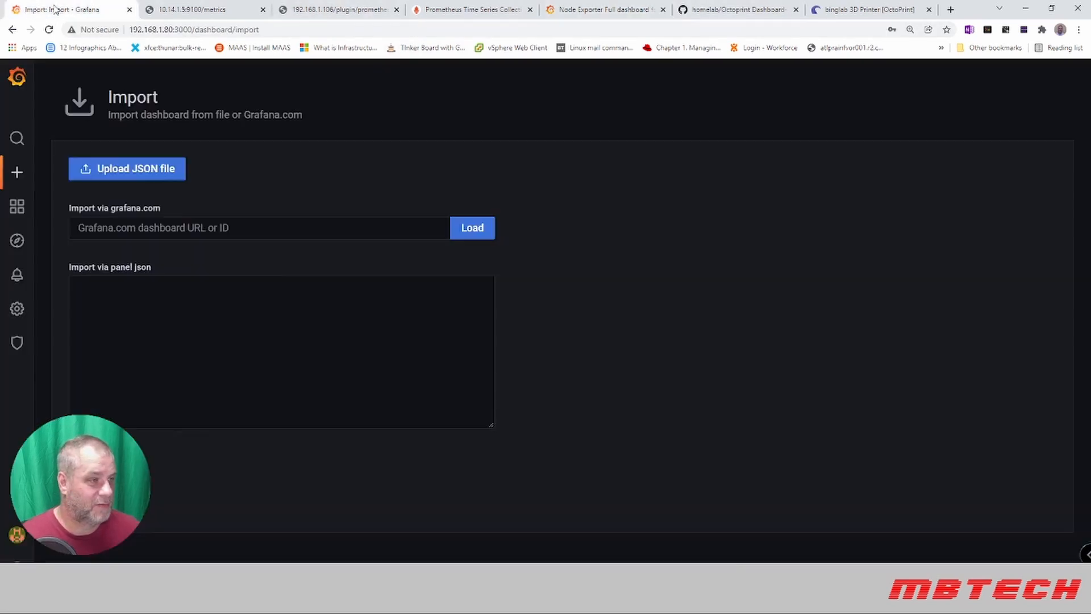
pyautogui.write('1860')
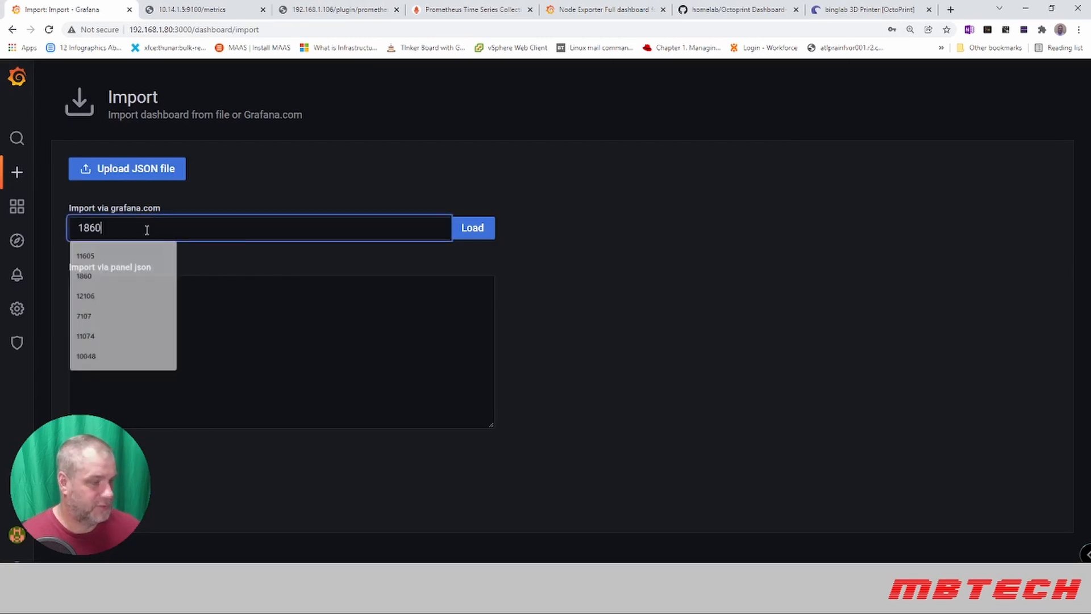
pyautogui.click(471, 228)
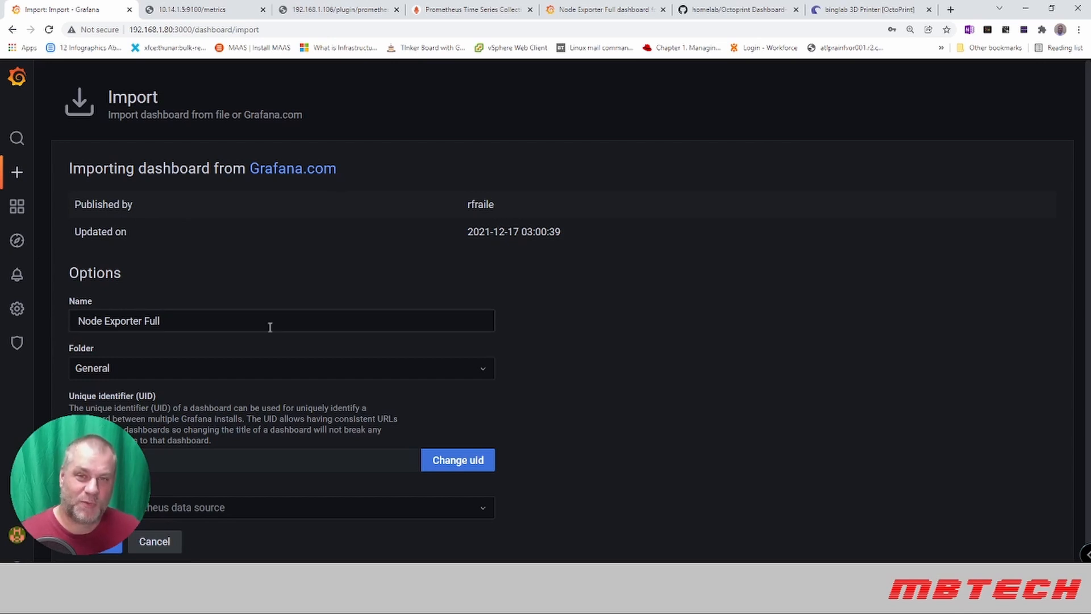
pyautogui.scroll(-3)
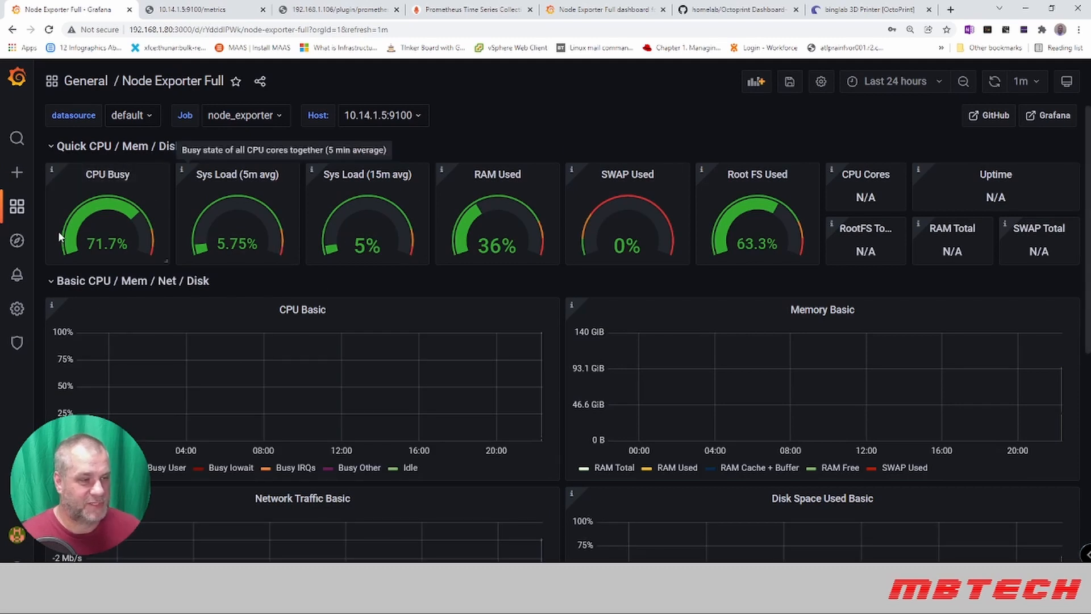
pyautogui.moveTo(598, 278)
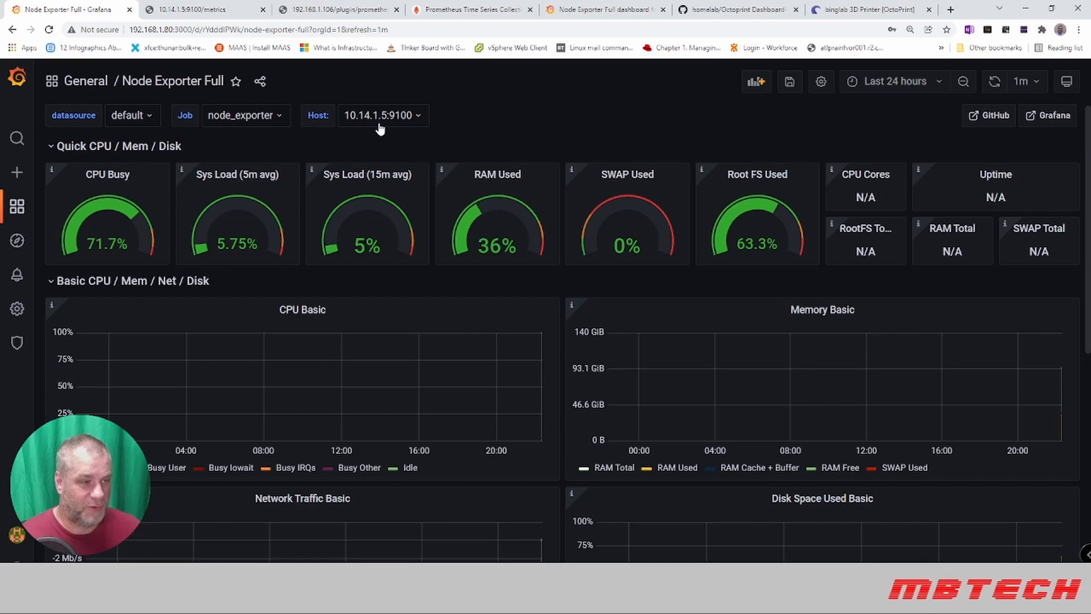
# Switch the Node Exporter Full Host variable to 192.168.1.80:9100 and browse its gauges.
pyautogui.click(381, 115)
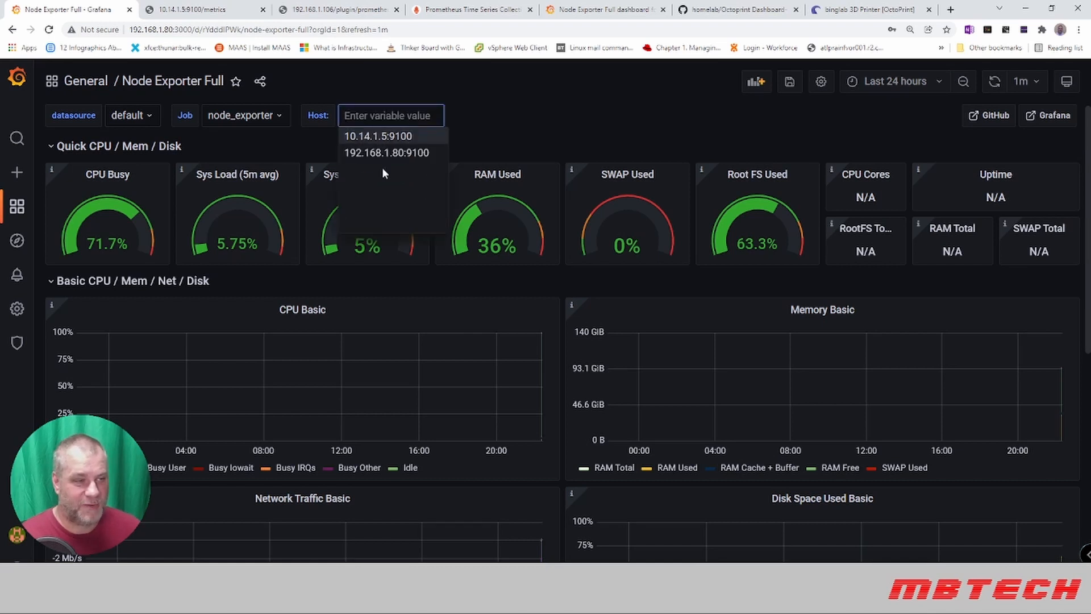
pyautogui.click(386, 153)
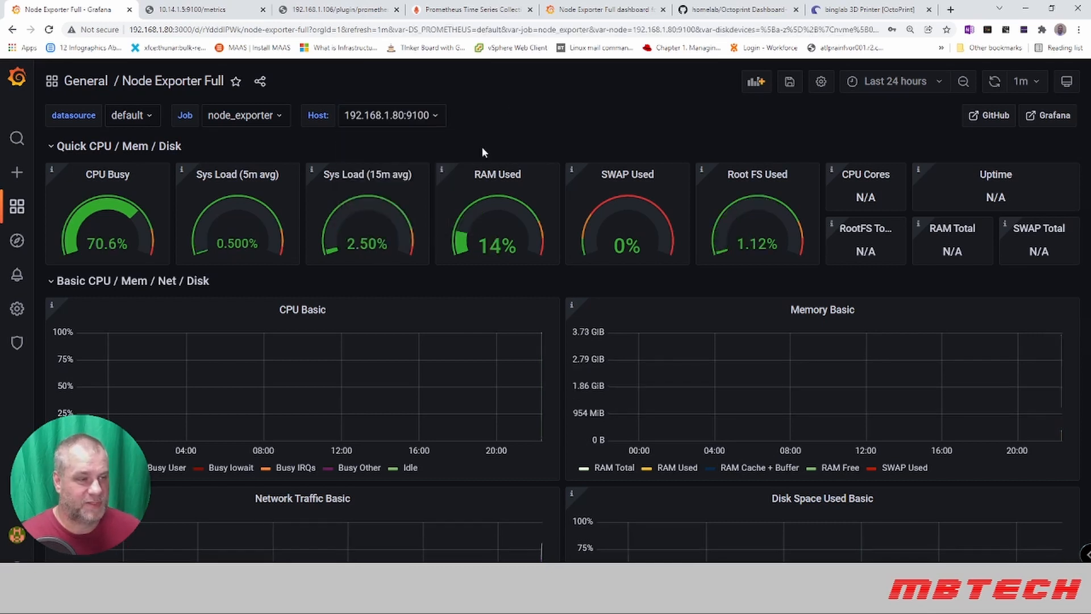
pyautogui.scroll(-3)
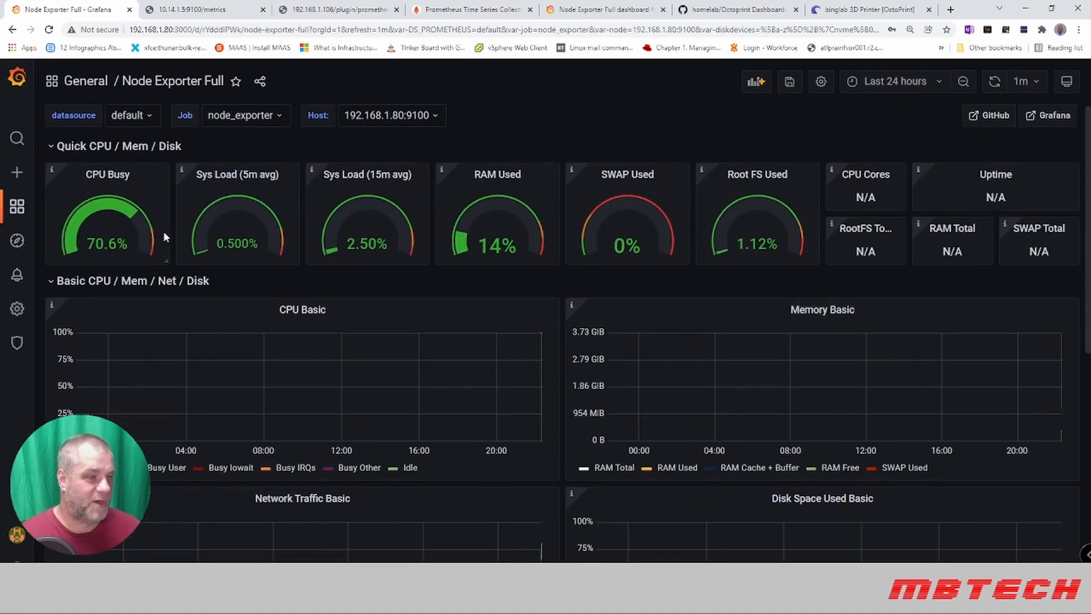
pyautogui.click(16, 206)
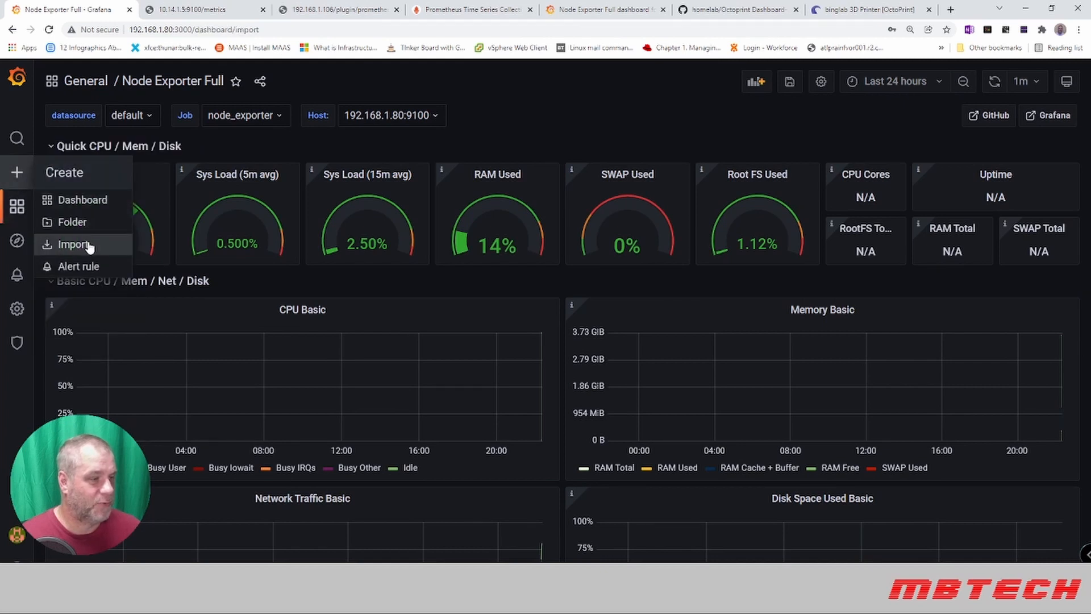
# Open the Import page from the Create sidebar menu.
pyautogui.click(73, 245)
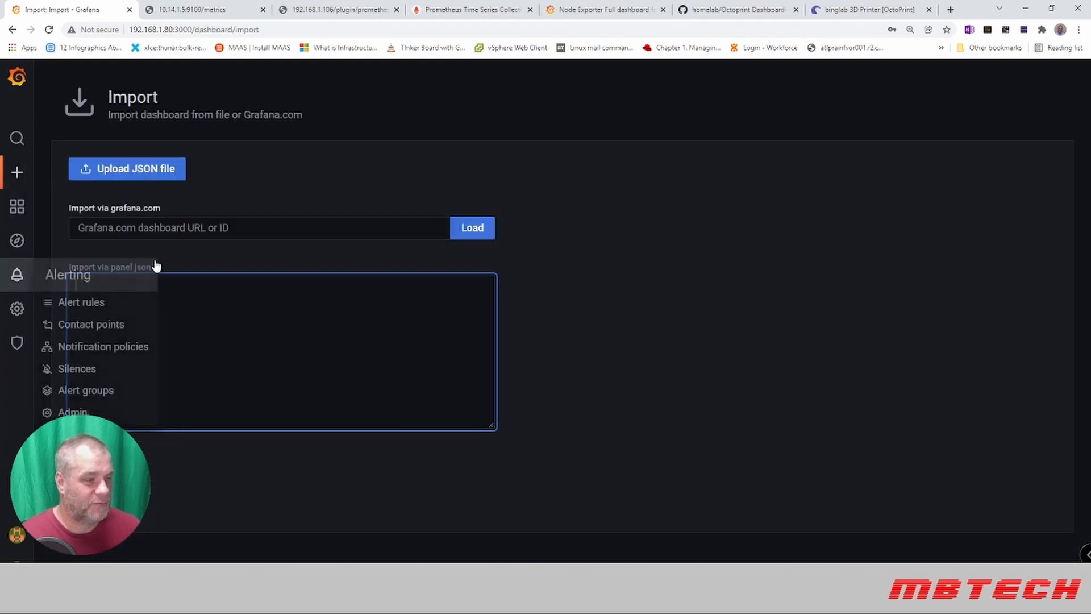
pyautogui.moveTo(351, 151)
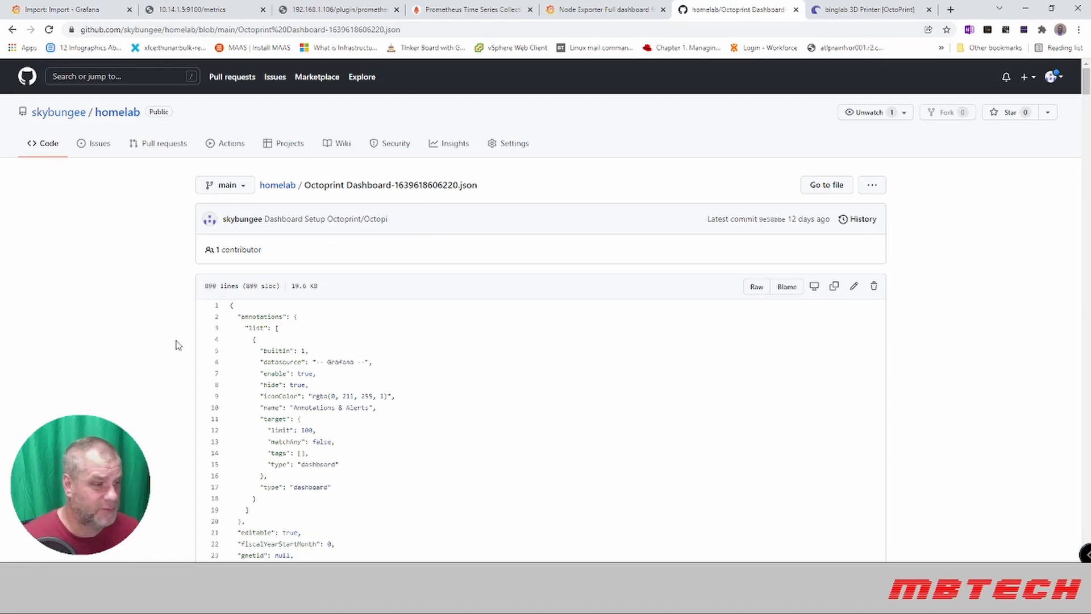
pyautogui.moveTo(833, 286)
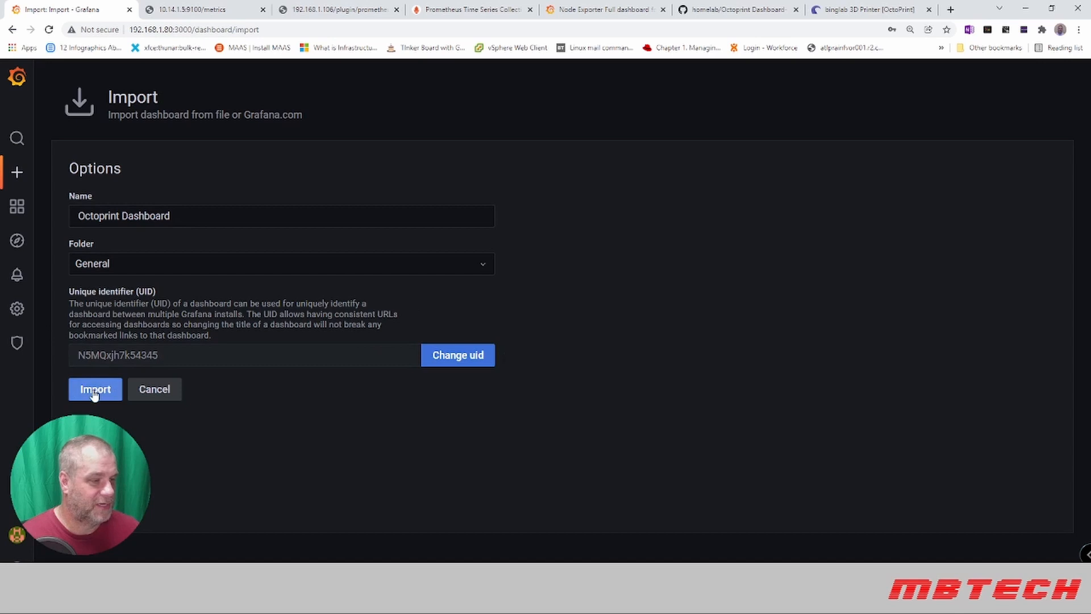
# Import the Octoprint Dashboard from the loaded panel JSON.
pyautogui.click(95, 389)
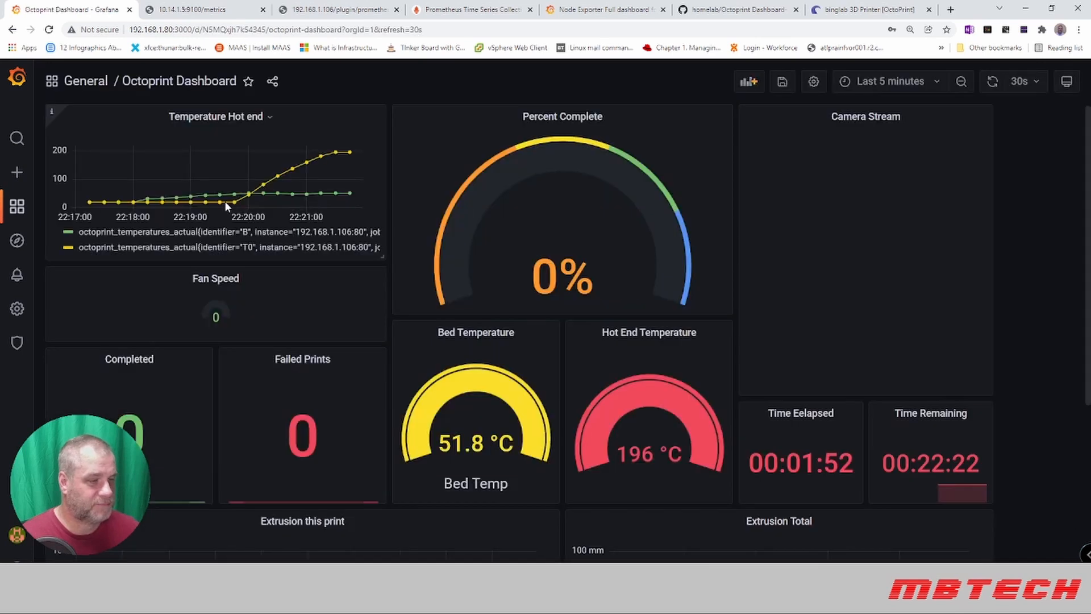
pyautogui.moveTo(245, 160)
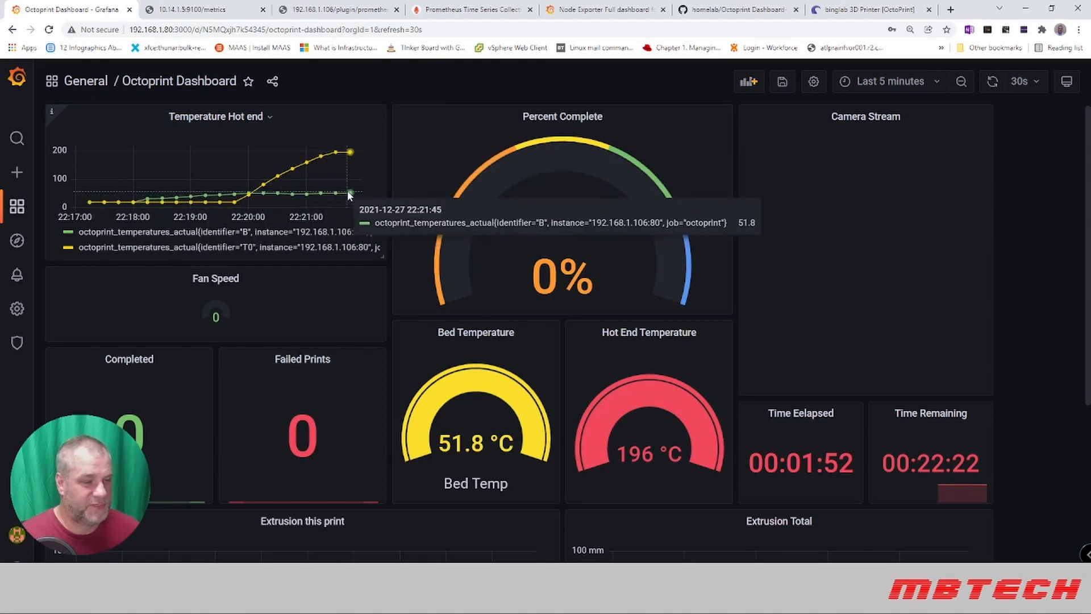
pyautogui.moveTo(339, 190)
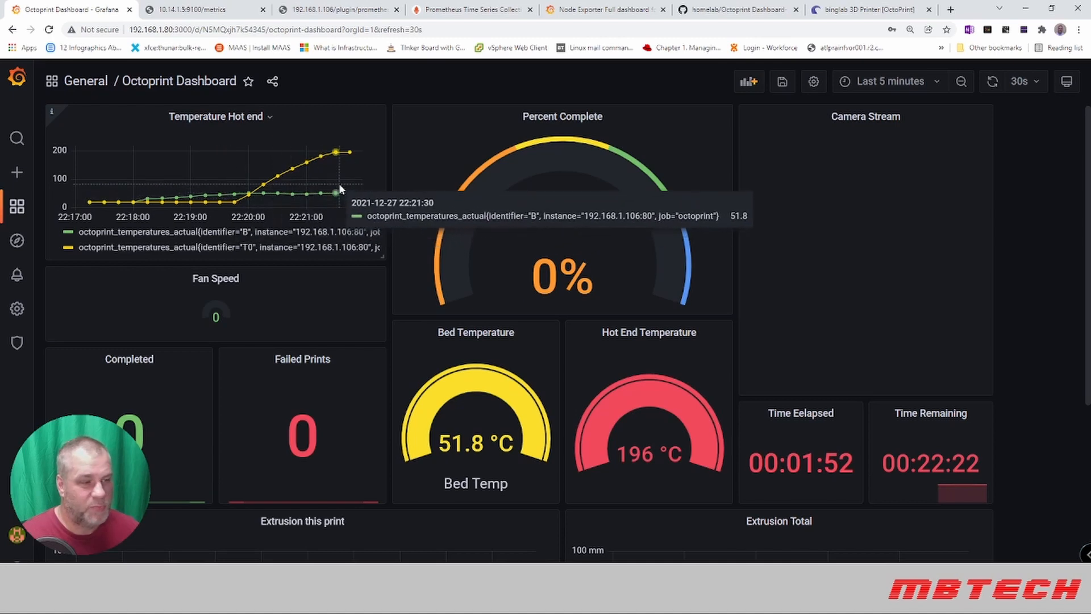
pyautogui.moveTo(394, 275)
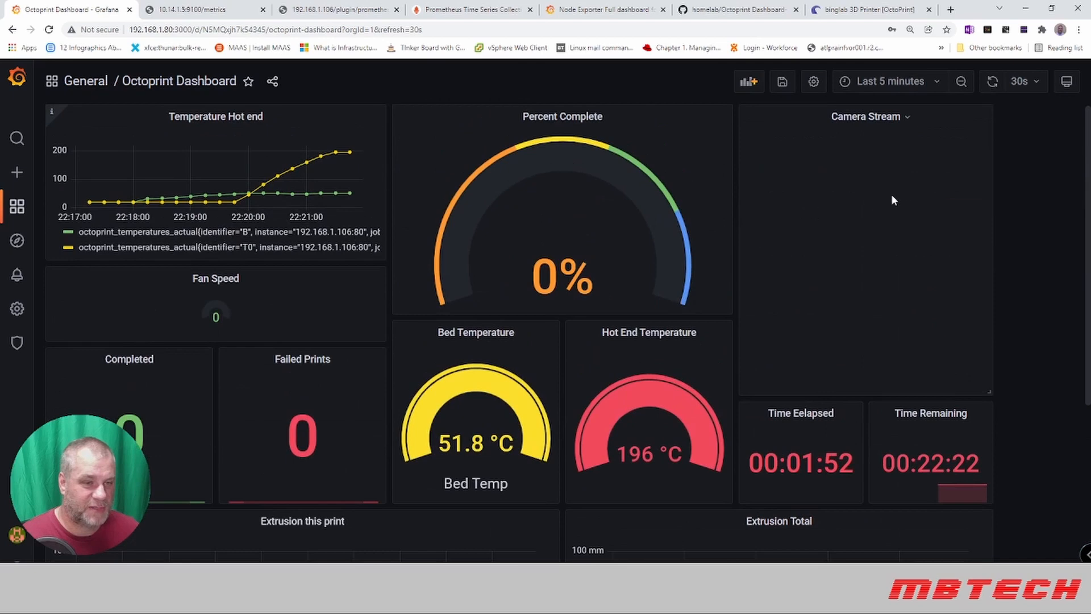
pyautogui.click(603, 9)
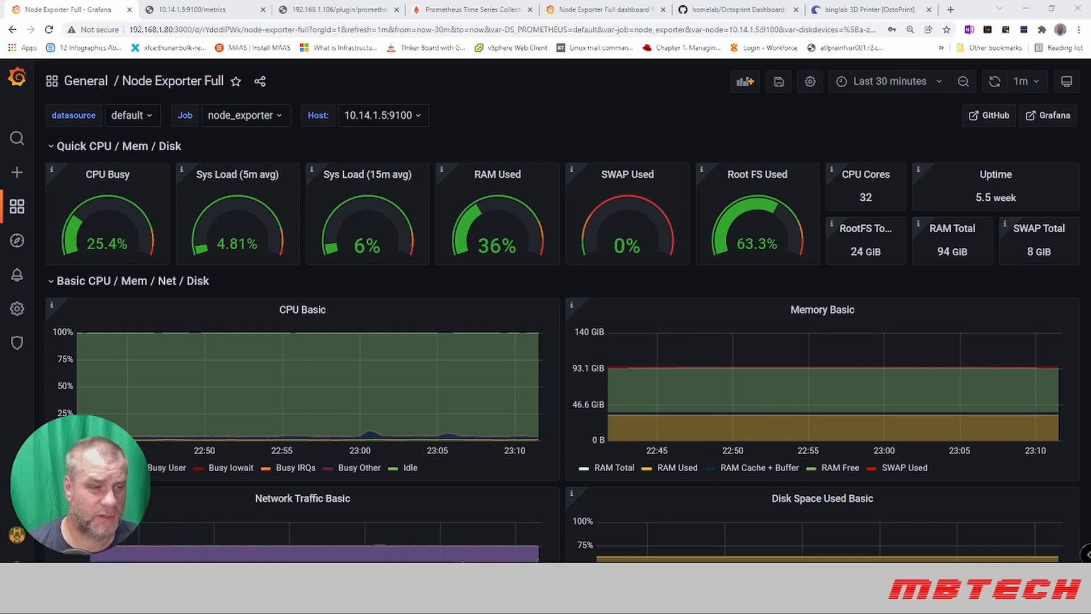
pyautogui.moveTo(867, 384)
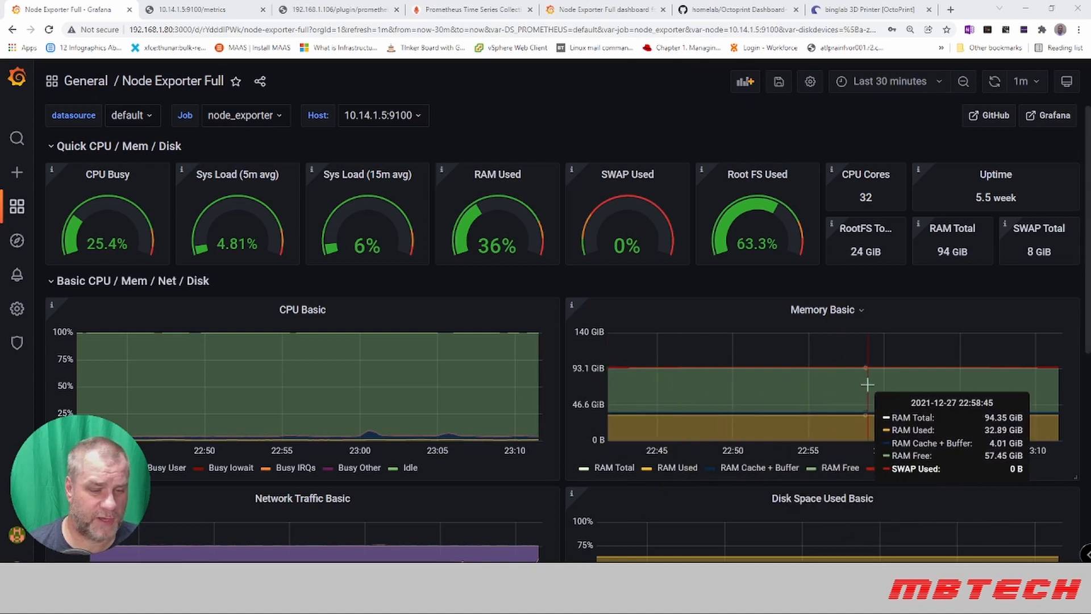
pyautogui.moveTo(406, 360)
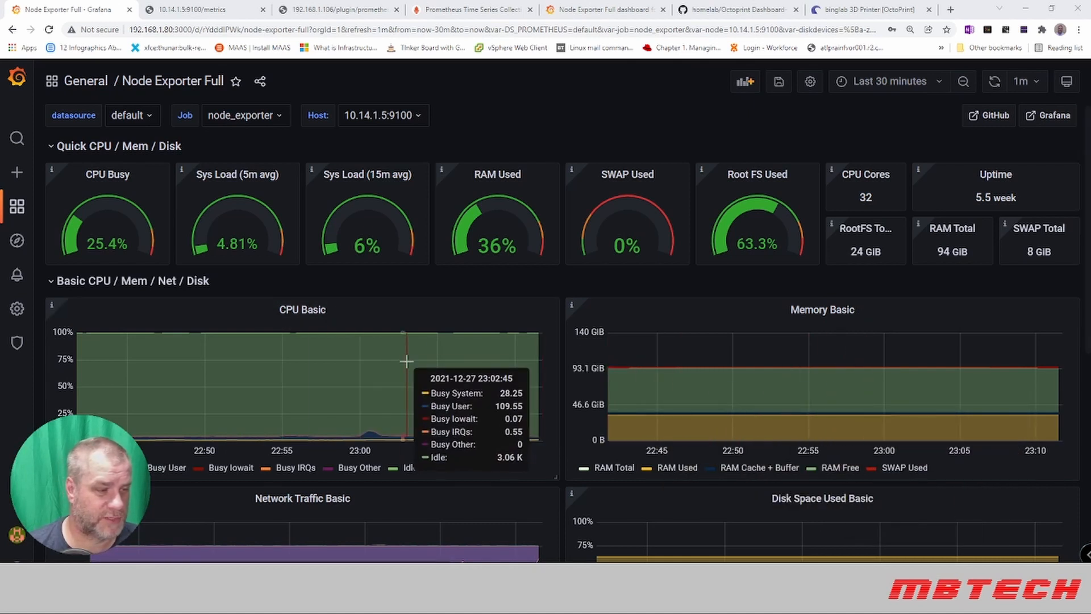
pyautogui.moveTo(207, 96)
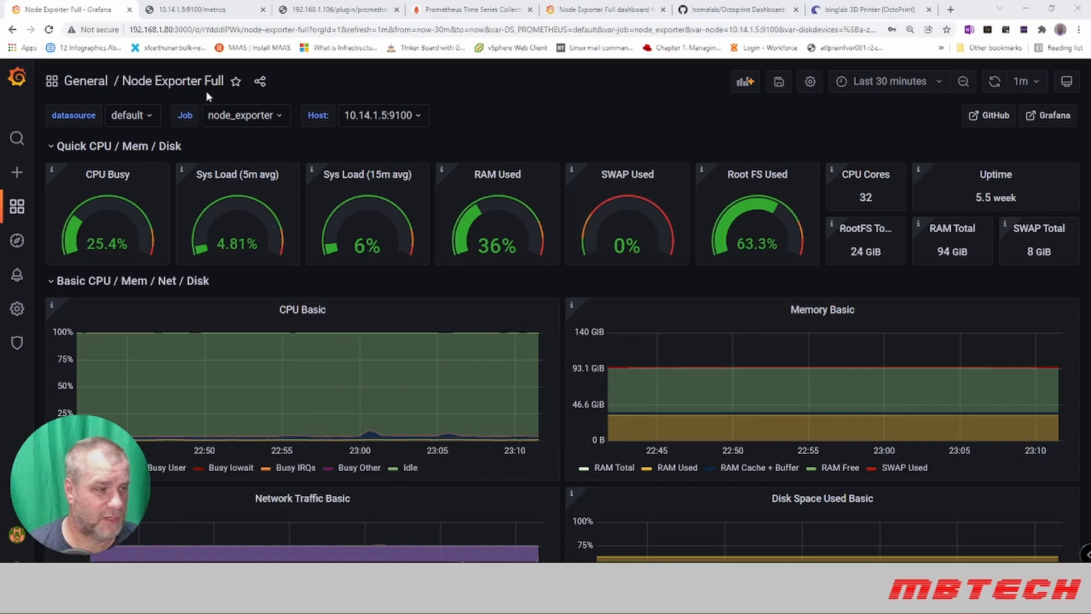
# Set the Node Exporter Full Host variable to 192.168.1.80:9100 and browse its panels.
pyautogui.click(381, 115)
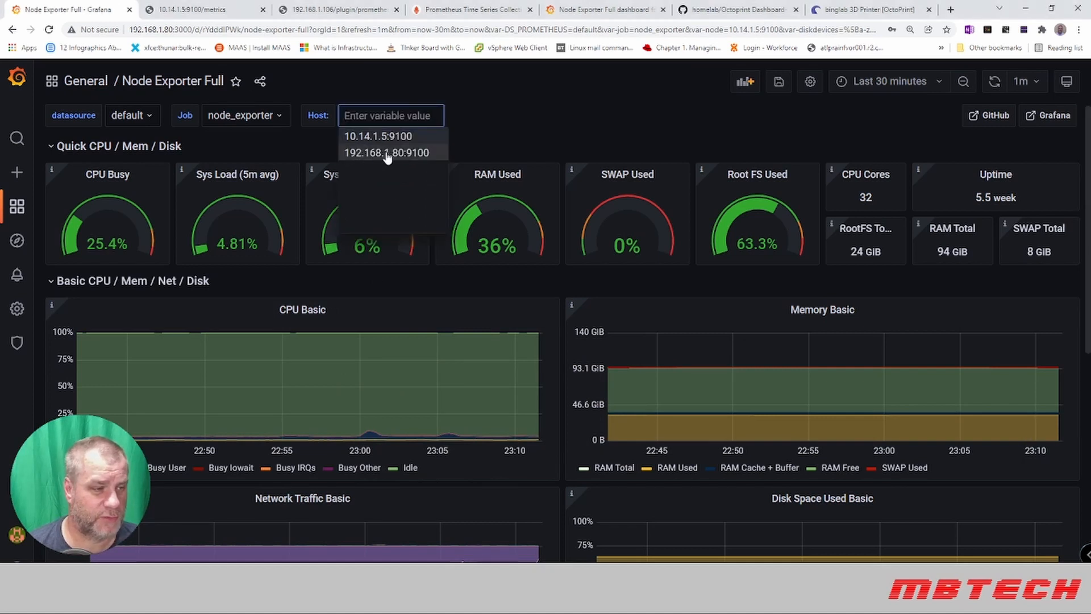
pyautogui.click(387, 152)
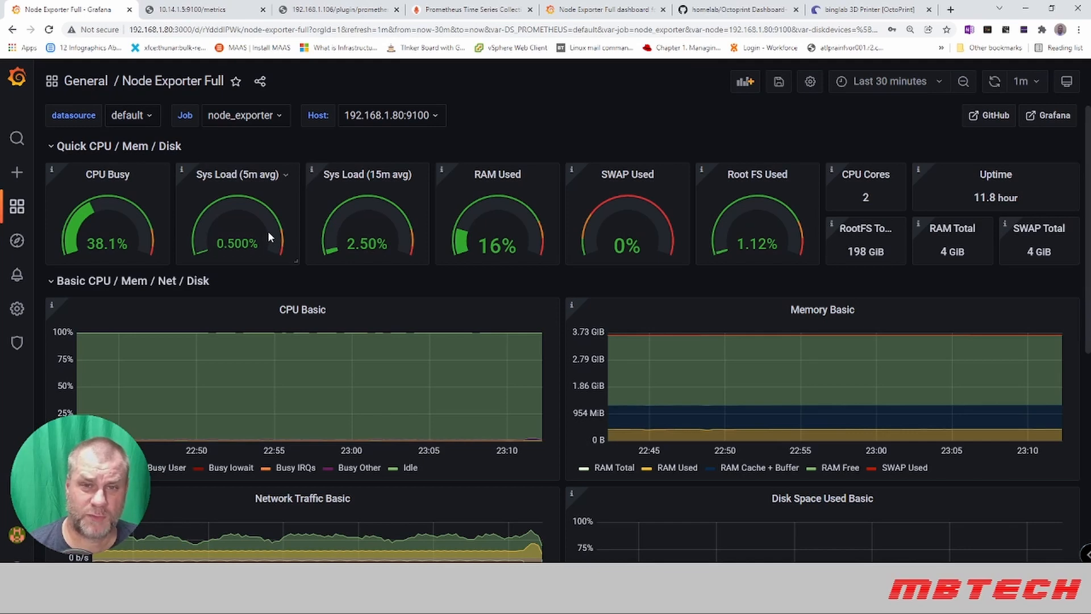
pyautogui.scroll(-3)
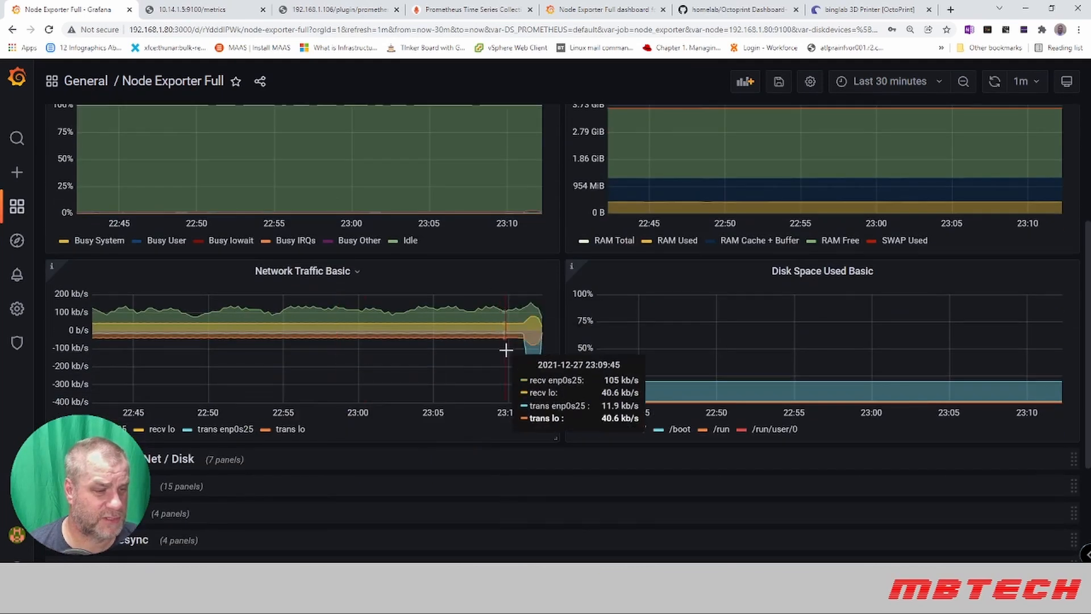
pyautogui.moveTo(443, 298)
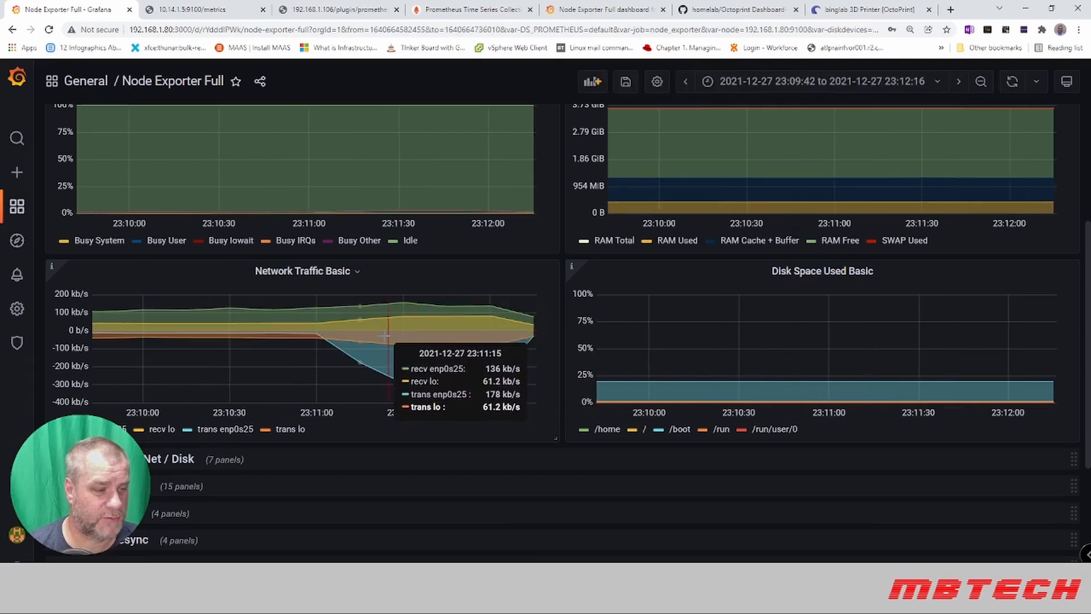
pyautogui.moveTo(390, 462)
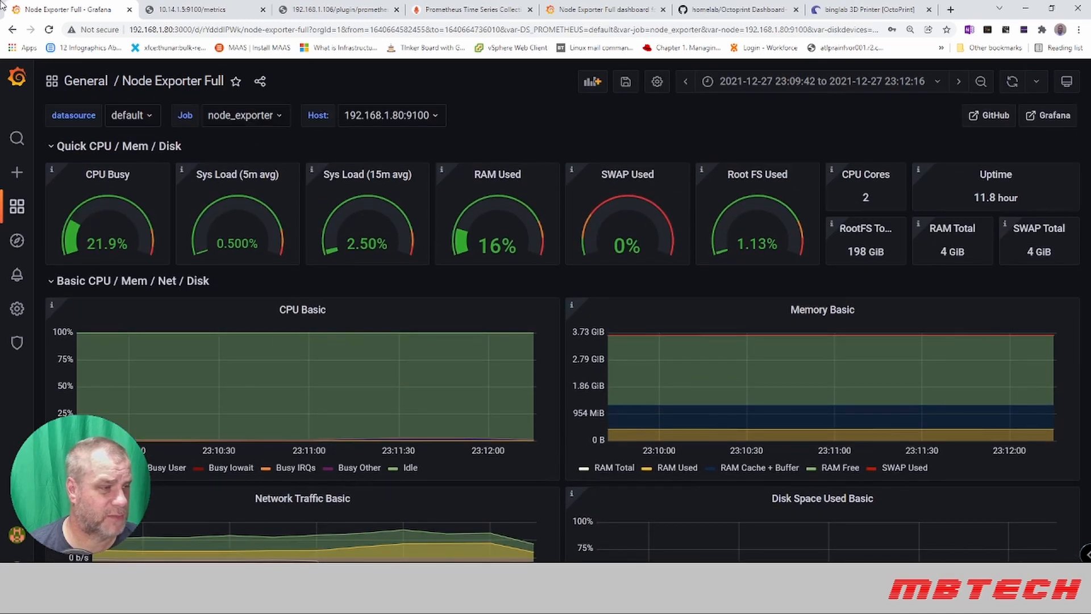
pyautogui.click(17, 205)
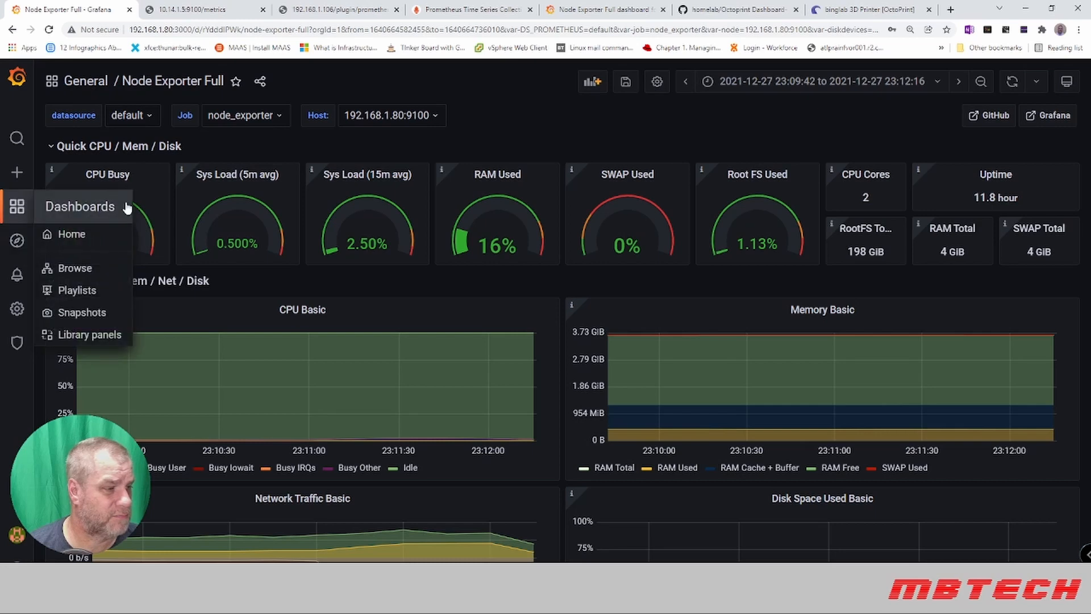
pyautogui.moveTo(74, 267)
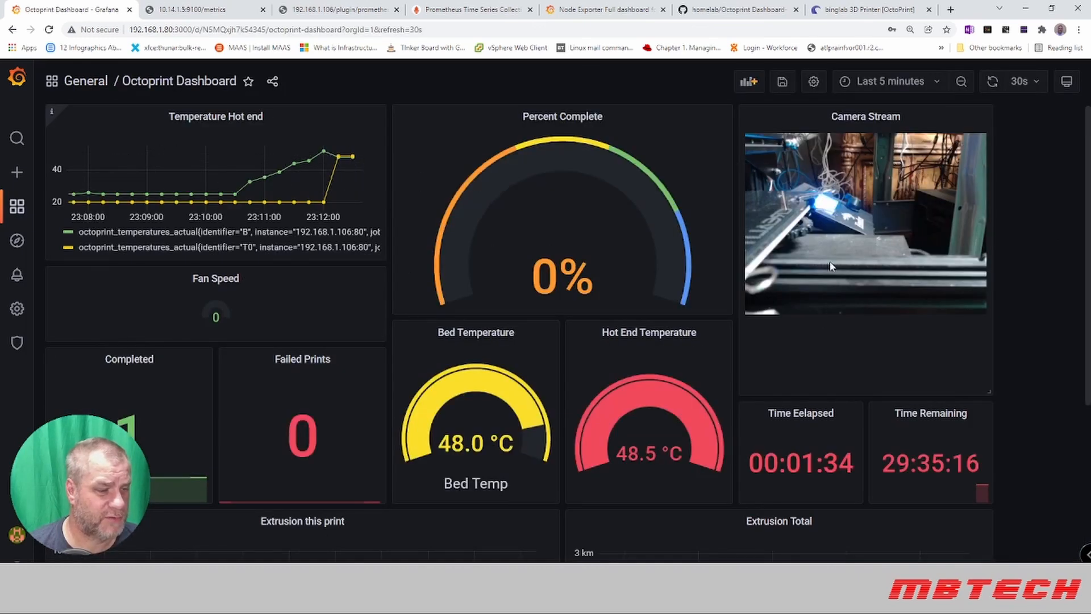
# Scroll through the Octoprint Dashboard panels and open the auto-refresh interval choices.
pyautogui.scroll(-3)
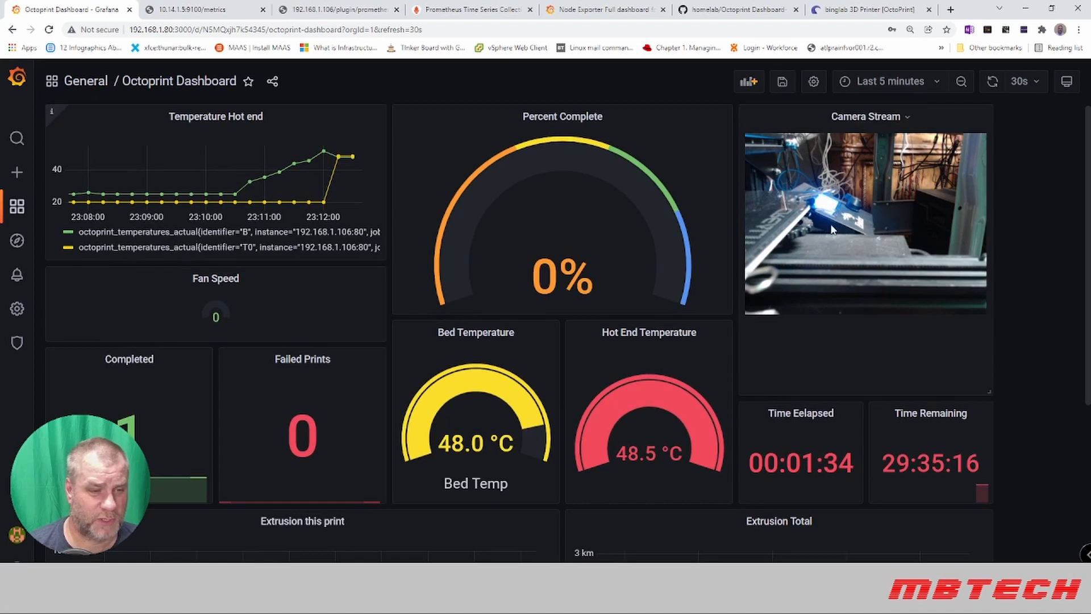
pyautogui.moveTo(595, 255)
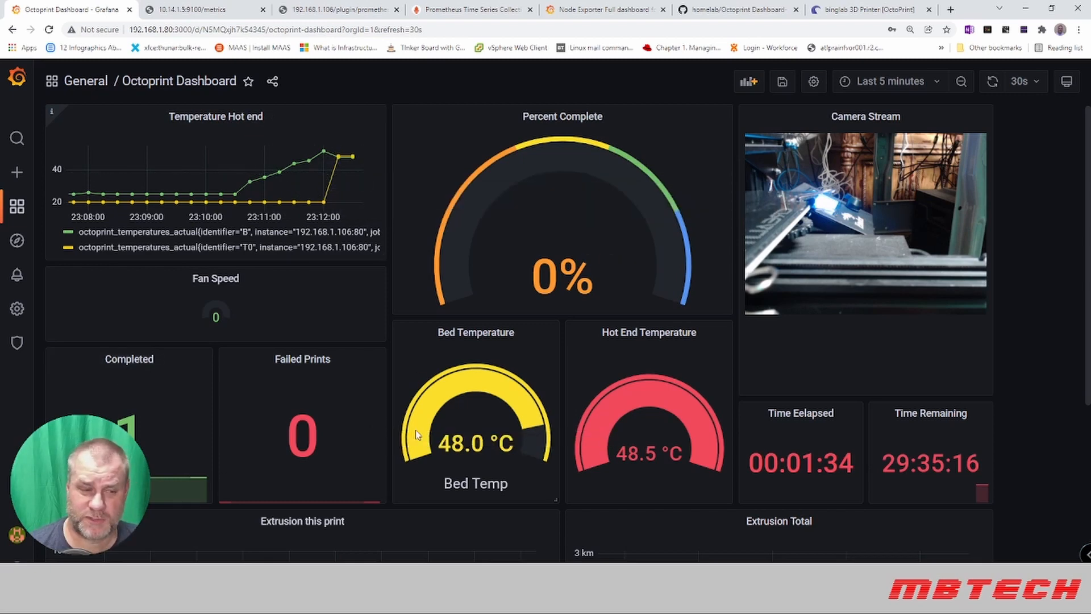
pyautogui.scroll(-3)
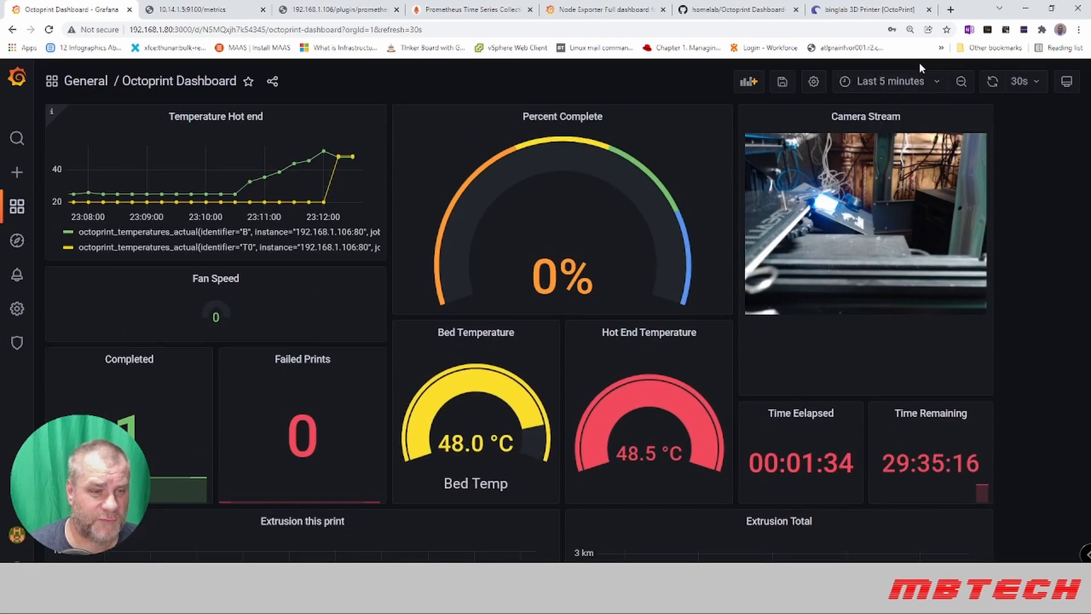
pyautogui.click(888, 80)
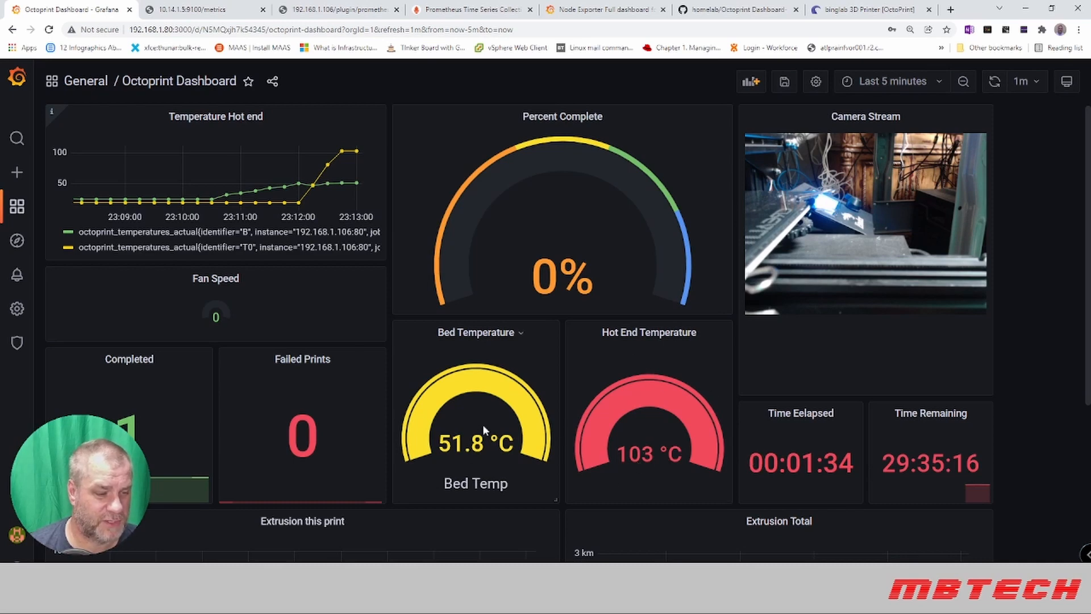
# Scroll the Octoprint dashboard panels and open the time range choices.
pyautogui.scroll(-3)
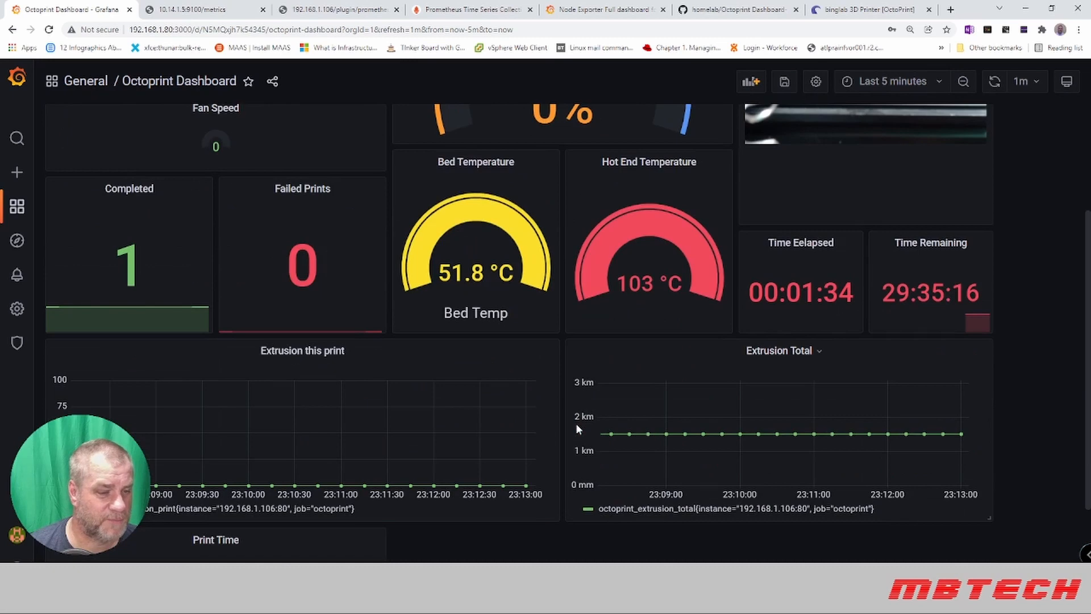
pyautogui.scroll(-3)
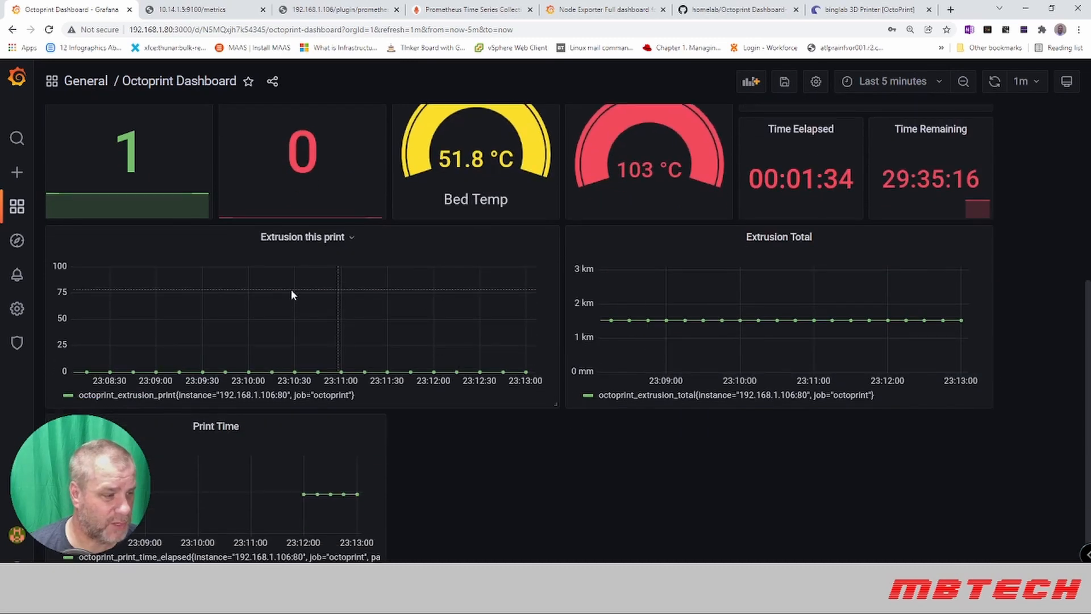
pyautogui.moveTo(367, 257)
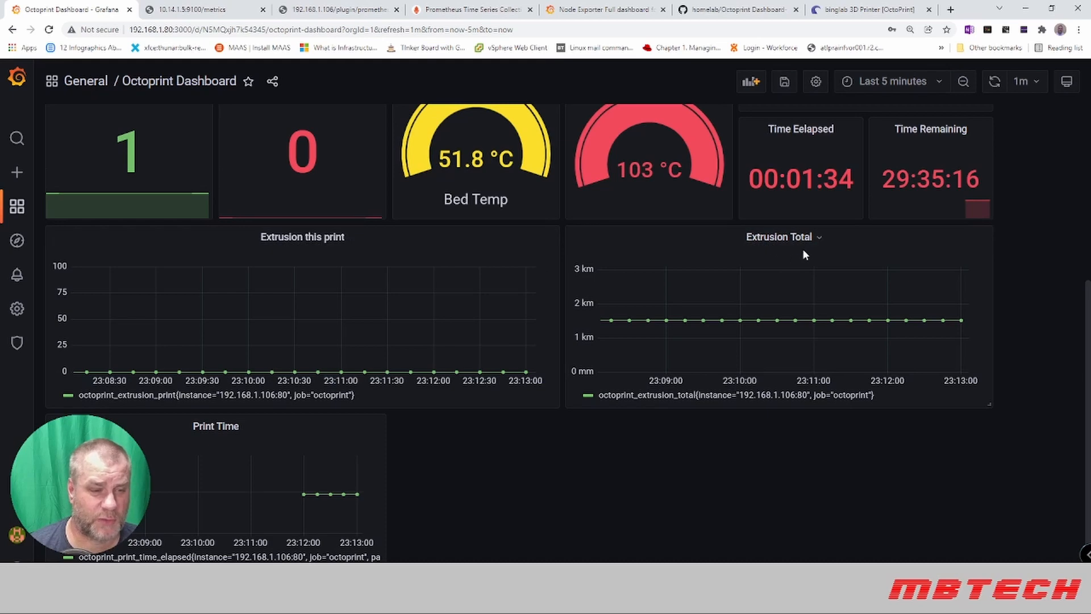
pyautogui.moveTo(355, 360)
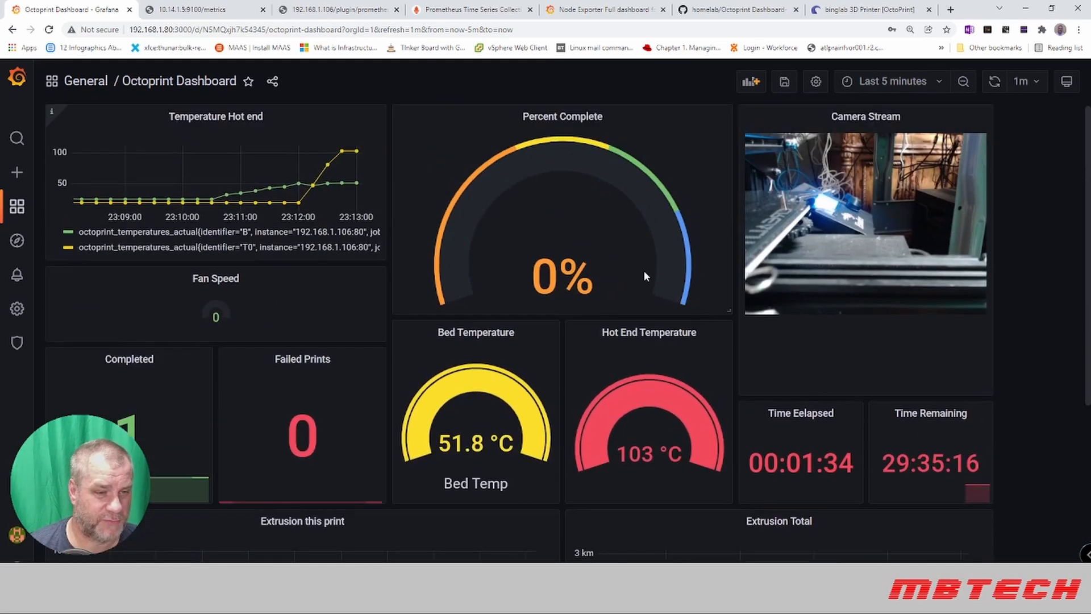
pyautogui.click(889, 82)
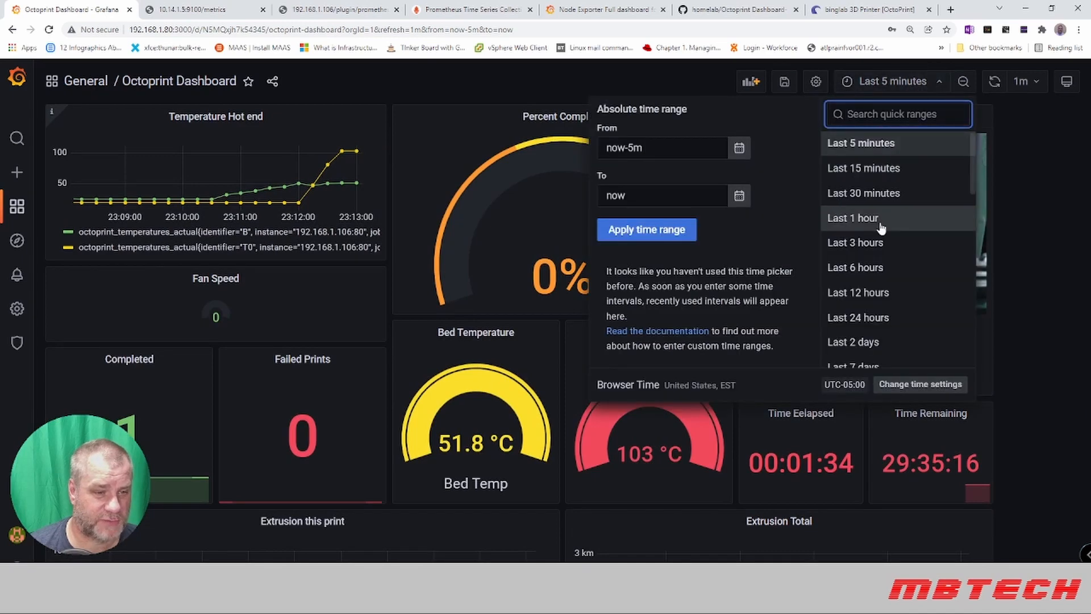
# Set the time range to Last 30 minutes, then Last 1 hour, and view extrusion.
pyautogui.click(863, 193)
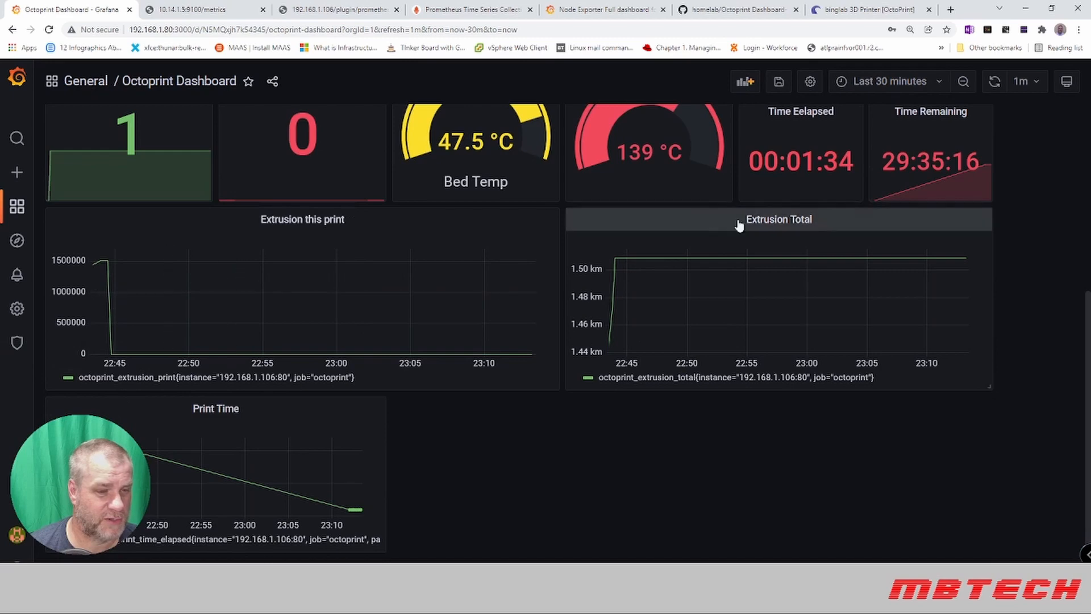
pyautogui.click(887, 81)
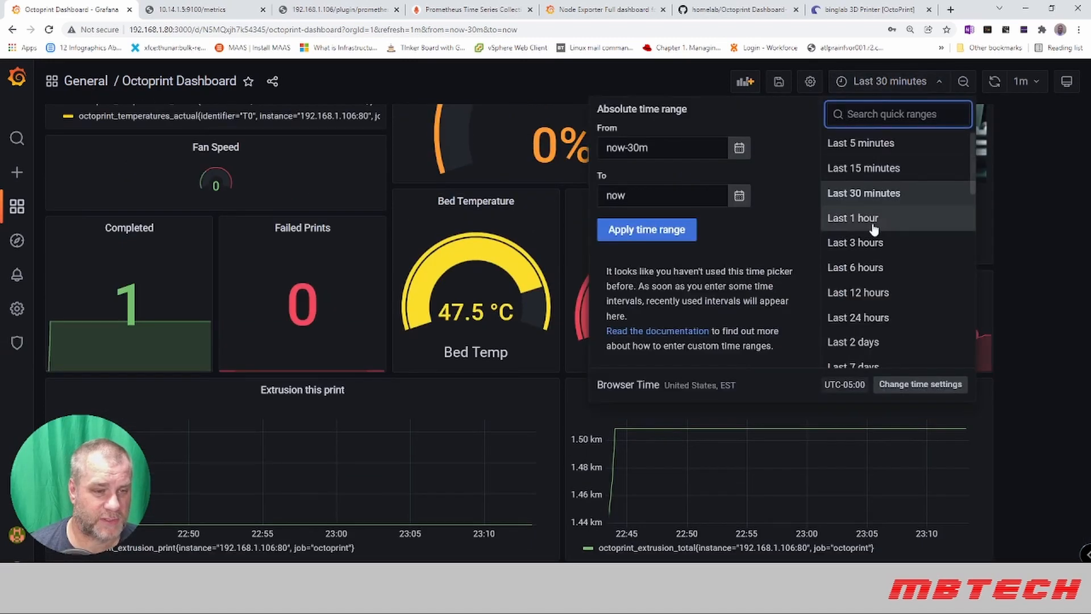
pyautogui.click(852, 218)
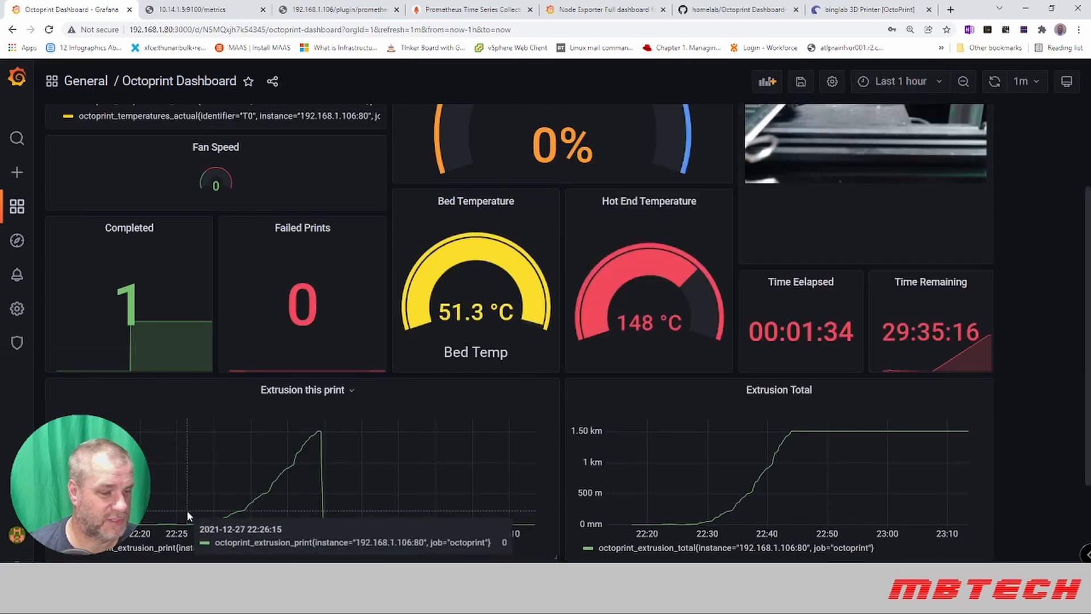
pyautogui.moveTo(319, 431)
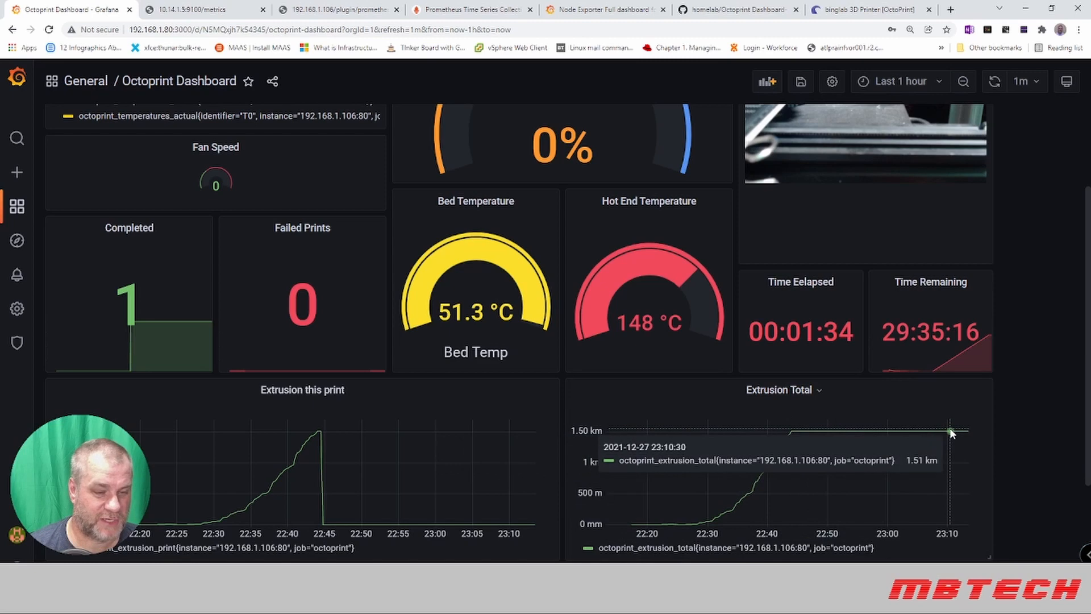
pyautogui.scroll(-3)
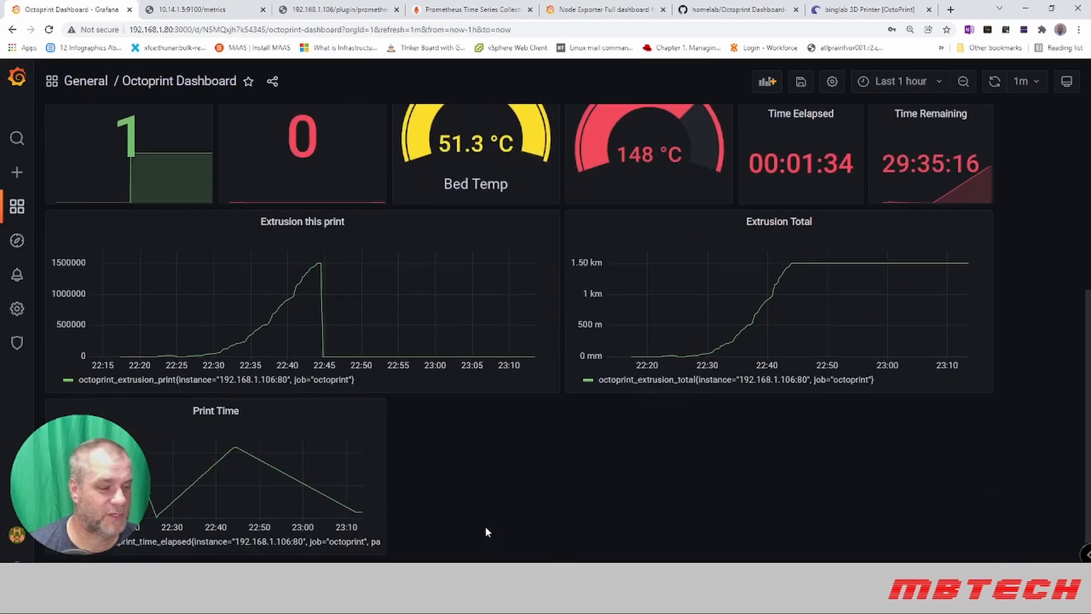